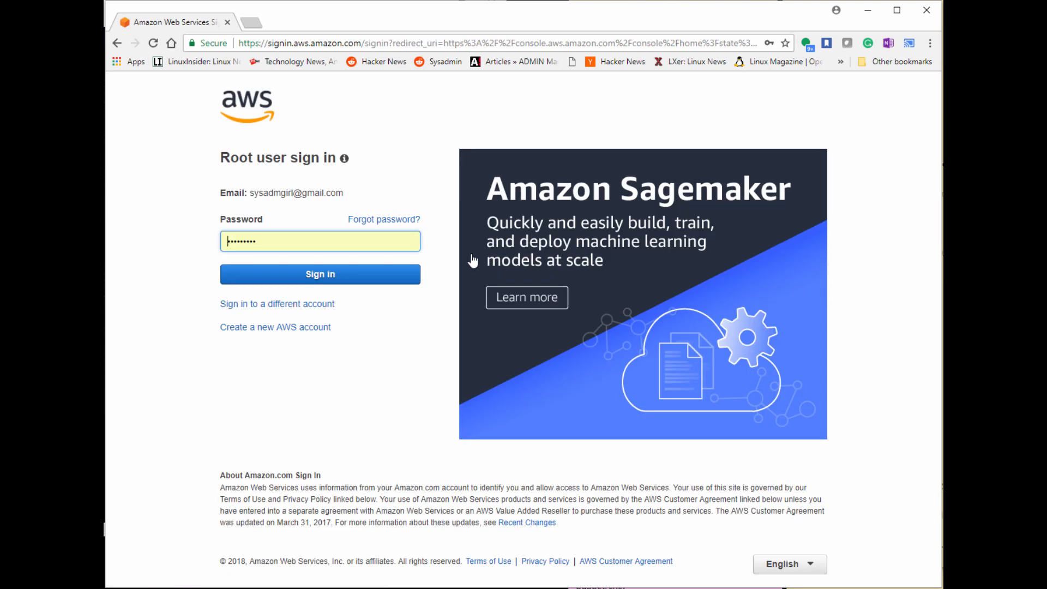
Sign in to the AWS Management Console as the root user
left_click(320, 273)
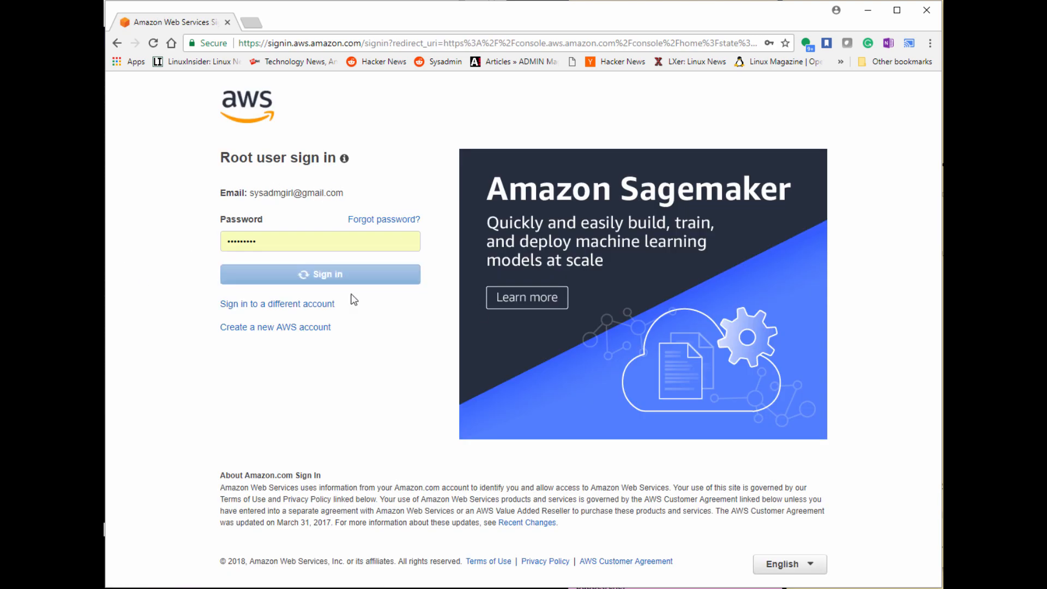
left_click(319, 274)
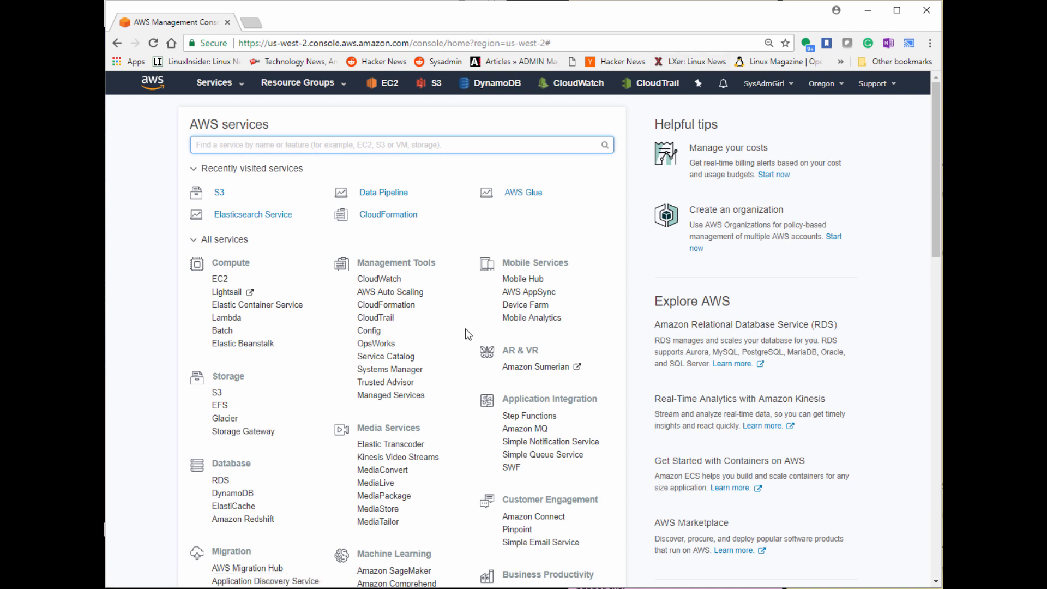
mouse_move(222, 330)
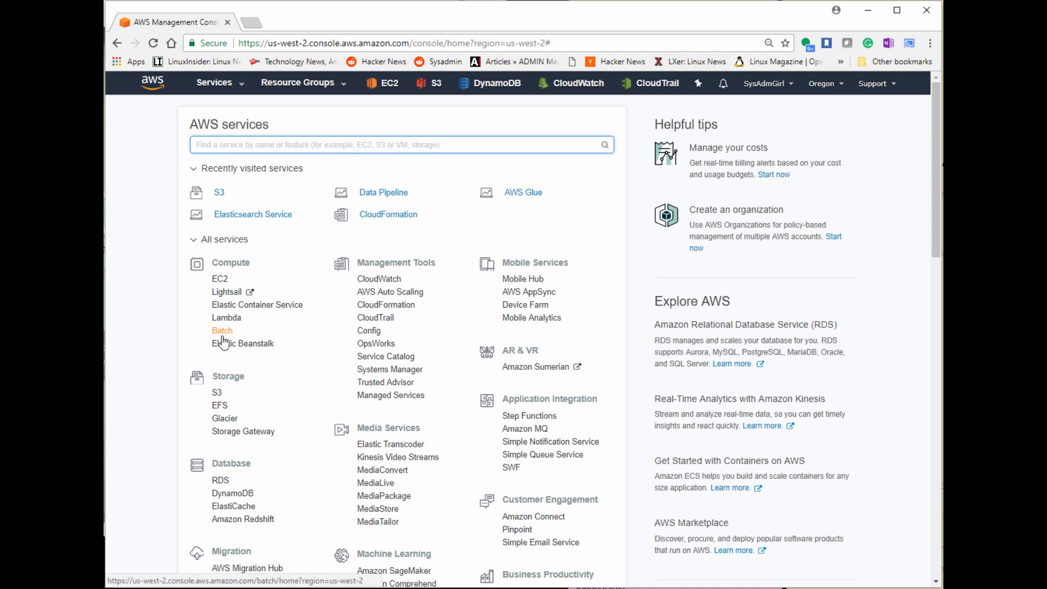
mouse_move(217, 391)
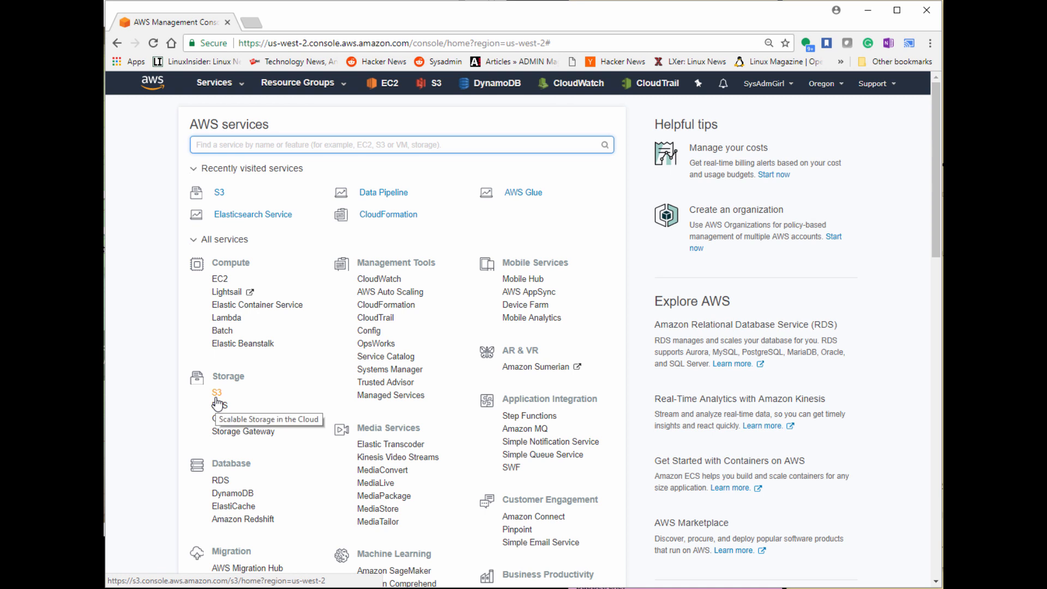
Start creating a new S3 bucket named mysysadmgirldata
left_click(217, 392)
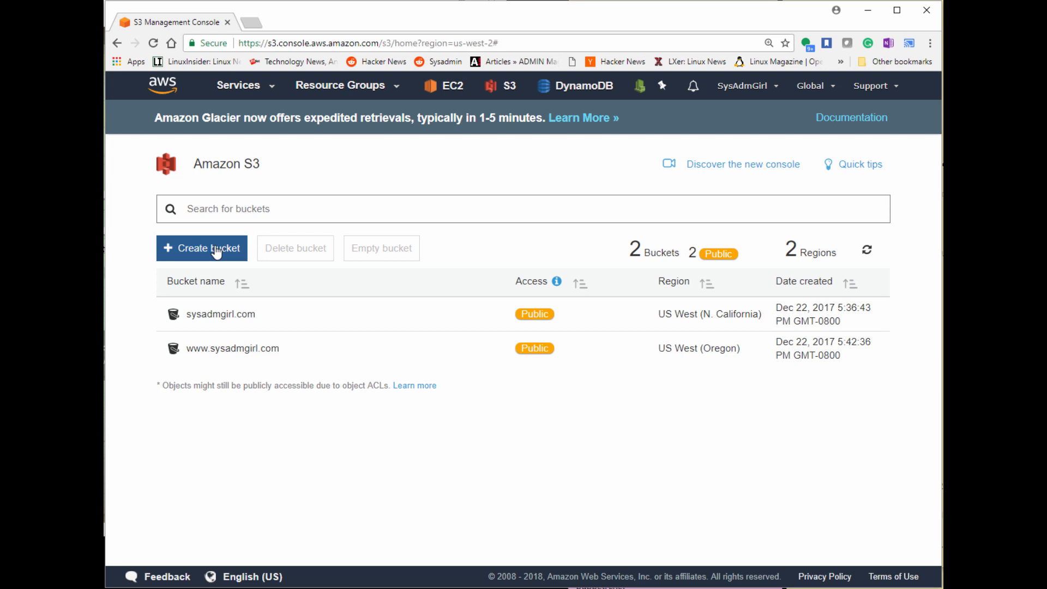
left_click(201, 248)
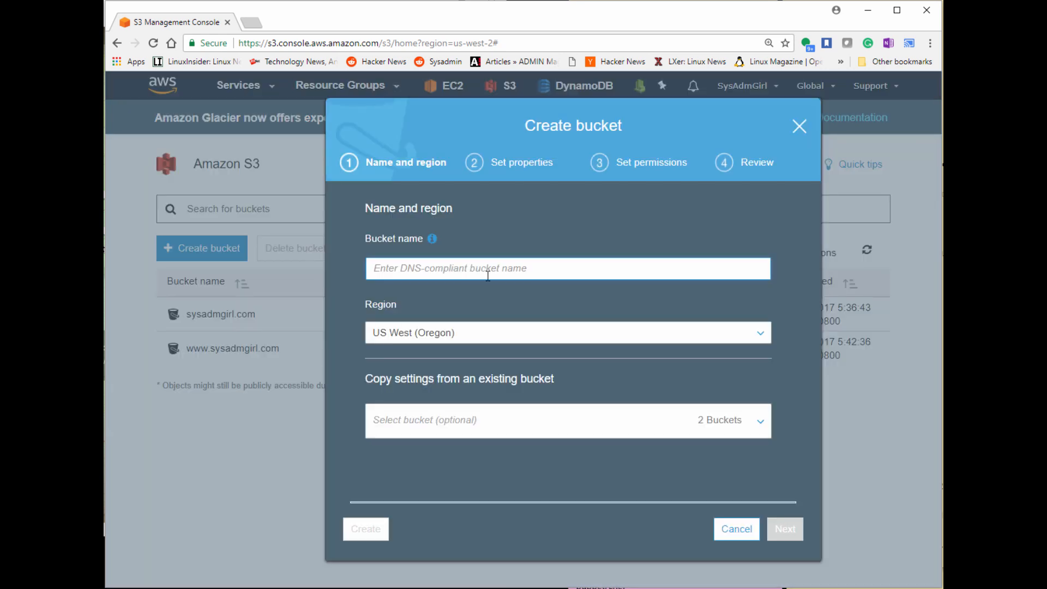
type("mysysad")
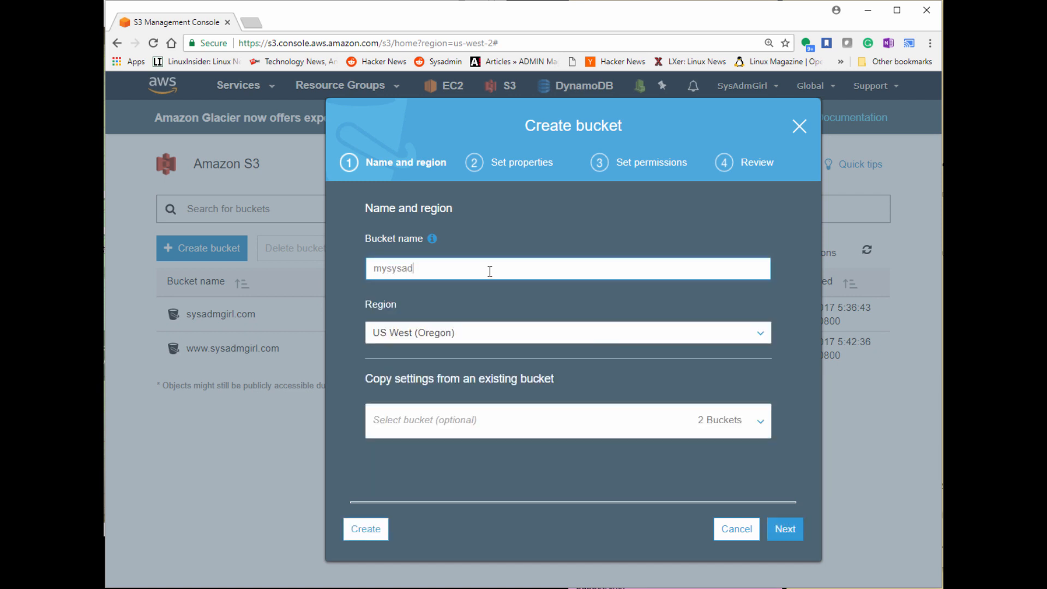
type("mi")
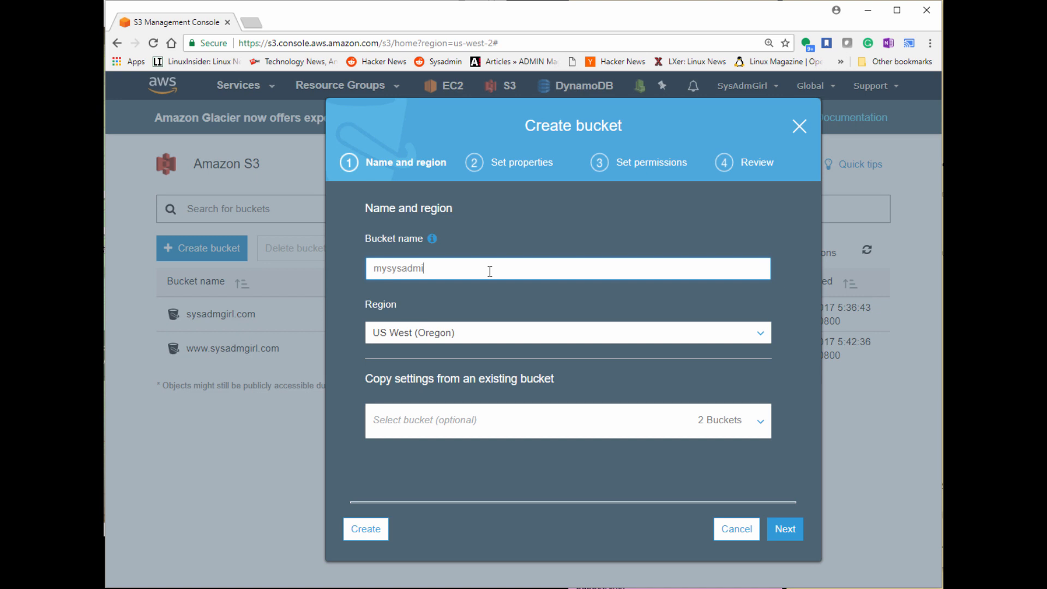
type("girldata")
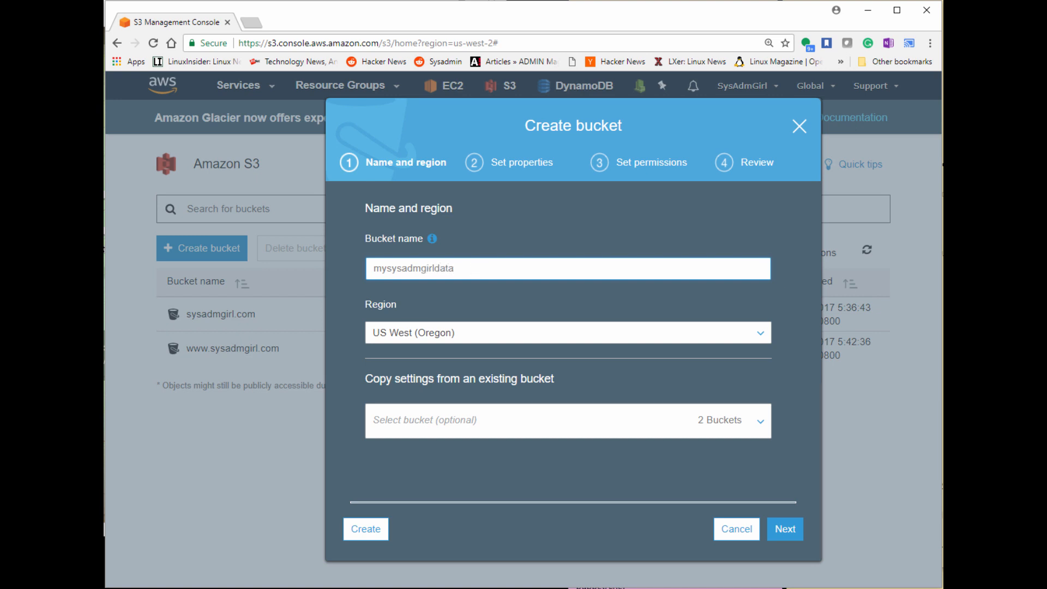
Choose US West (N. California) as the bucket's region
left_click(567, 333)
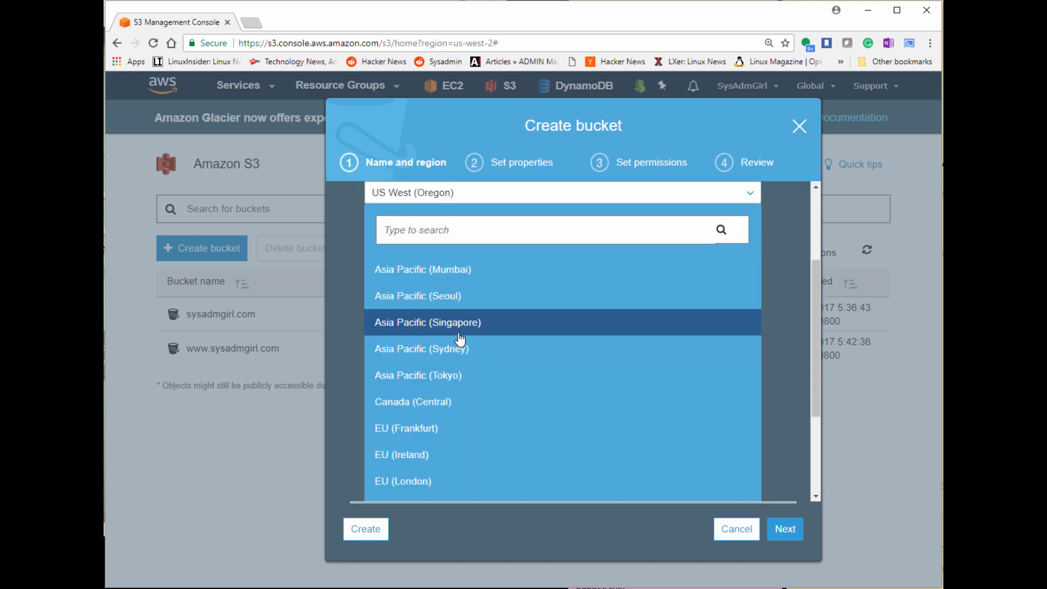
mouse_move(464, 473)
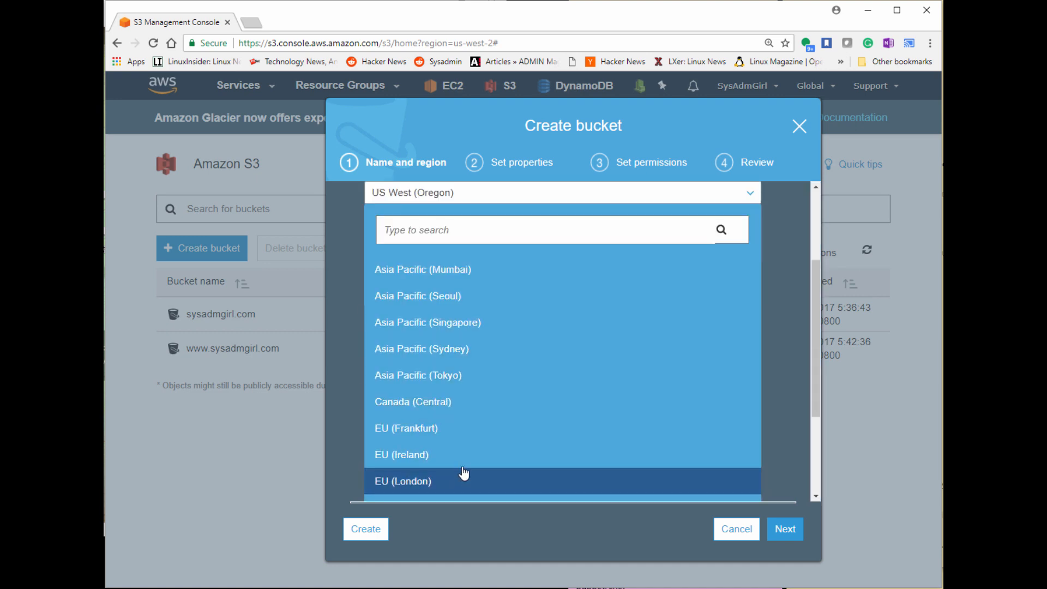
scroll("down", 3)
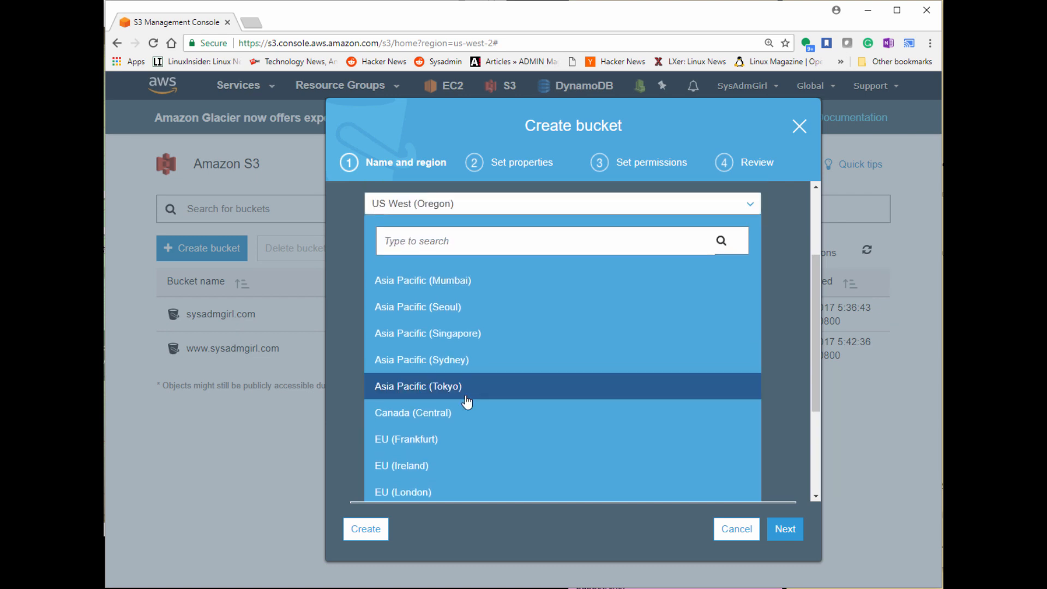
scroll("down", 3)
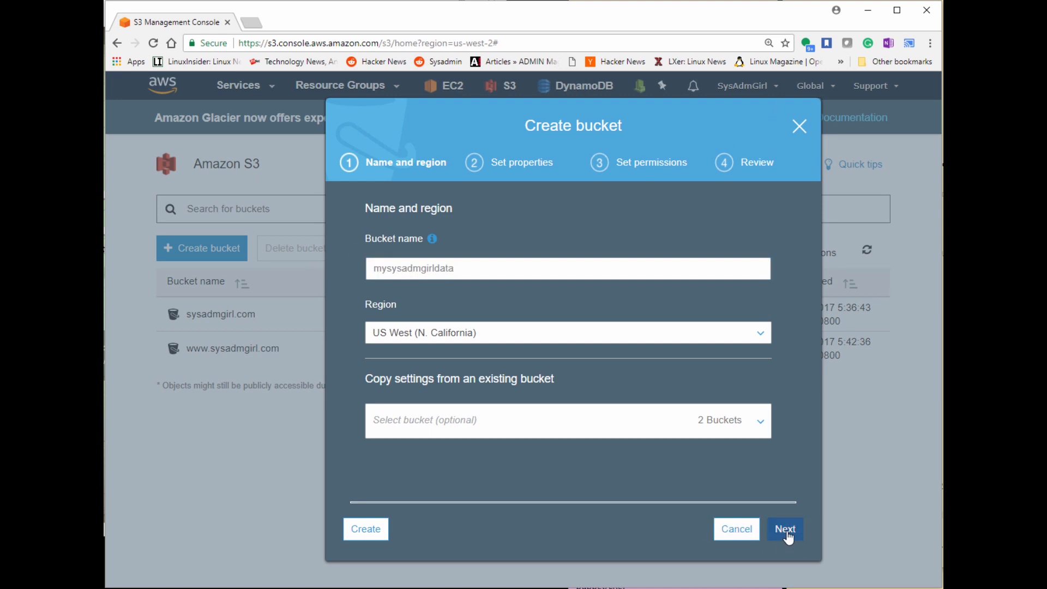
Keep default properties and permissions and create the mysysadmgirldata bucket
left_click(784, 528)
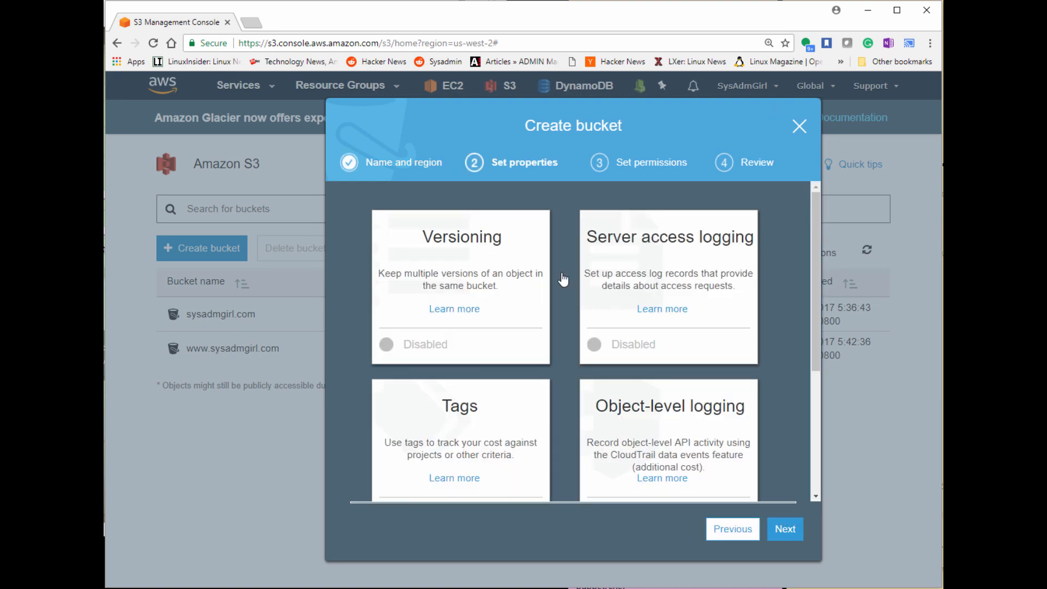
scroll("down", 3)
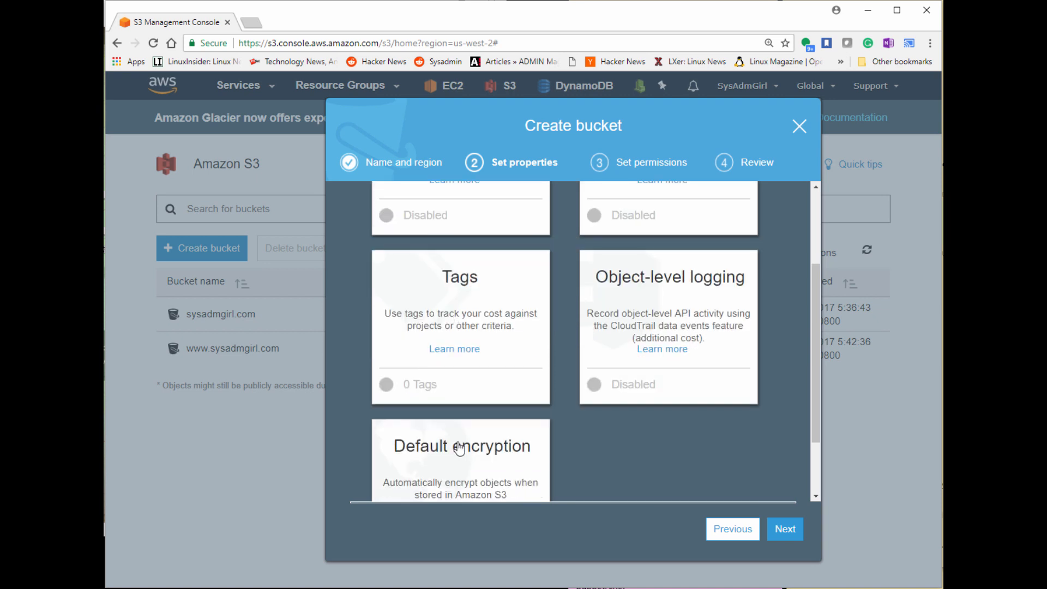
scroll("down", 3)
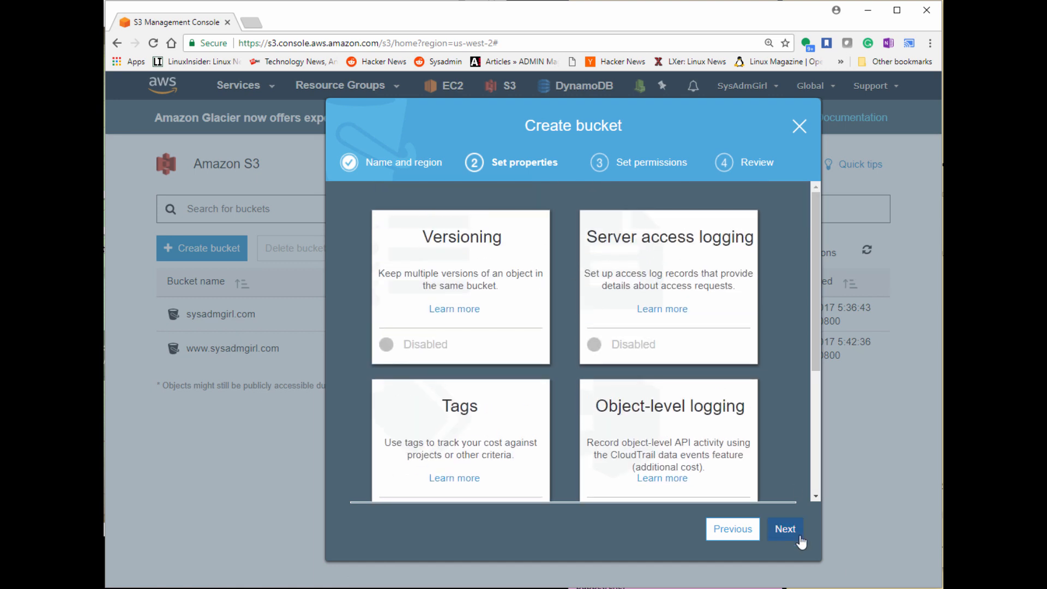
left_click(785, 529)
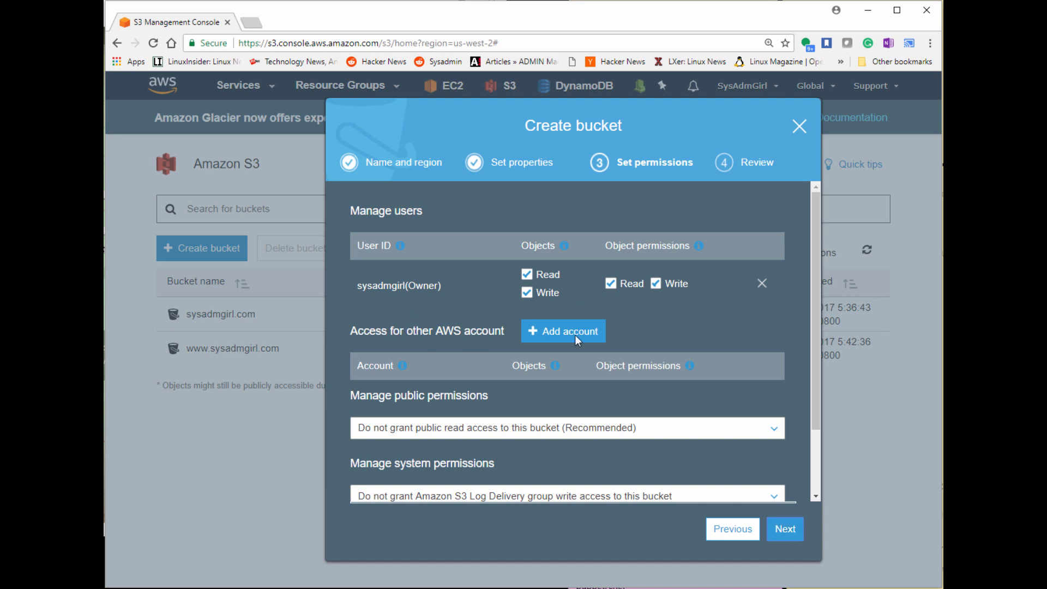
scroll("down", 3)
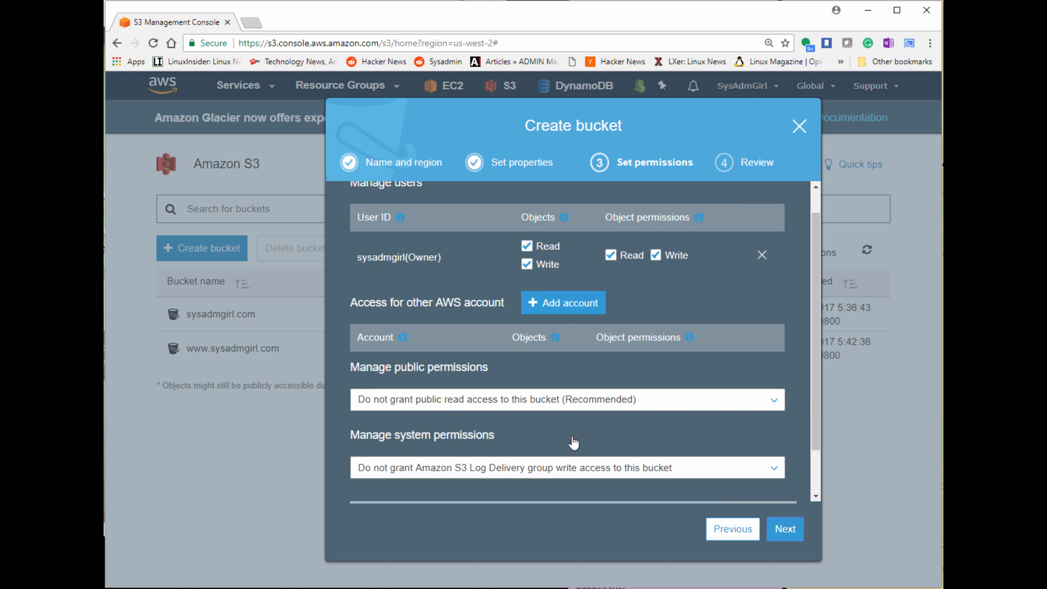
scroll("down", 3)
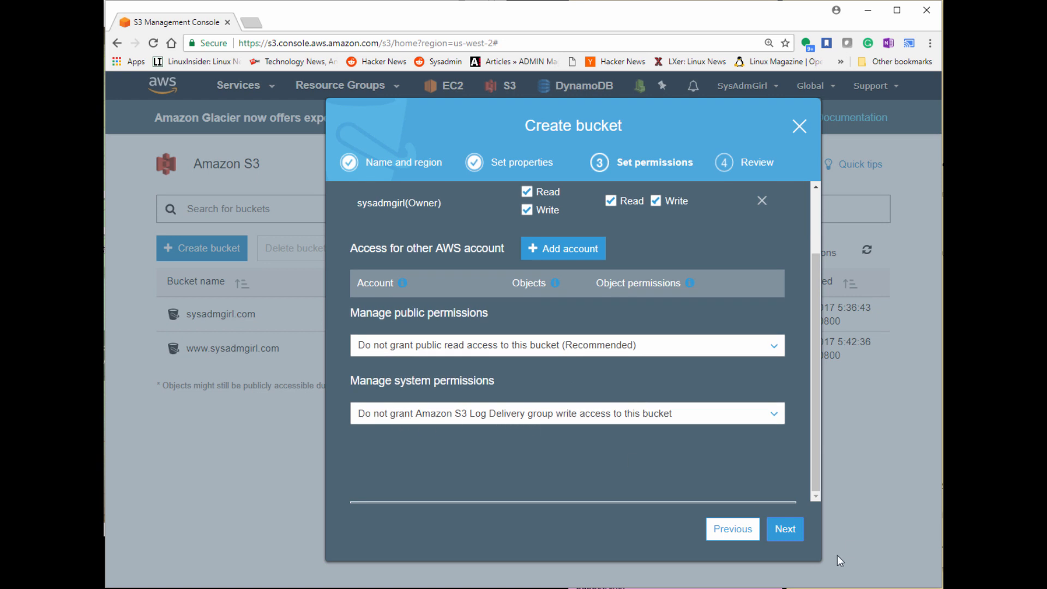
left_click(783, 529)
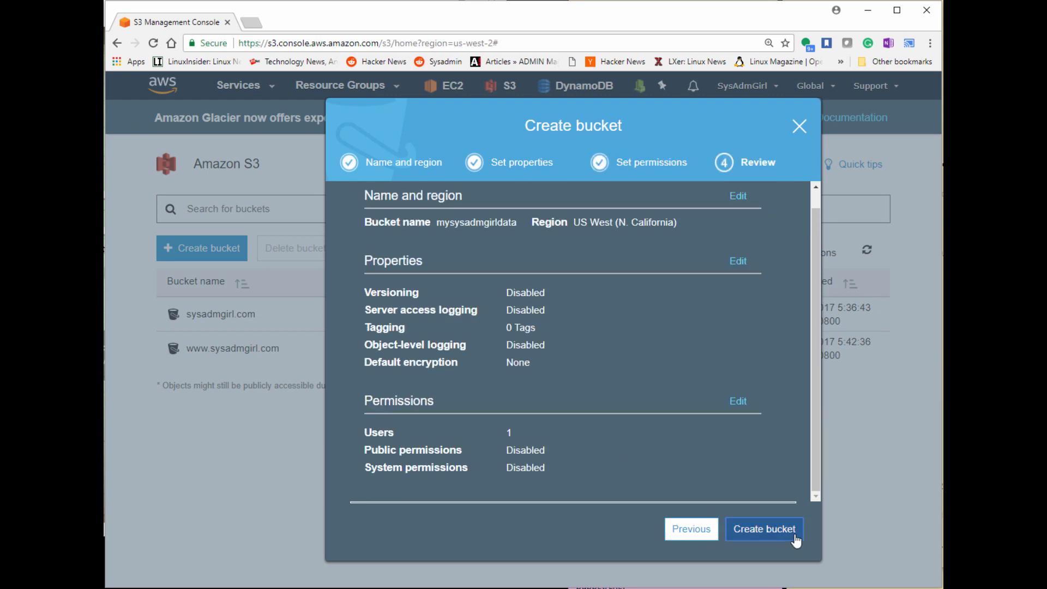
left_click(763, 529)
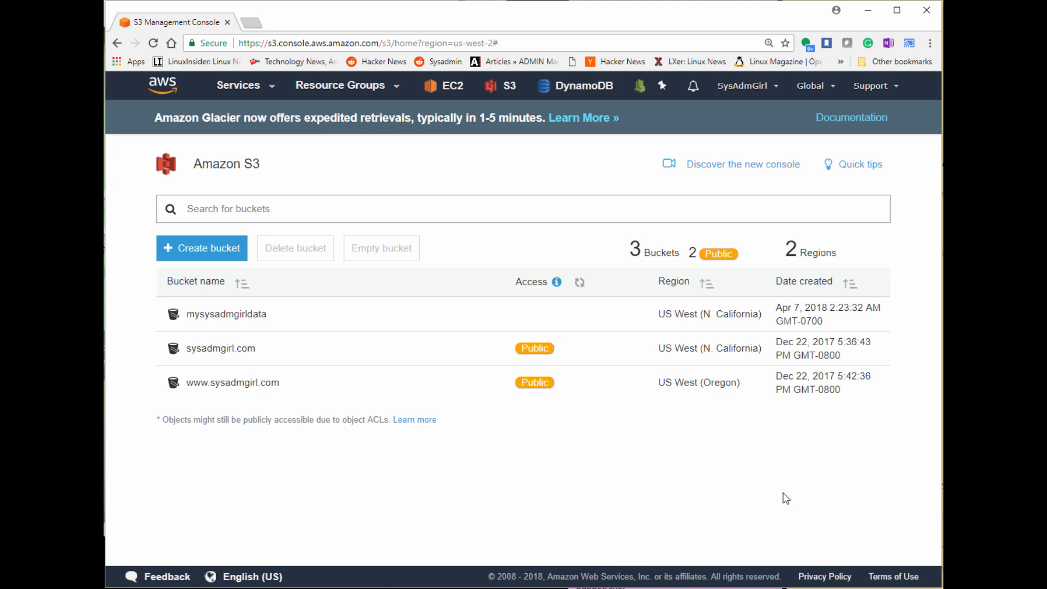
Open the mysysadmgirldata bucket from the S3 bucket list
left_click(577, 281)
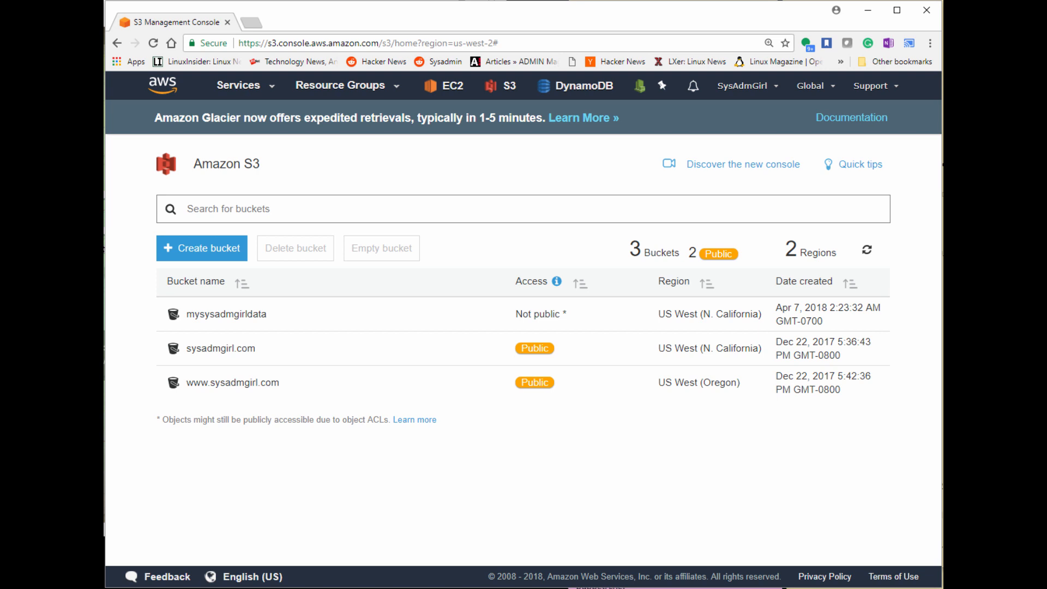
mouse_move(610, 458)
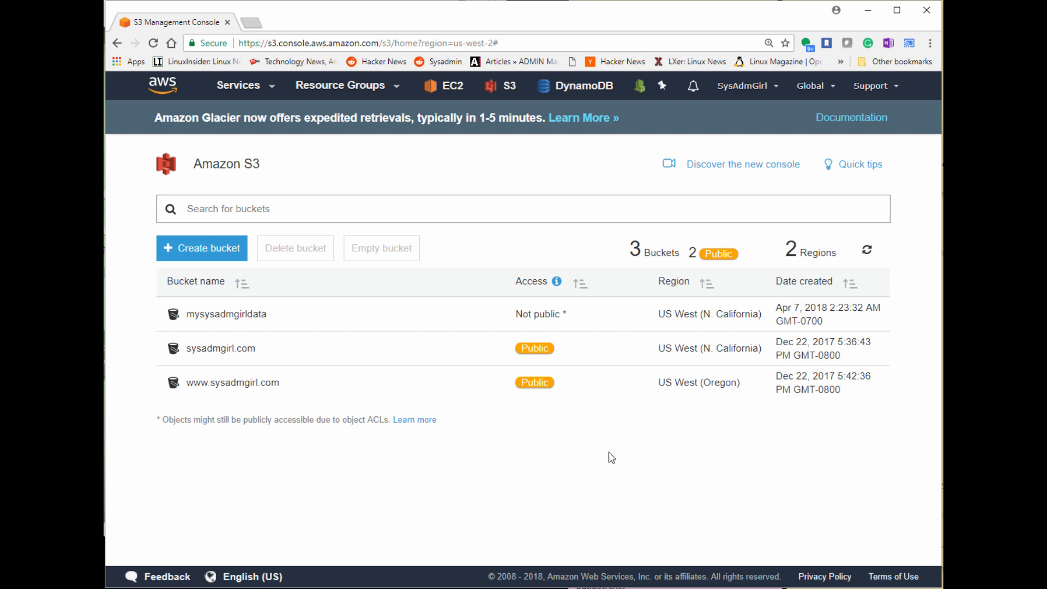
mouse_move(547, 505)
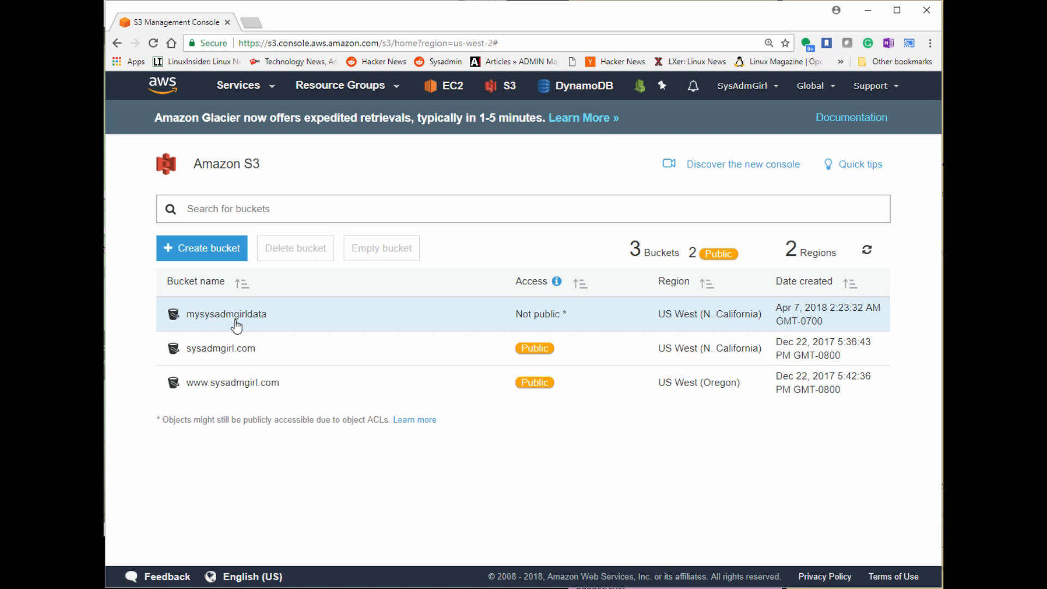
left_click(226, 314)
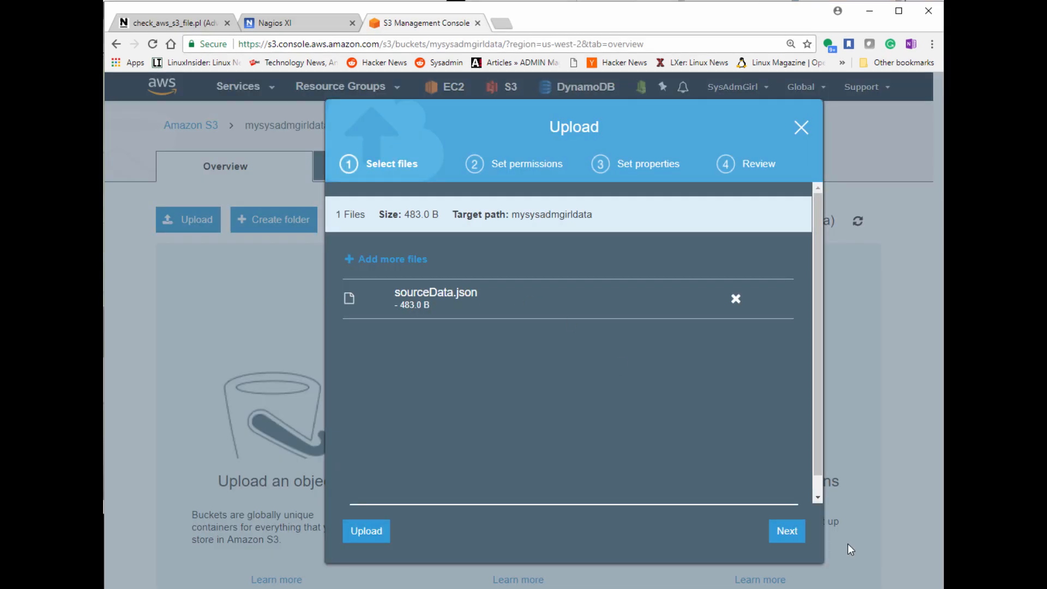
Upload sourceData.json using default permissions and Standard storage class
left_click(786, 530)
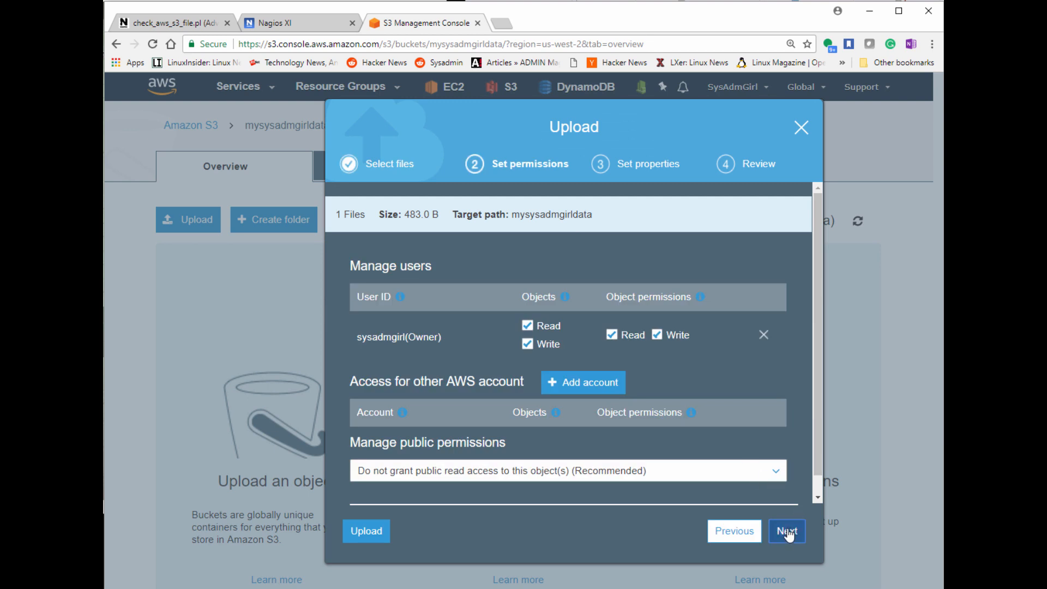
left_click(786, 530)
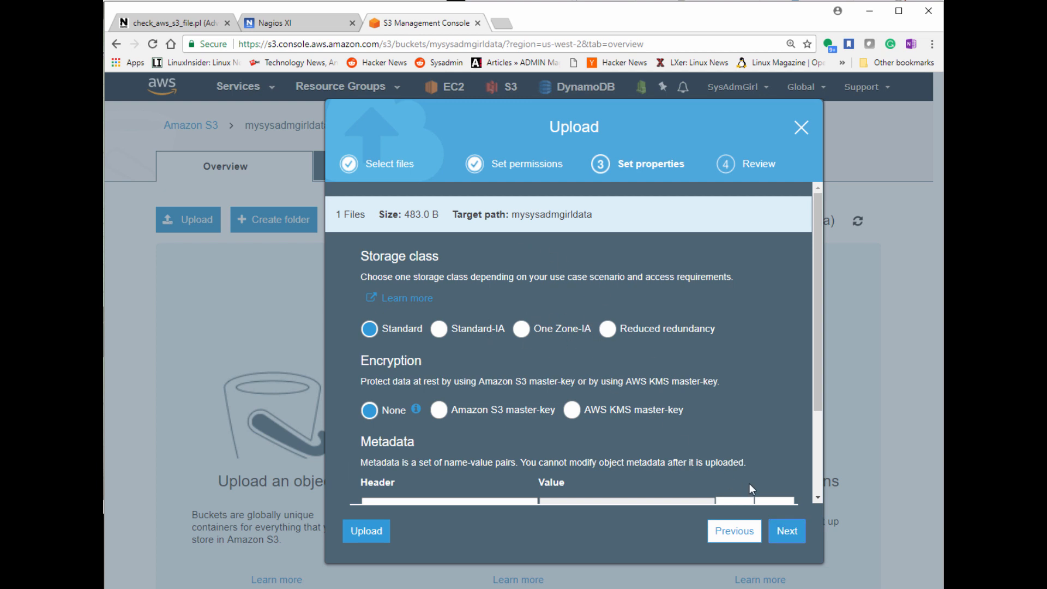
left_click(786, 530)
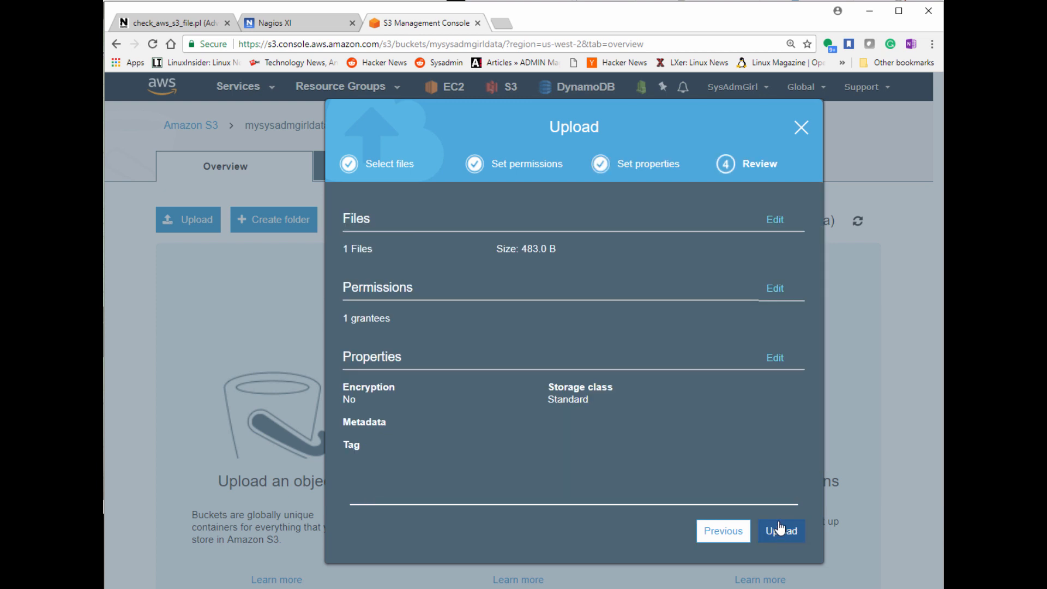
left_click(780, 530)
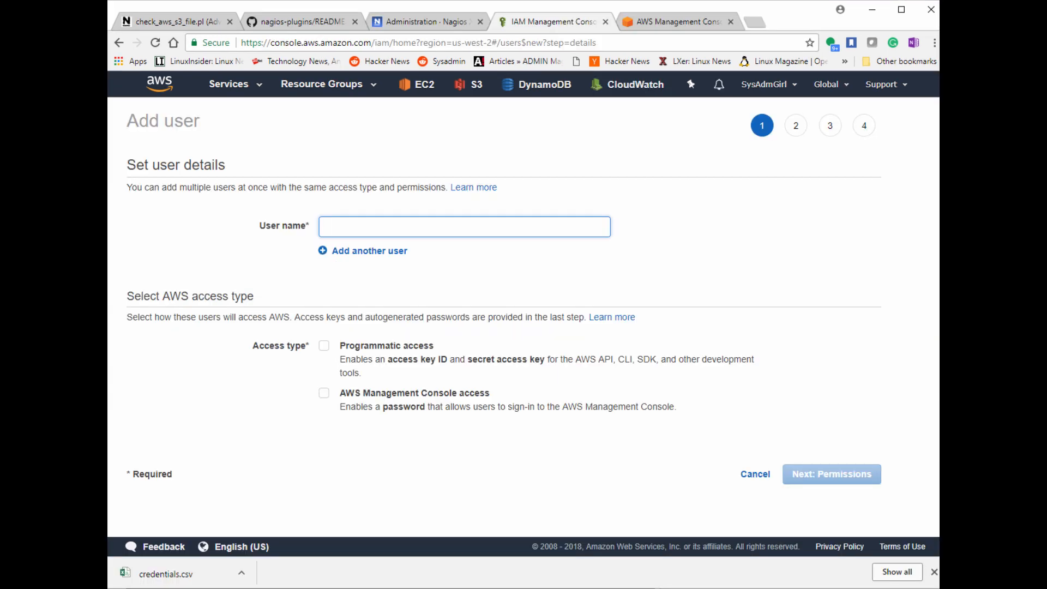
Enter user name yt-s3-demo, enable programmatic access, and proceed to permissions
type("yt-")
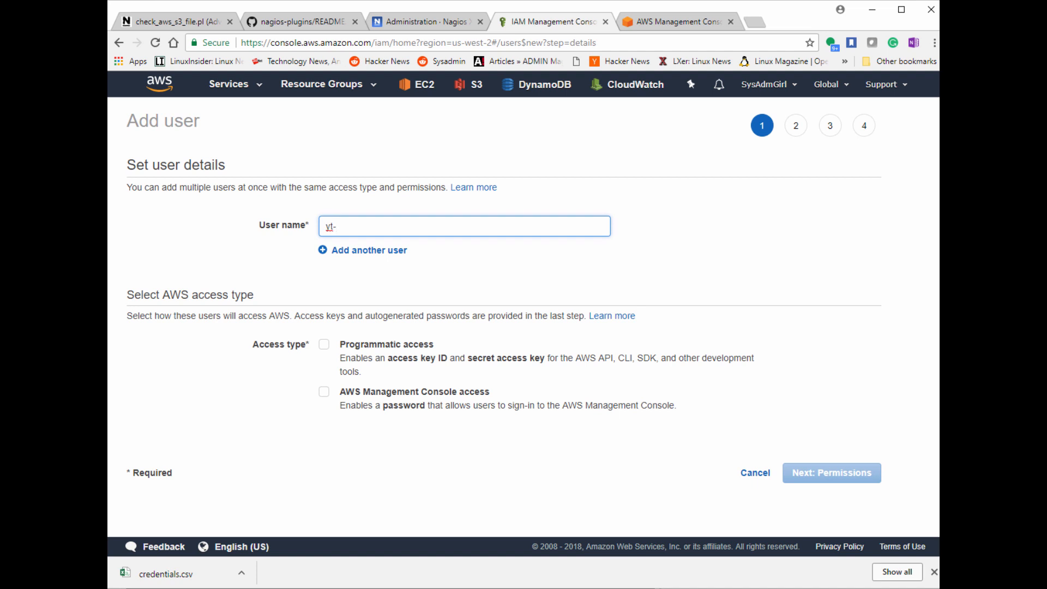
type("deno")
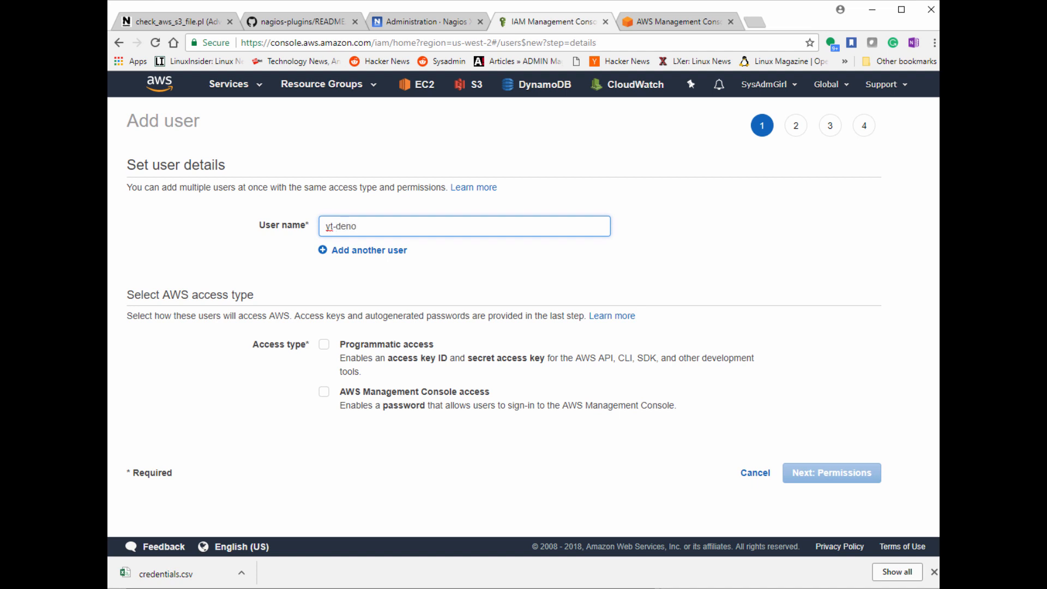
key("Backspace")
type("s3-")
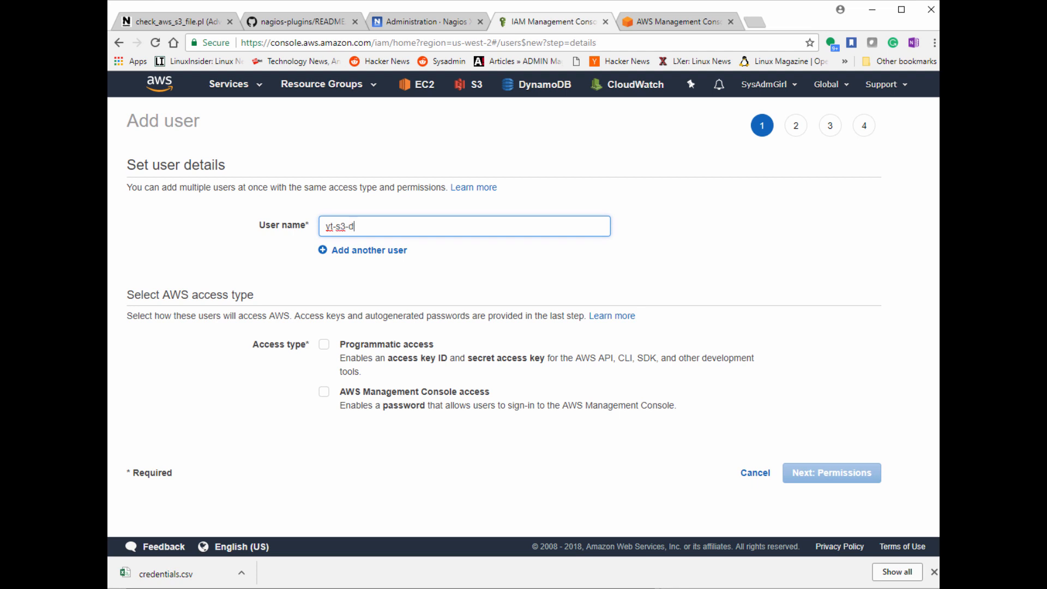
type("emo")
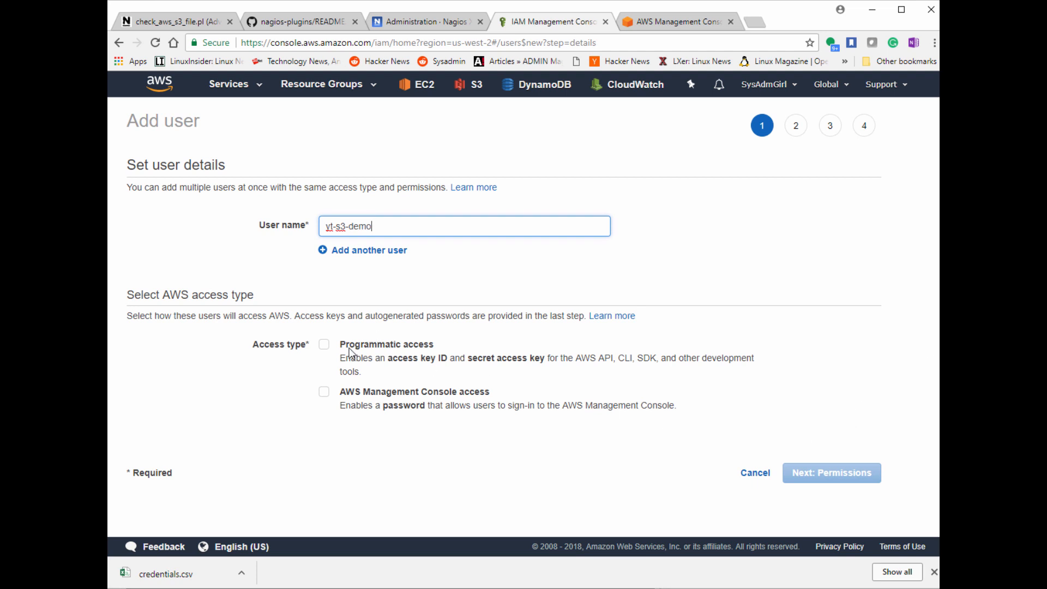
left_click(324, 344)
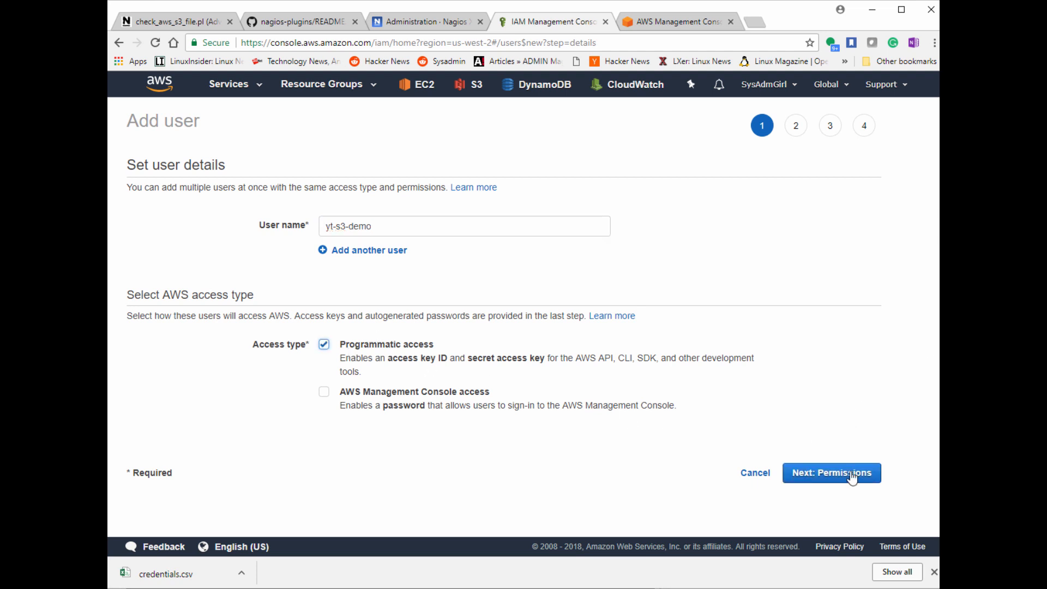
mouse_move(781, 466)
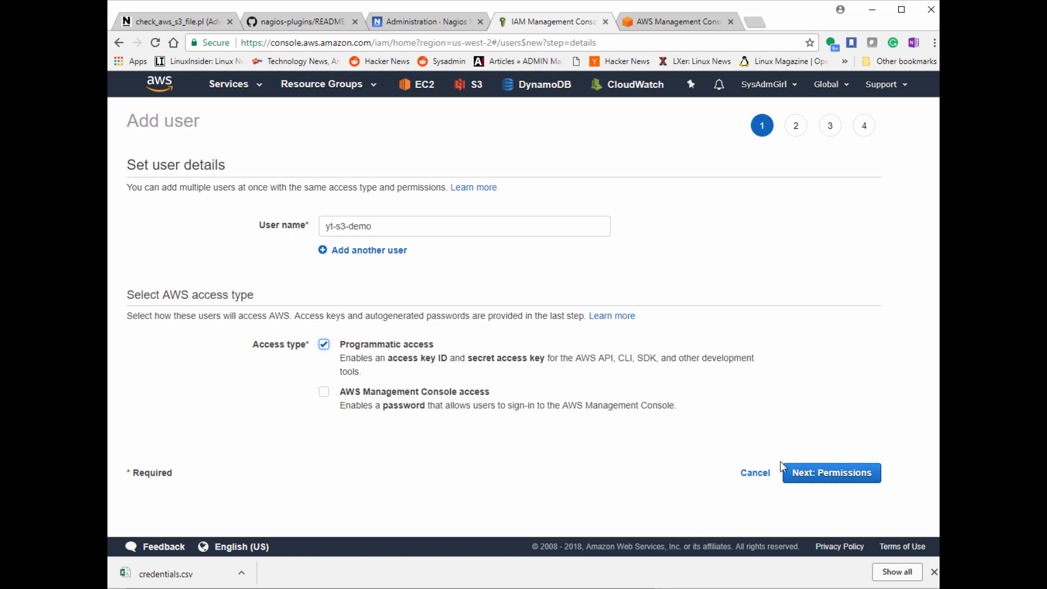
mouse_move(441, 396)
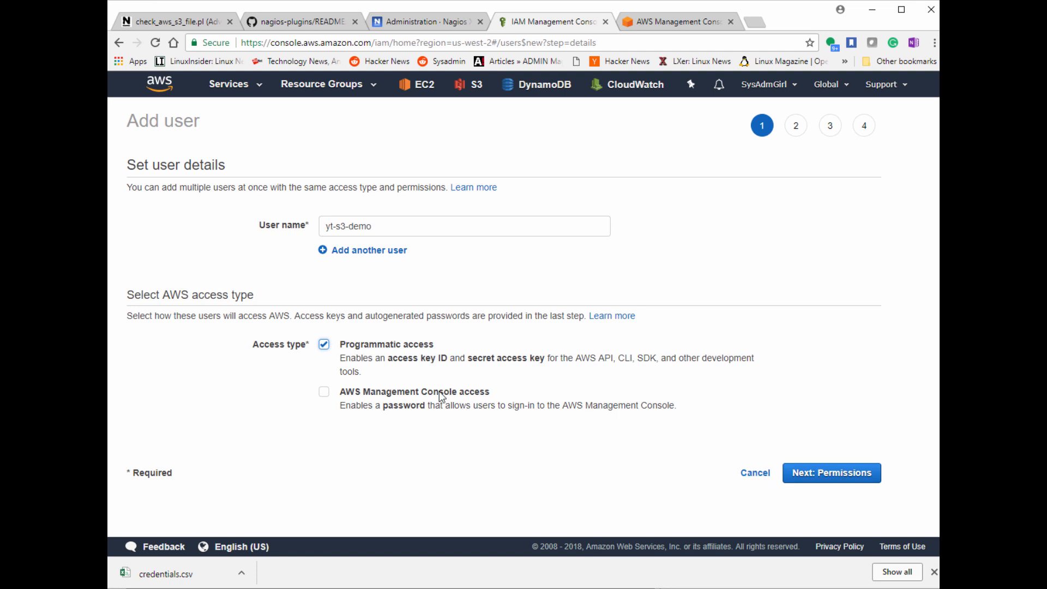
left_click(830, 473)
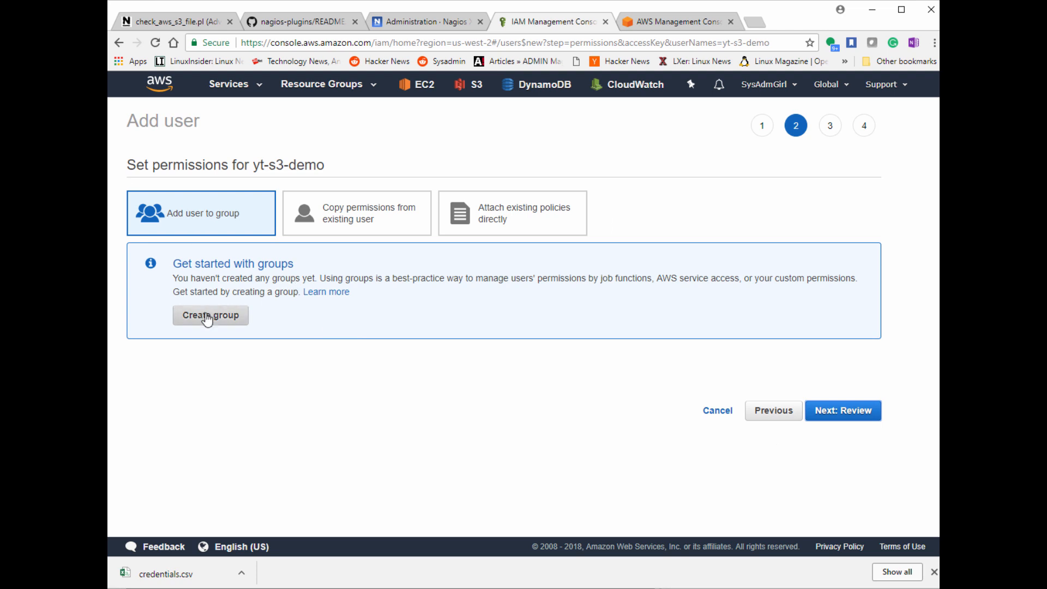
Start a new permissions group named yt-s3-domain-s3
left_click(210, 315)
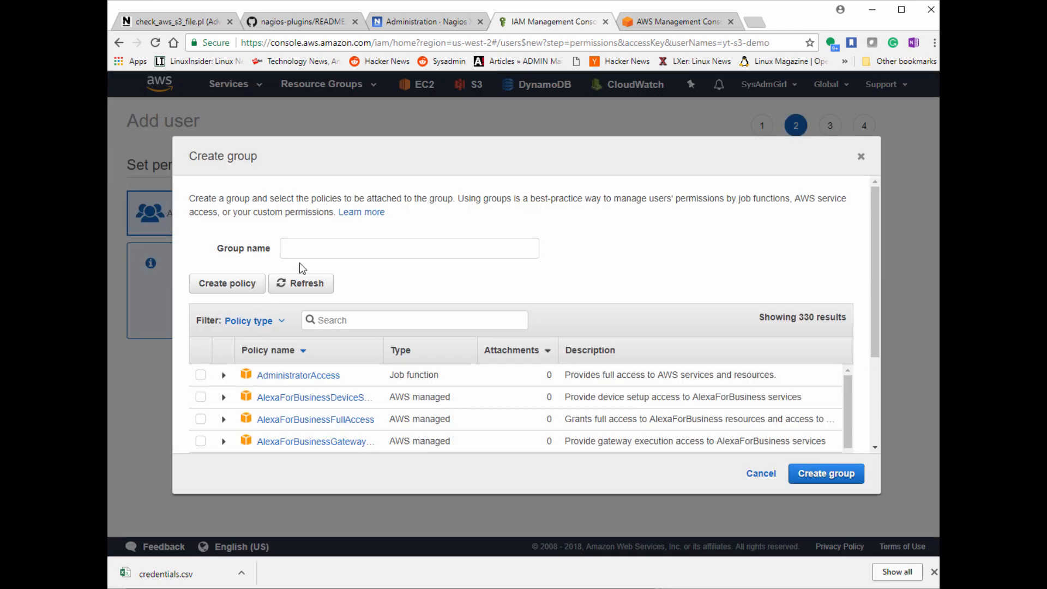
left_click(201, 374)
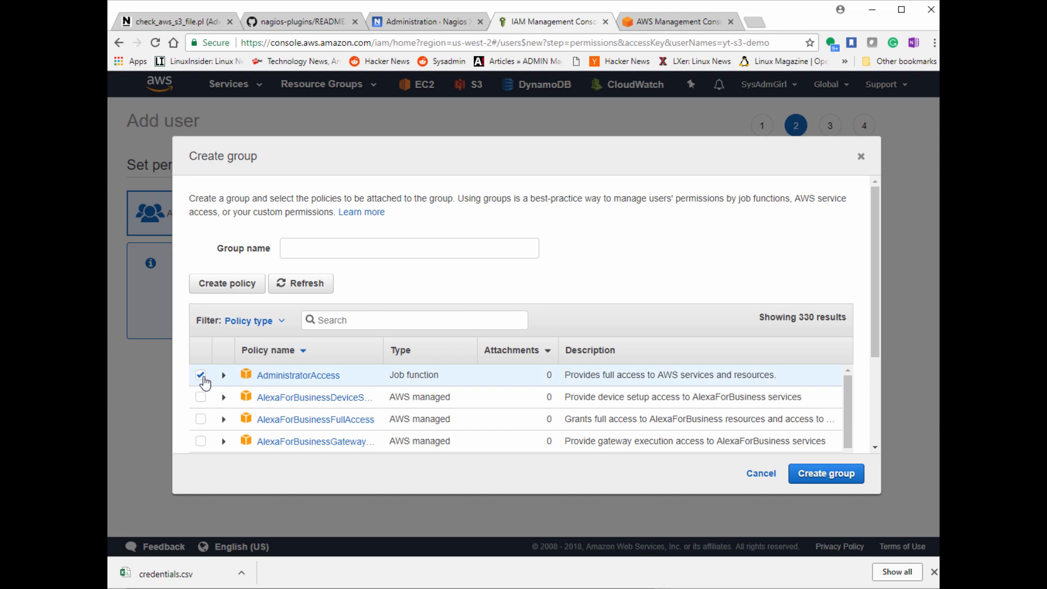
left_click(409, 247)
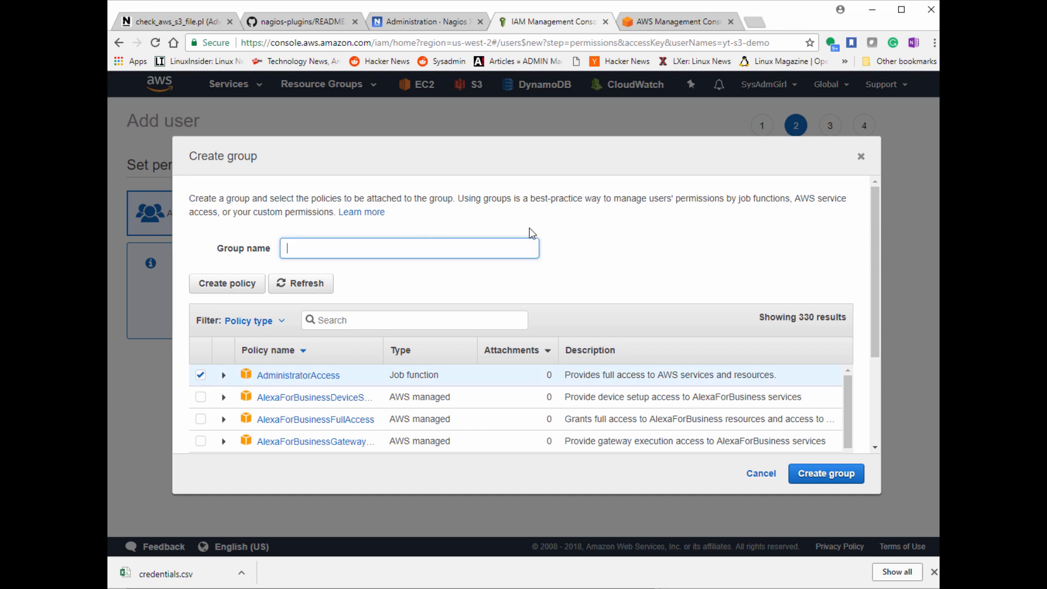
type("yt-s3-")
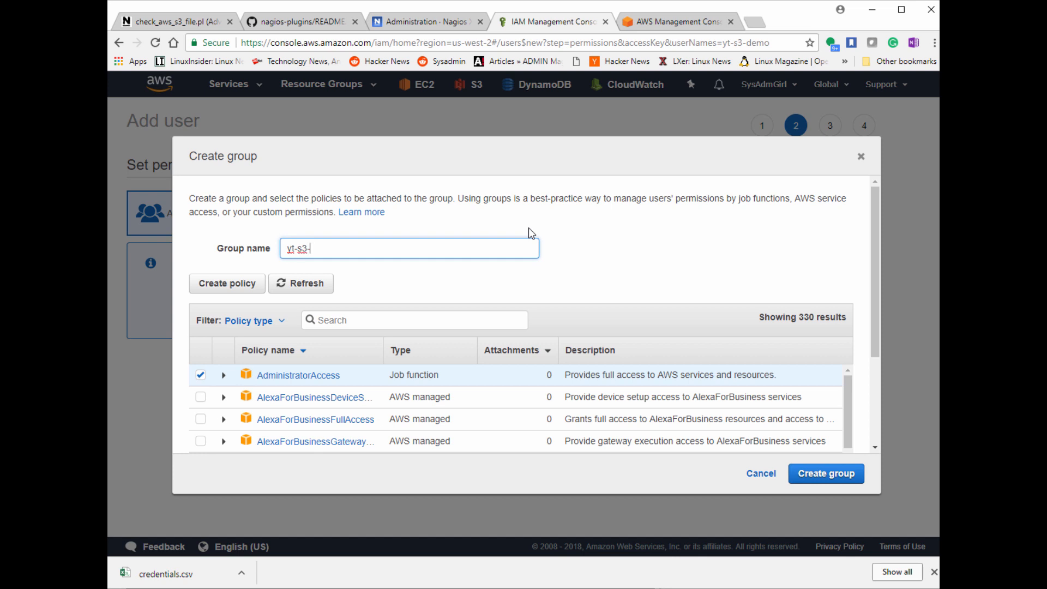
type("domain-")
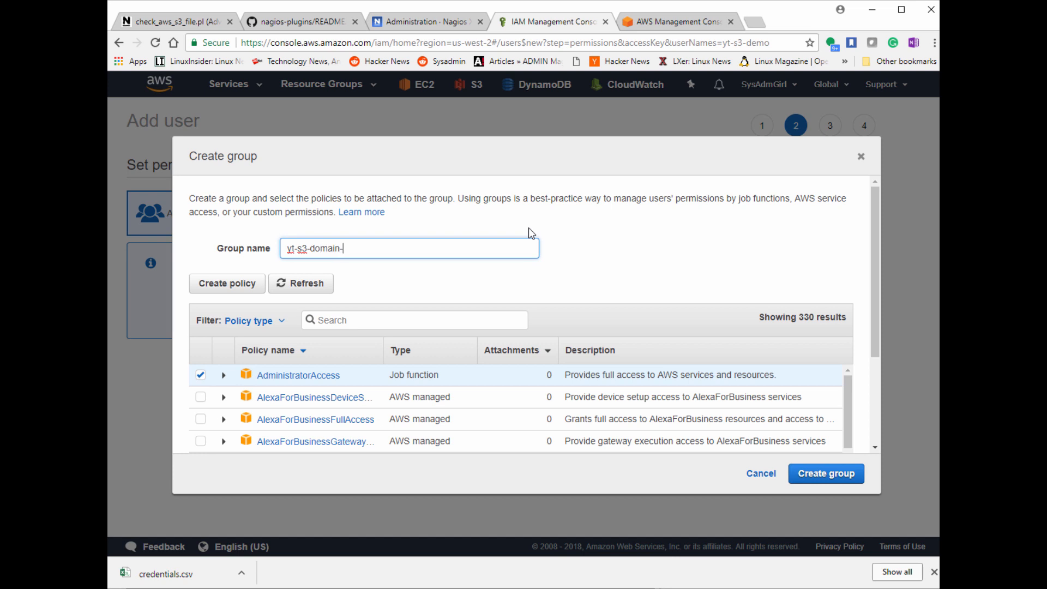
type("s3")
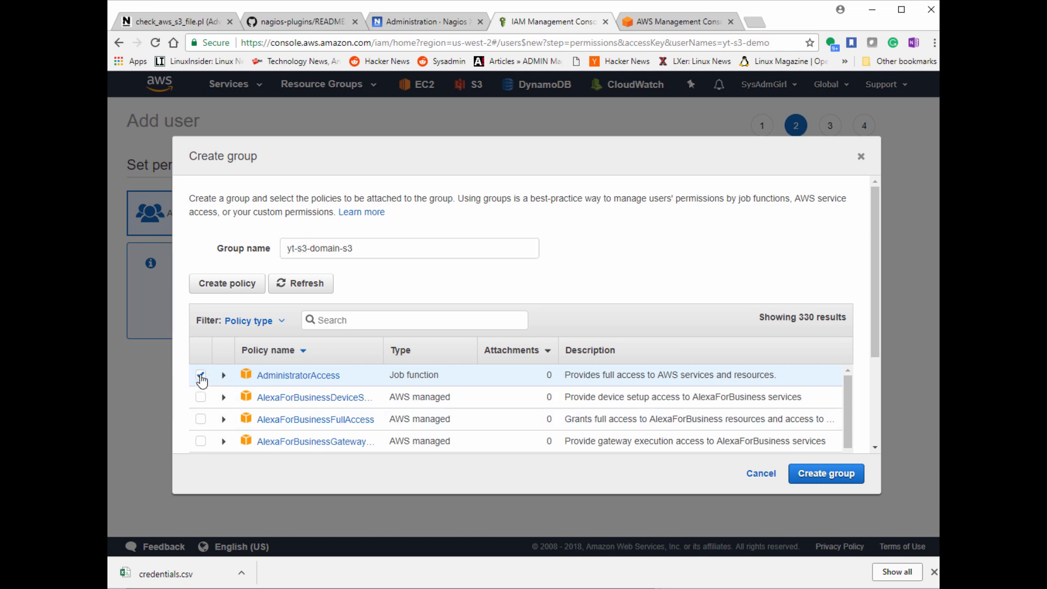
Attach AmazonS3FullAccess instead of AdministratorAccess and create the group
left_click(201, 375)
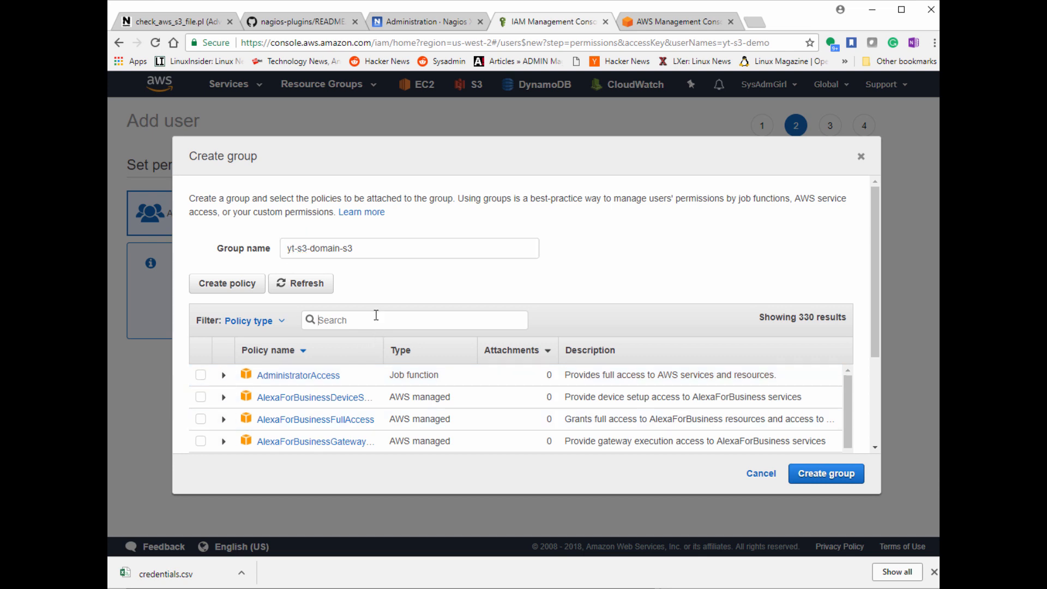
type("S3")
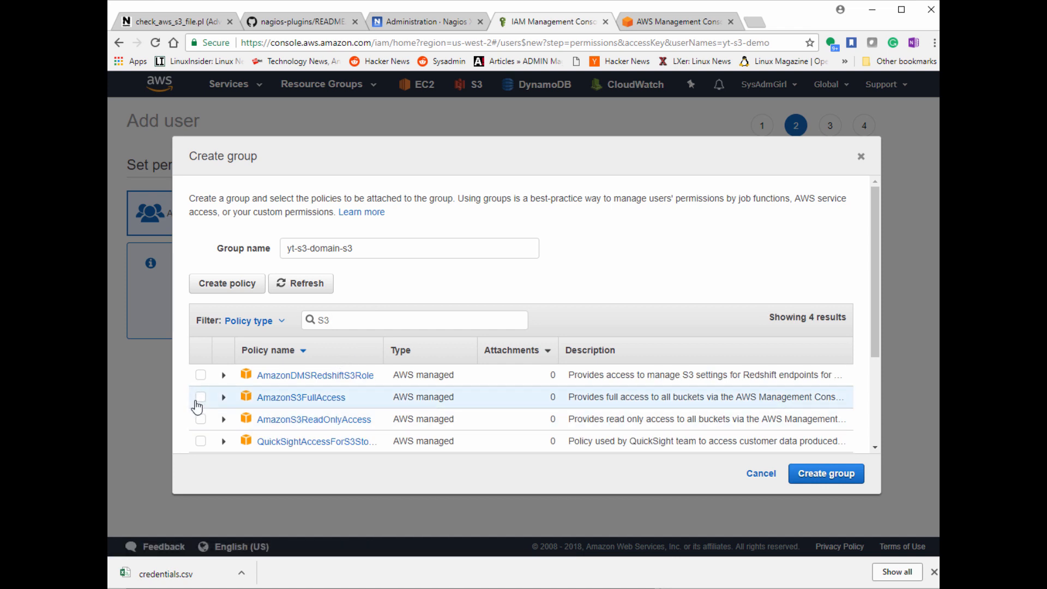
left_click(200, 396)
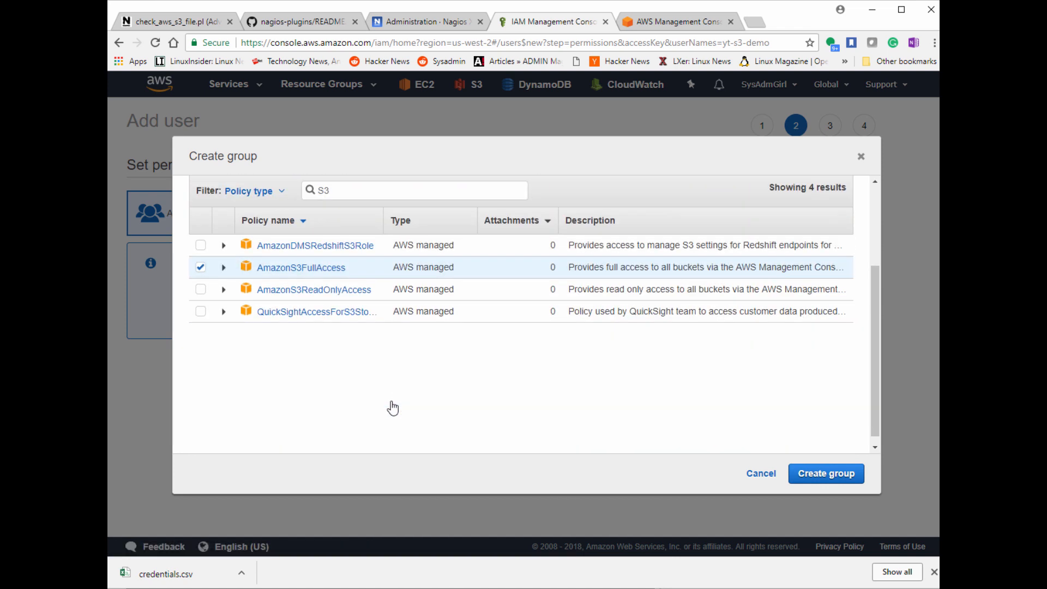
mouse_move(340, 360)
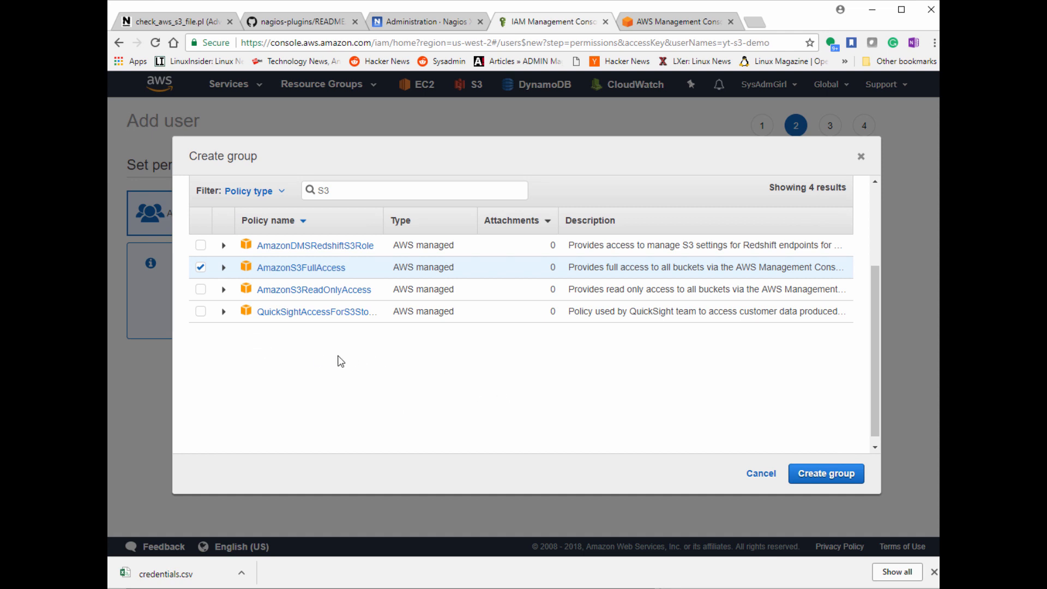
mouse_move(609, 441)
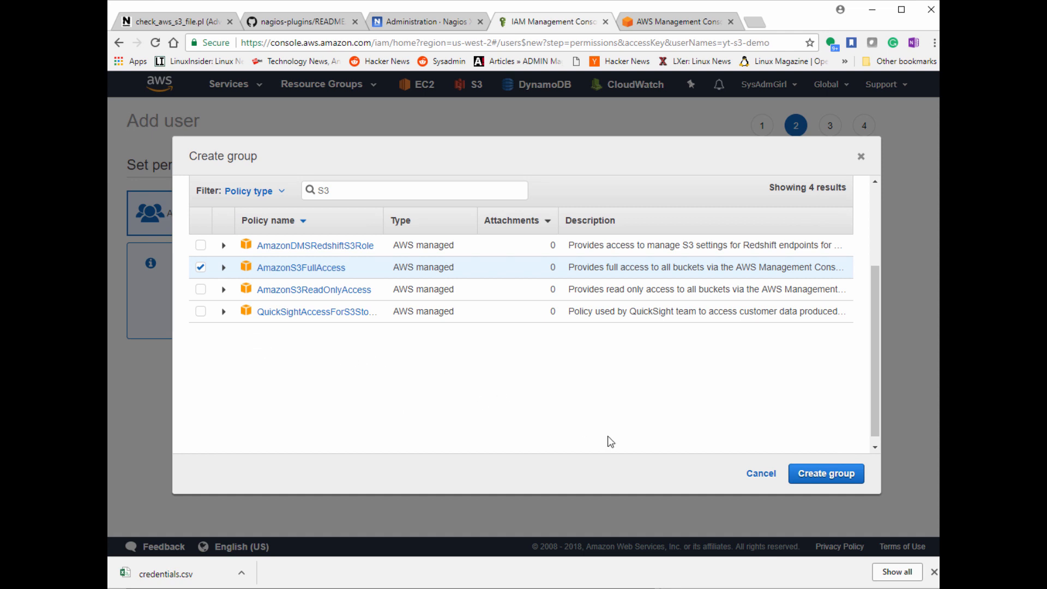
left_click(824, 473)
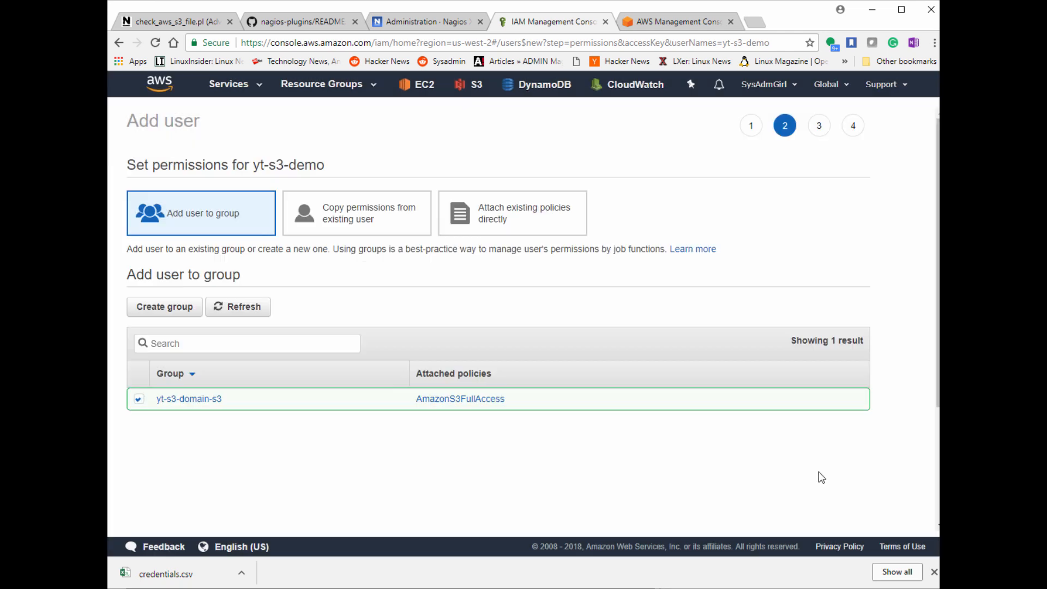
Add yt-s3-demo to the yt-s3-domain-s3 group, review, and create the user
left_click(138, 399)
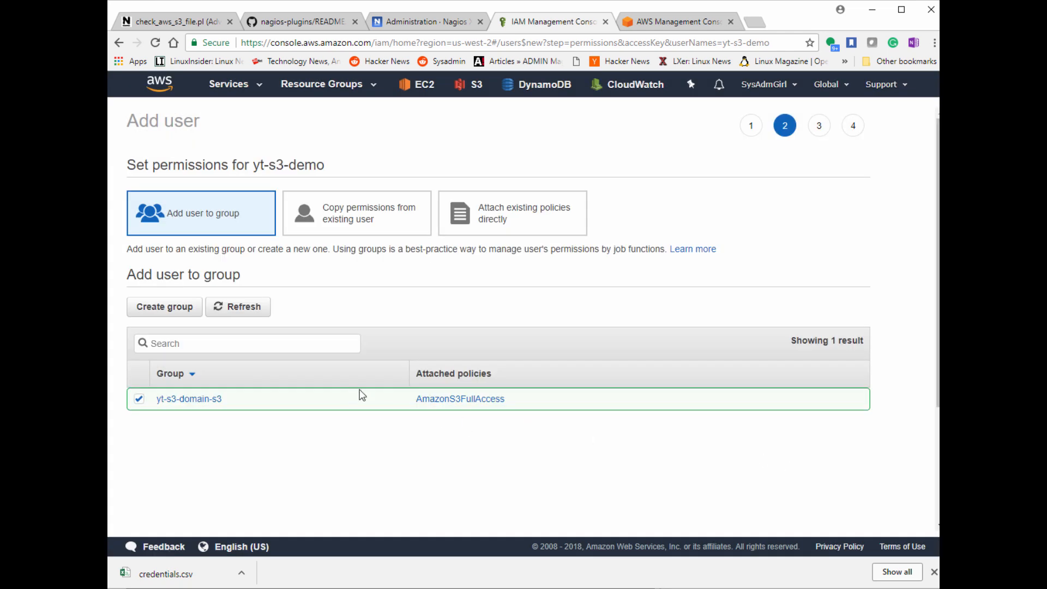
scroll("down", 3)
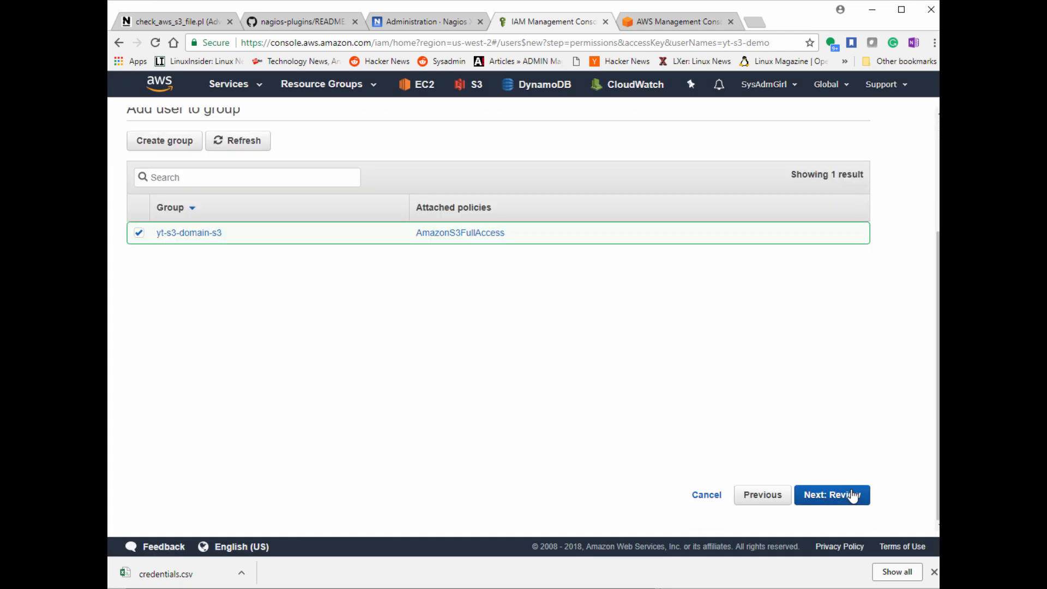
left_click(830, 494)
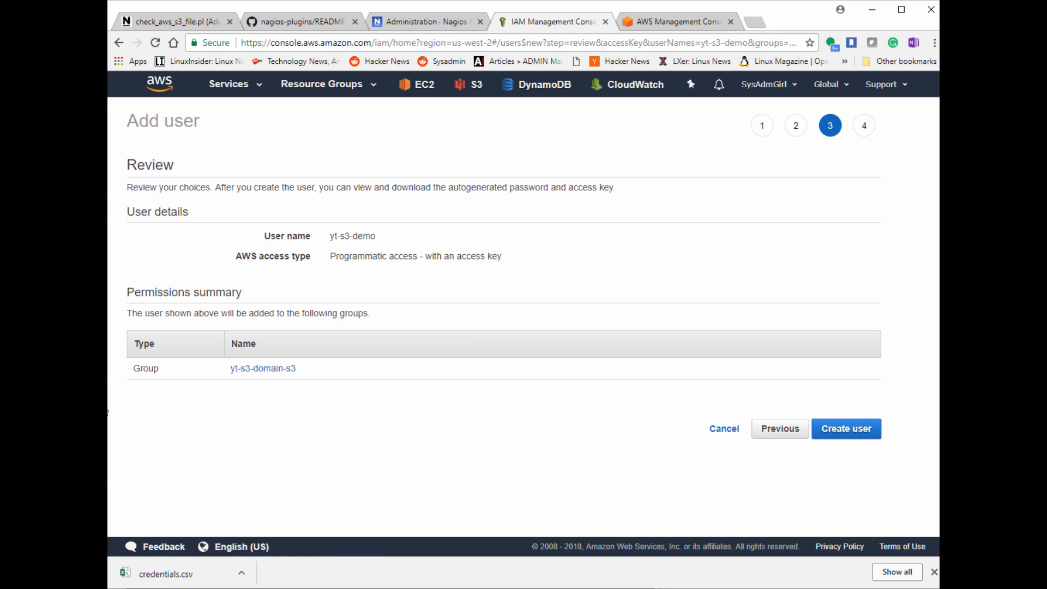
mouse_move(876, 438)
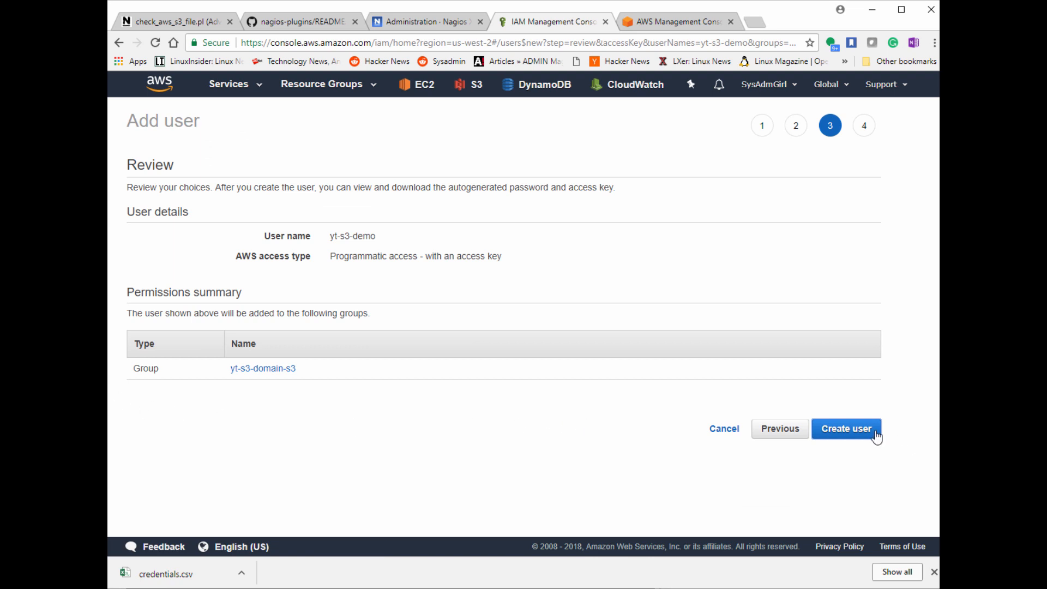
left_click(846, 428)
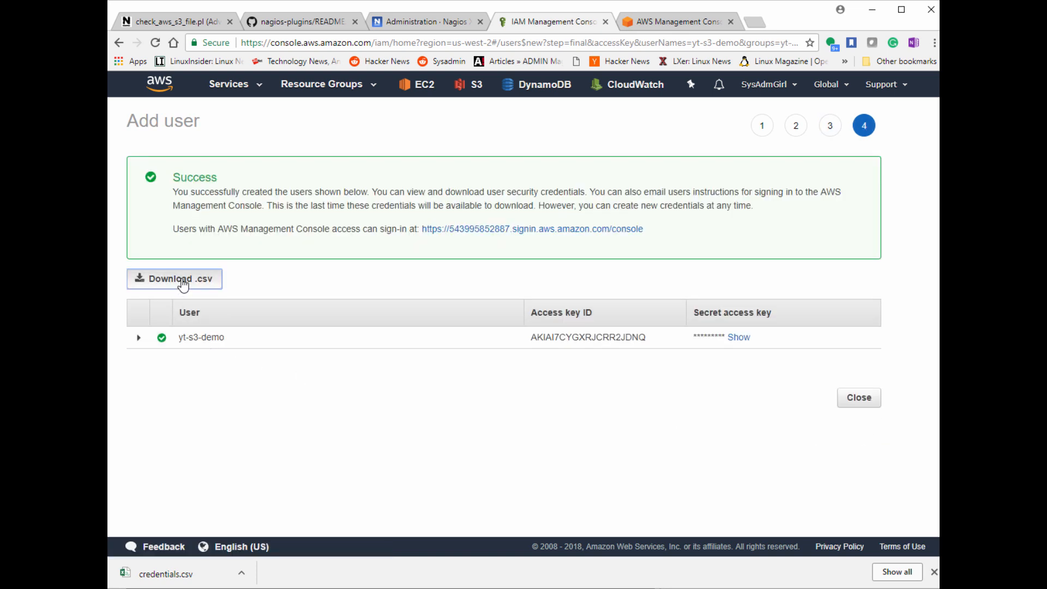
Download yt-s3-demo's credentials .csv and reveal its secret access key
left_click(174, 279)
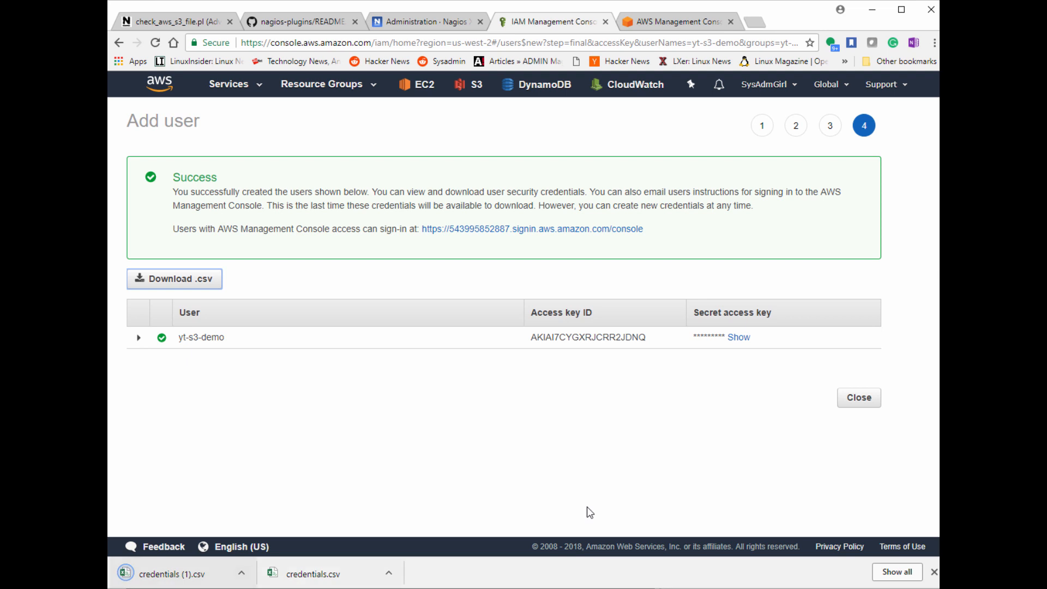
left_click(738, 337)
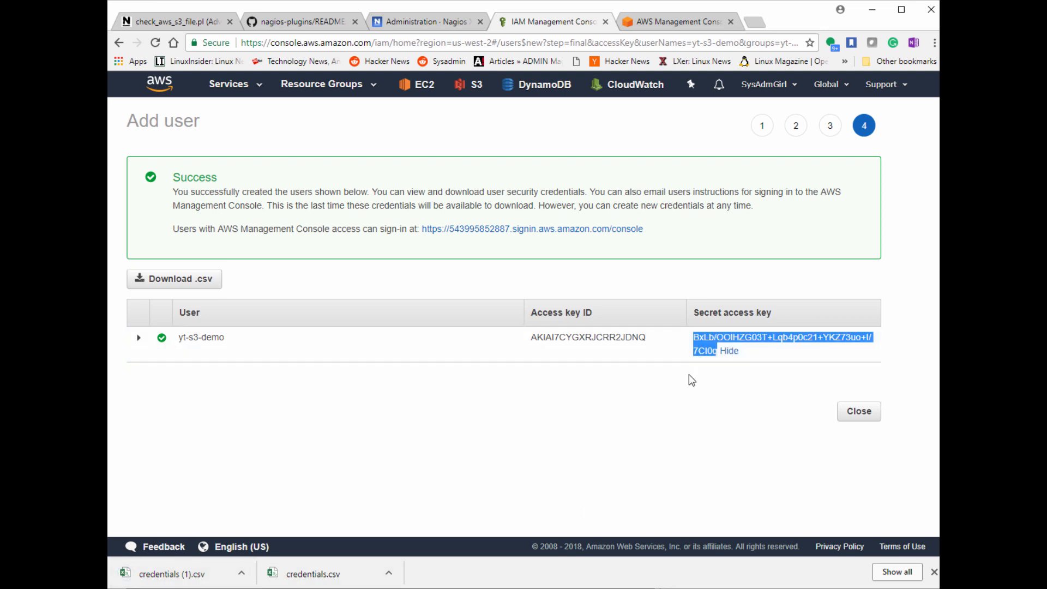
mouse_move(586, 368)
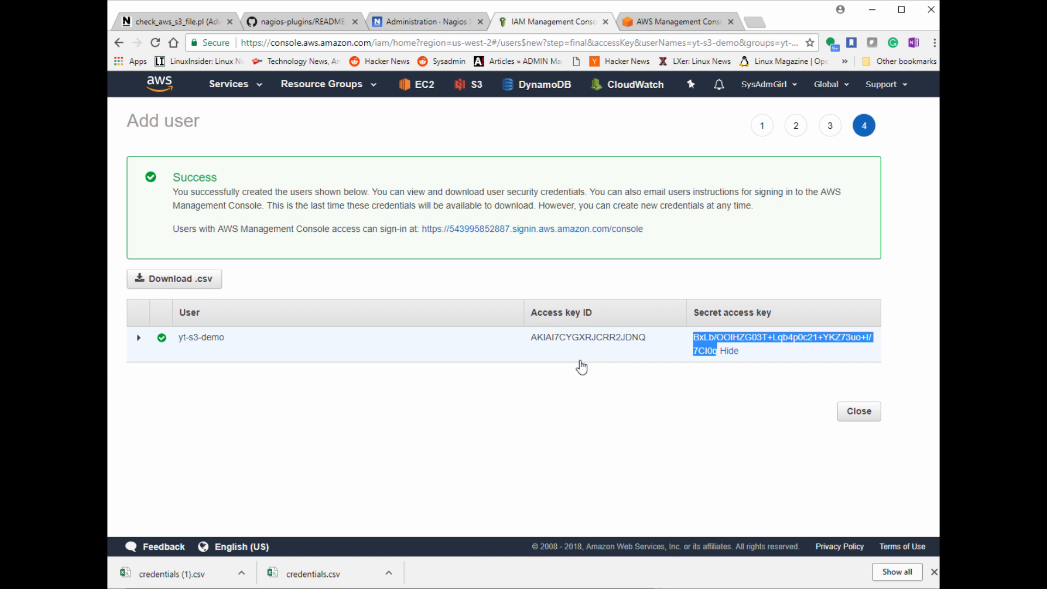
mouse_move(556, 358)
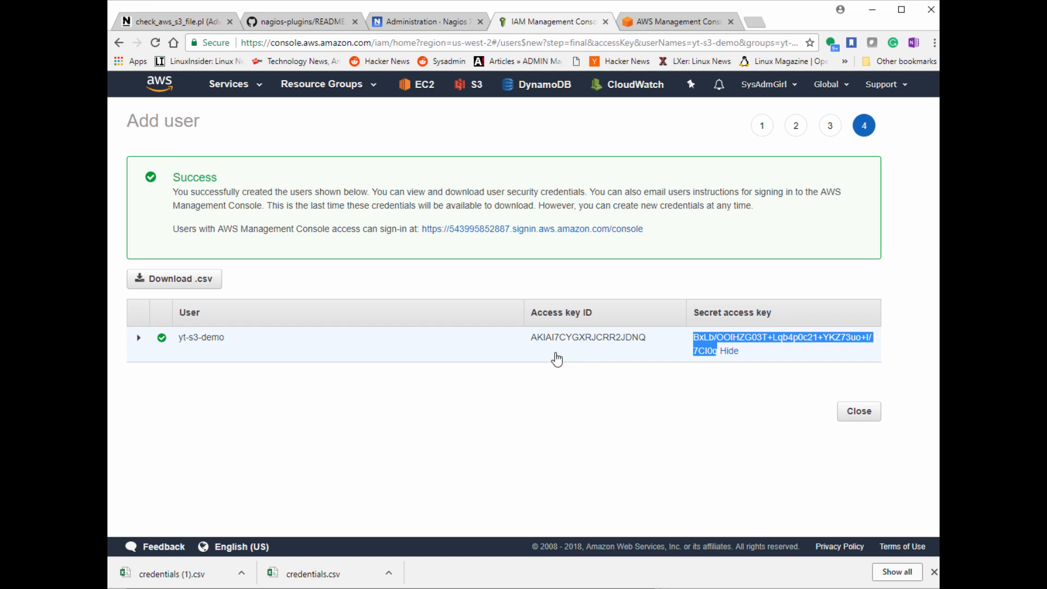
mouse_move(535, 350)
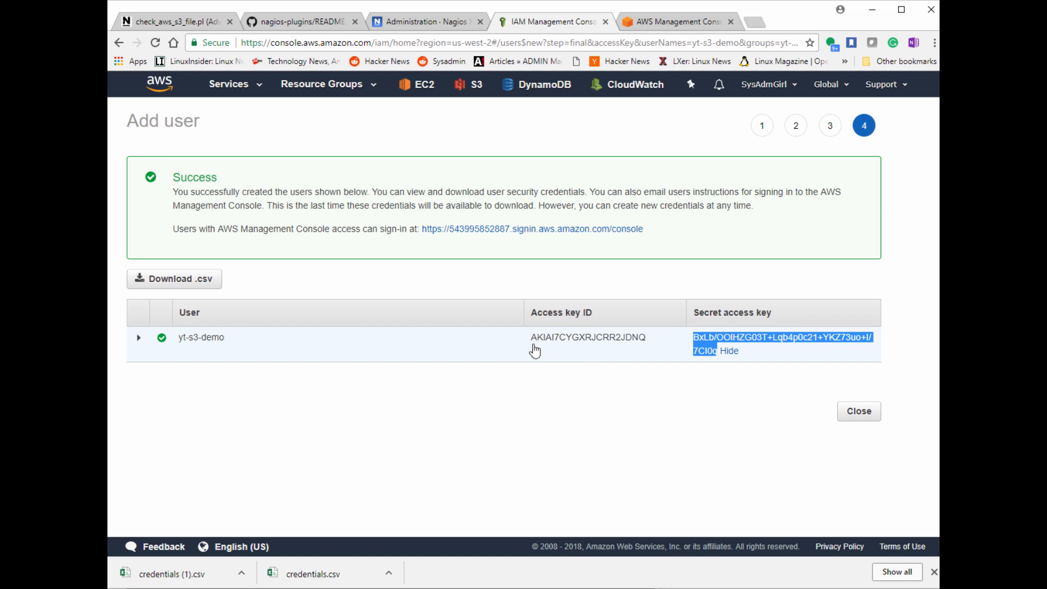
mouse_move(490, 335)
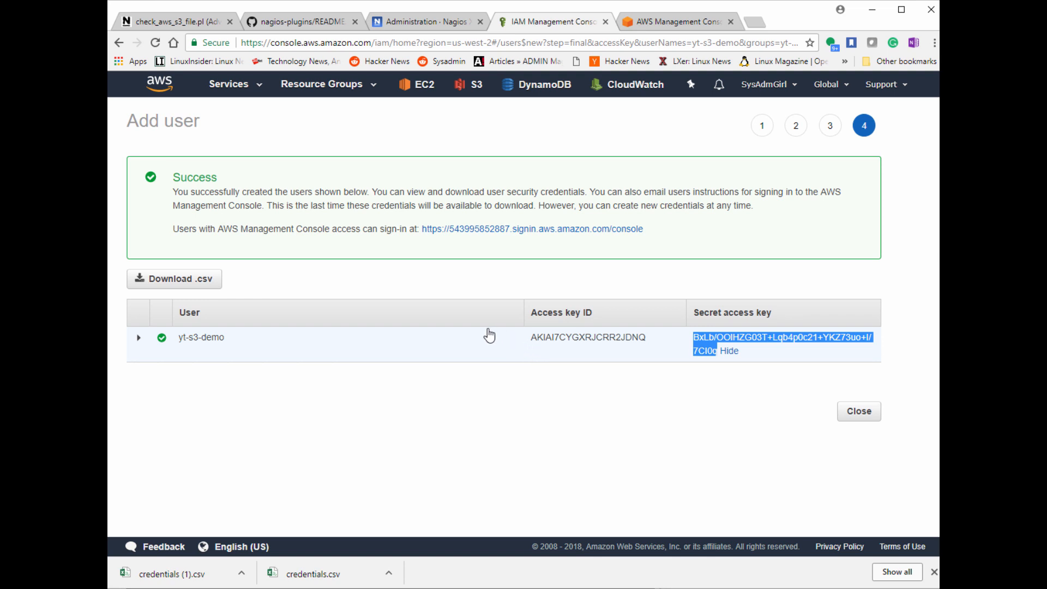
mouse_move(530, 372)
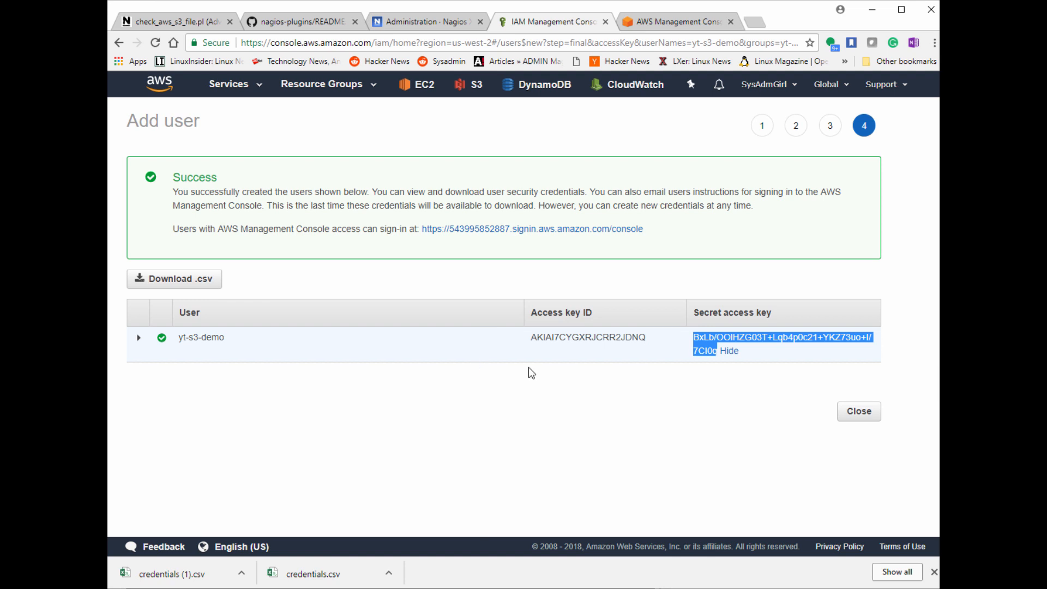
mouse_move(472, 483)
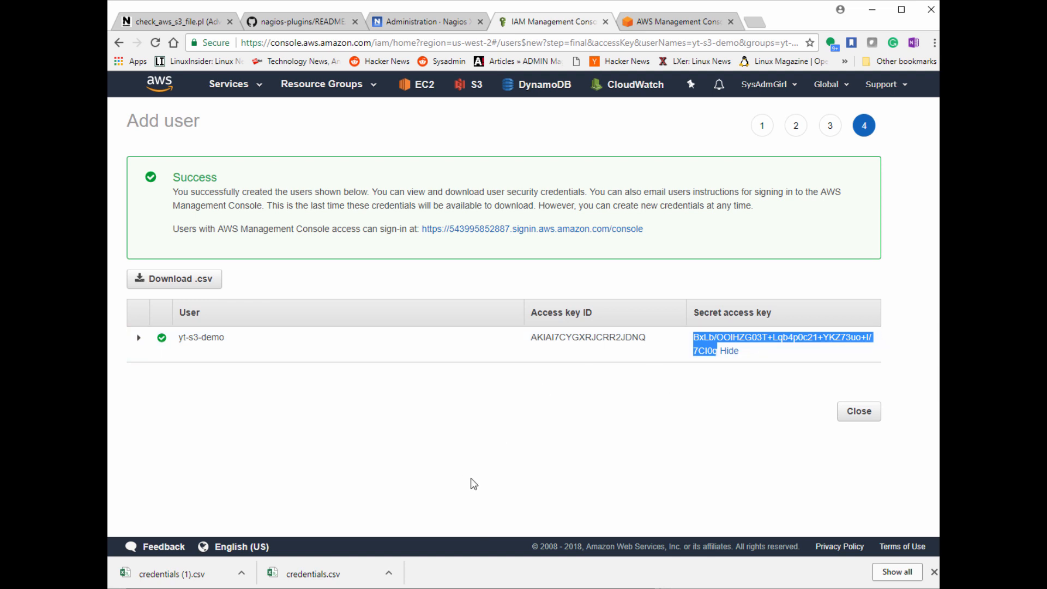
mouse_move(852, 465)
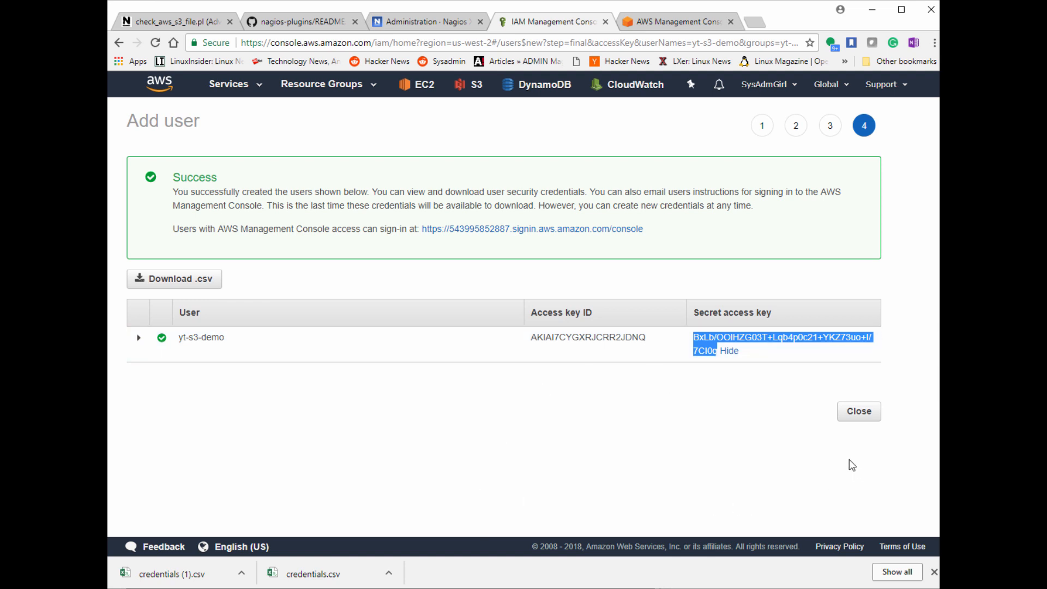
mouse_move(839, 547)
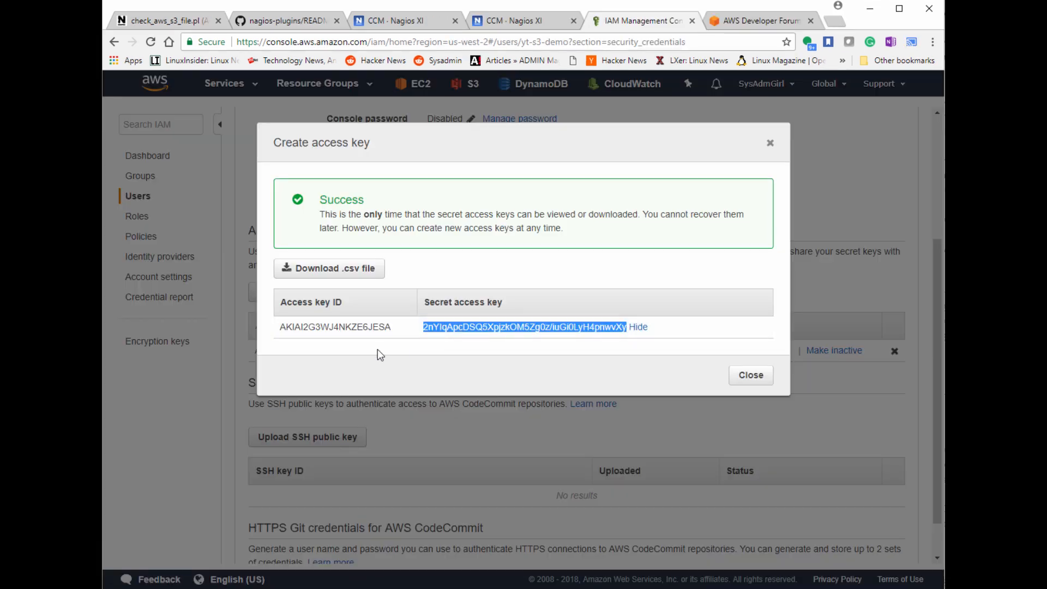
right_click(334, 327)
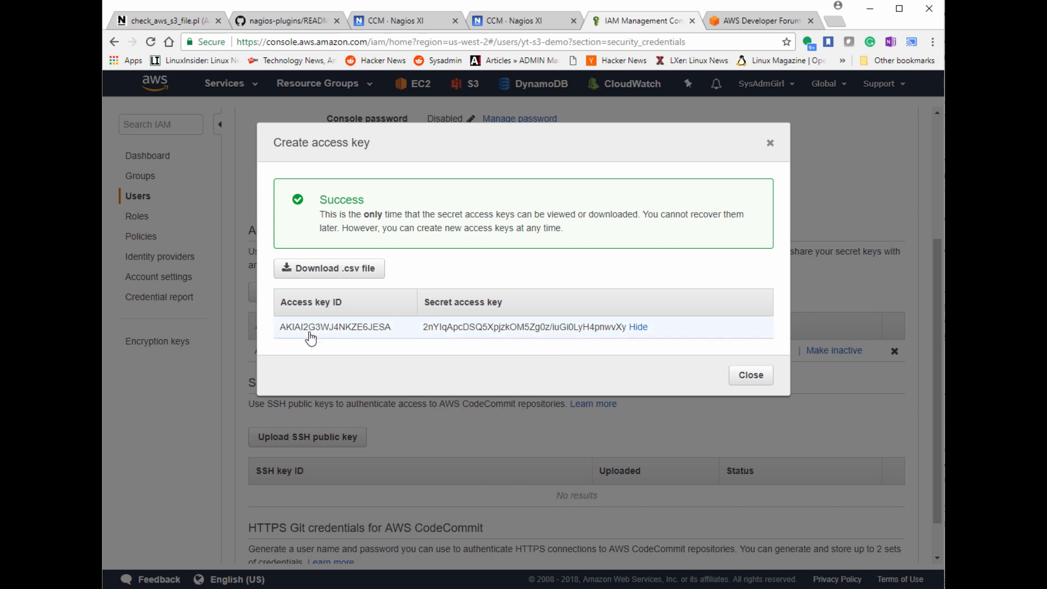
left_click(328, 267)
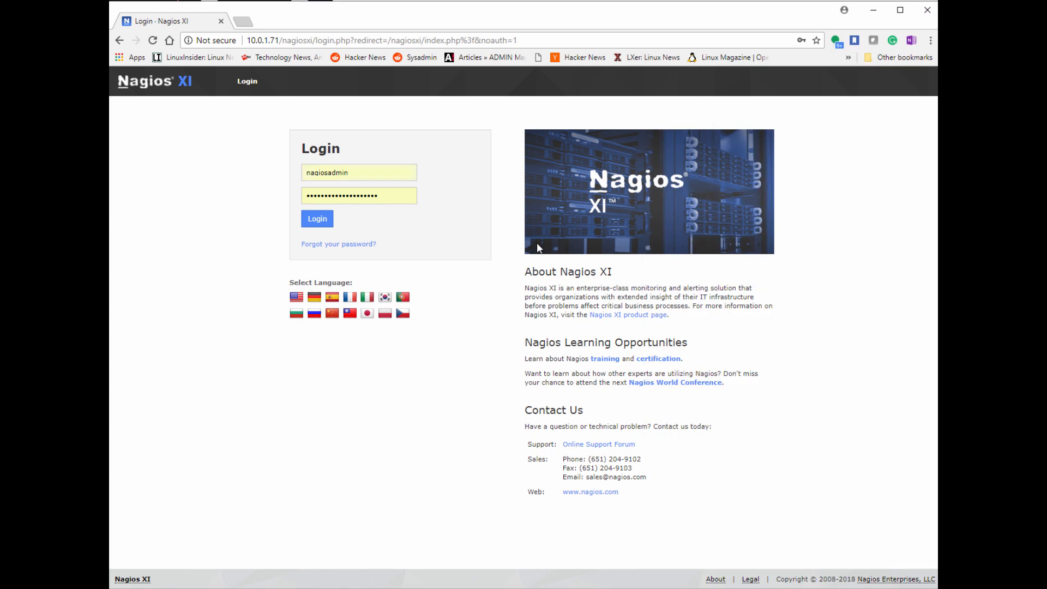
Log in to Nagios XI and go to the Admin section
left_click(316, 218)
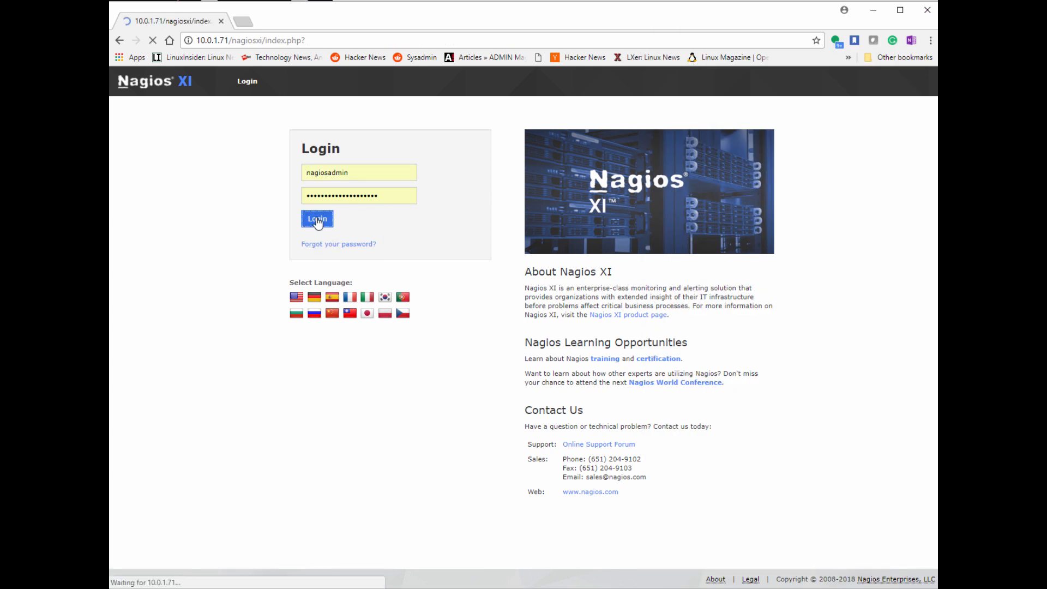
left_click(316, 219)
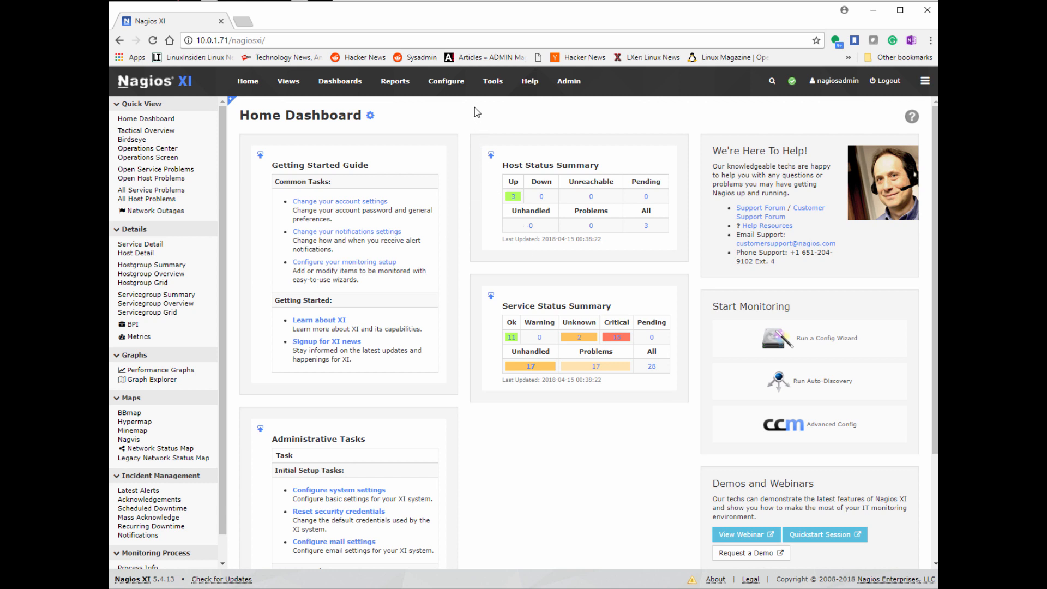
left_click(446, 80)
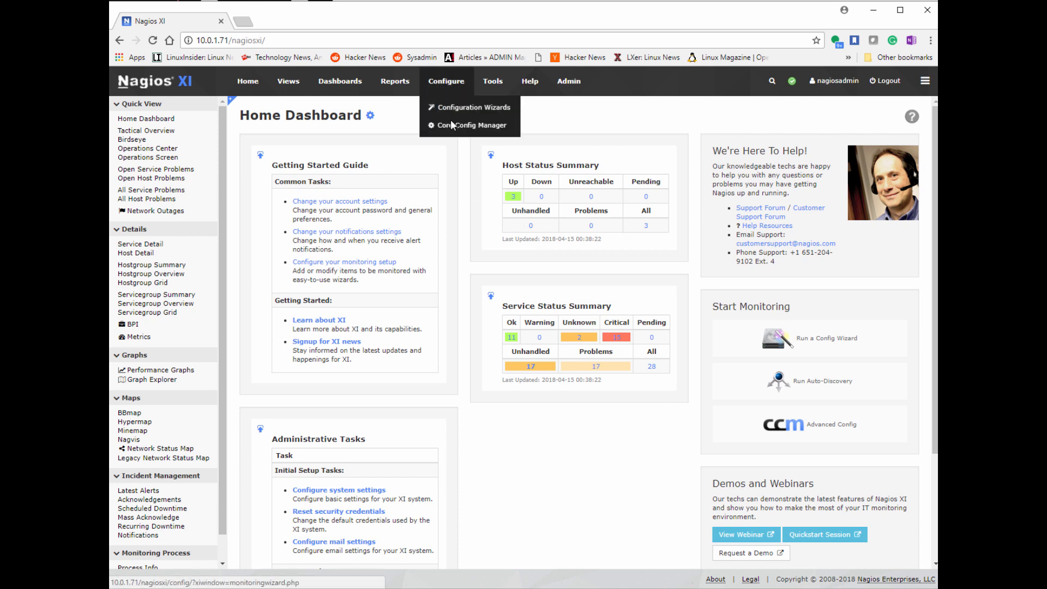
left_click(473, 125)
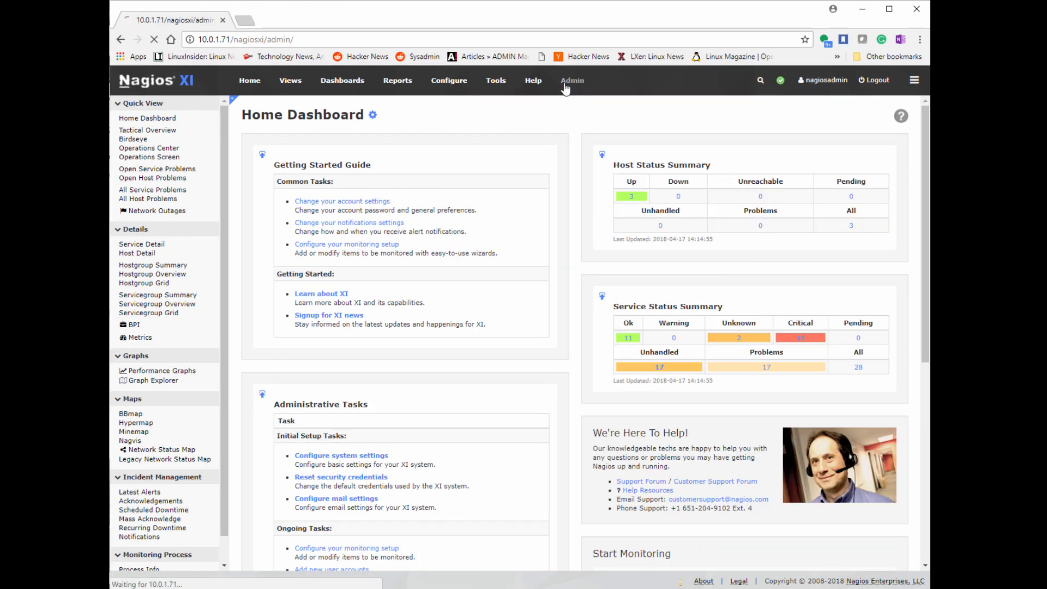
Upload check_s3_file_age.py through Admin > Manage Plugins
left_click(571, 80)
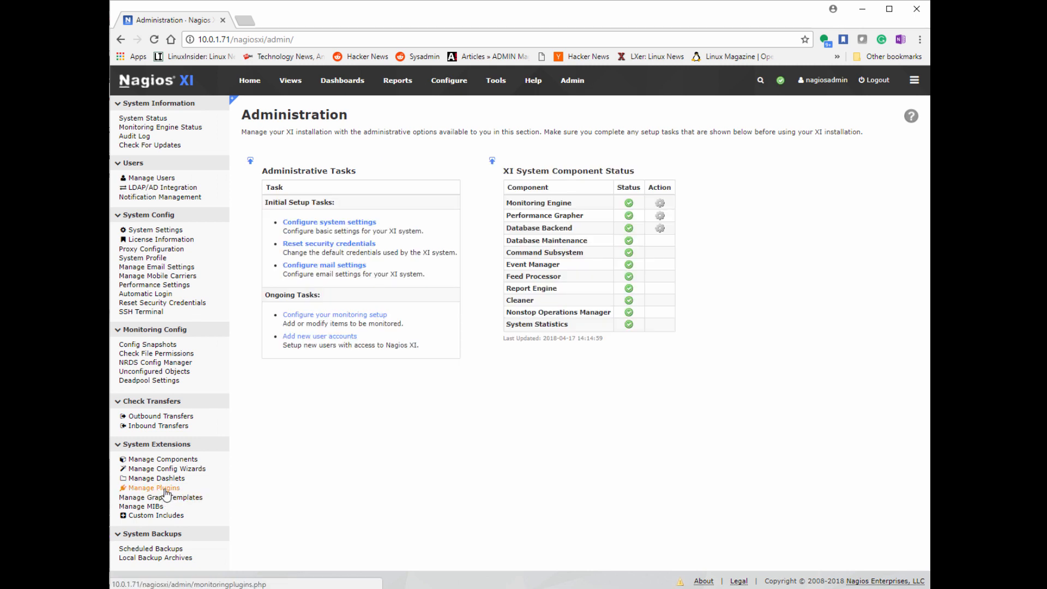
left_click(152, 488)
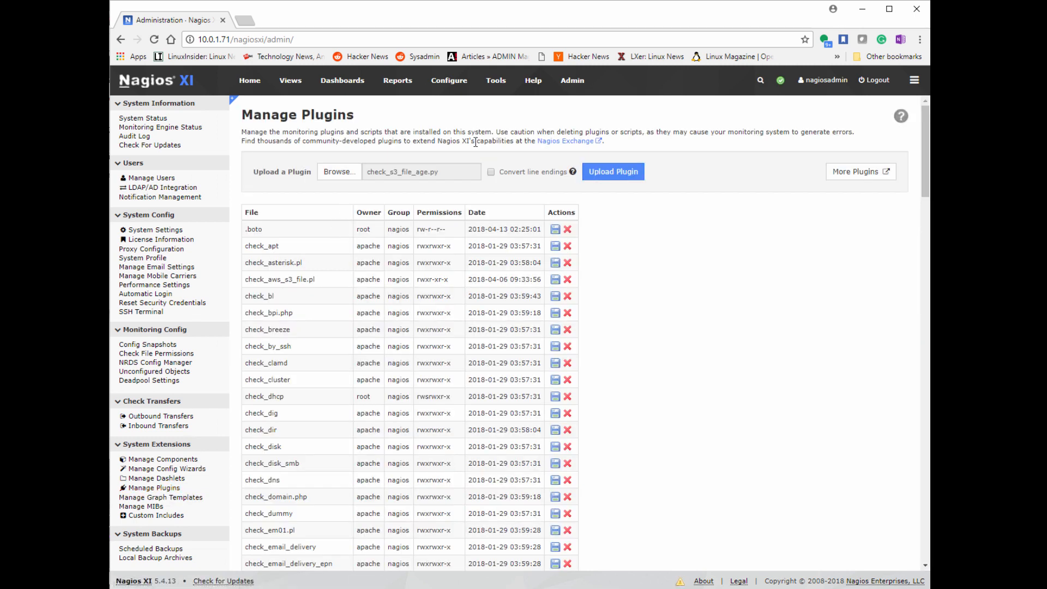
mouse_move(611, 172)
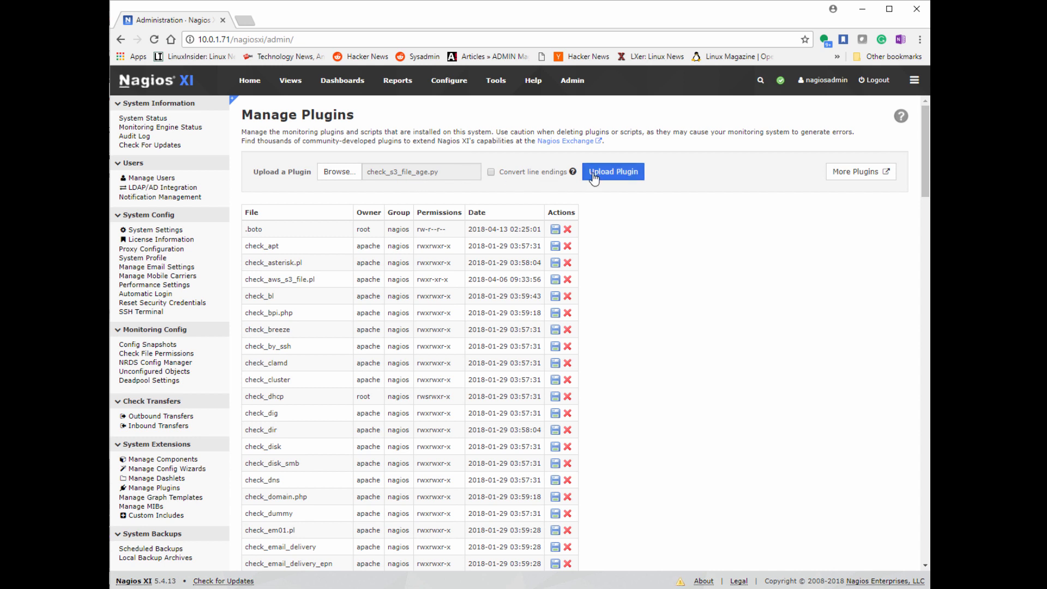
left_click(612, 171)
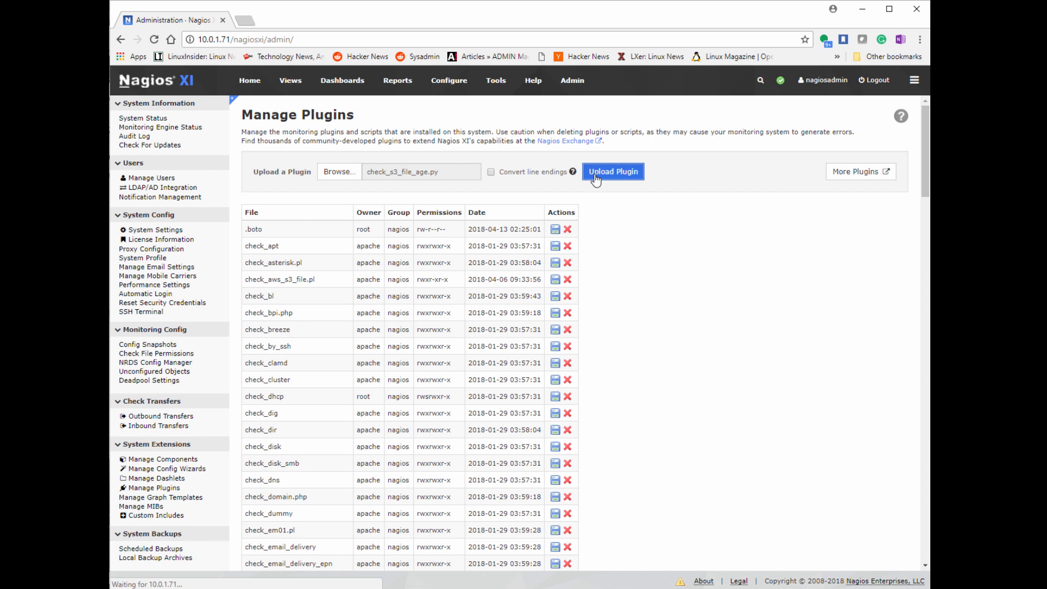
left_click(612, 171)
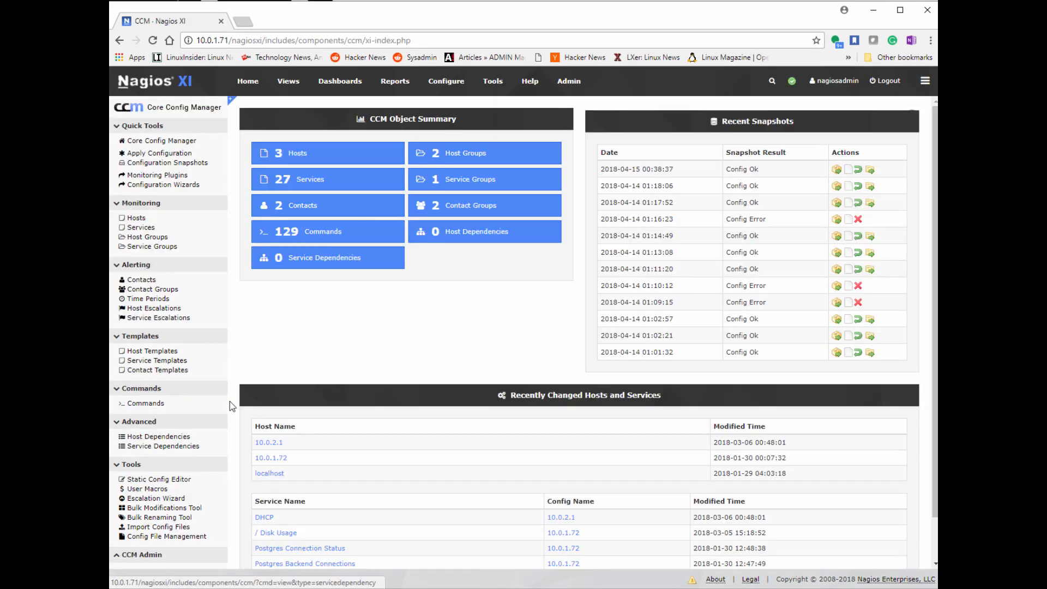
Add a check_s3_file_age command based on the check_s3_file_age.py plugin and submit it
left_click(146, 402)
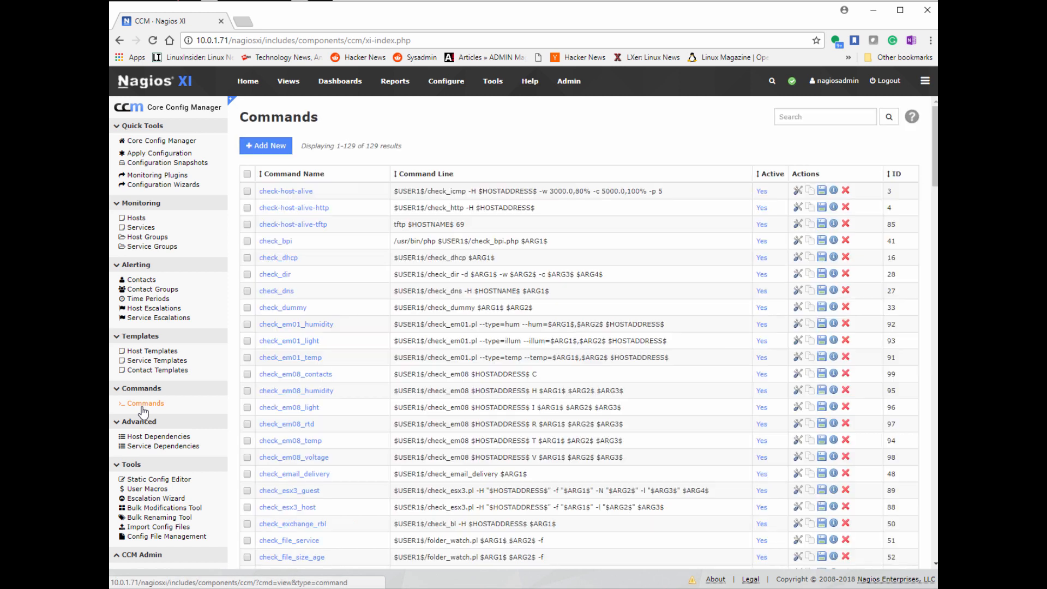
left_click(266, 145)
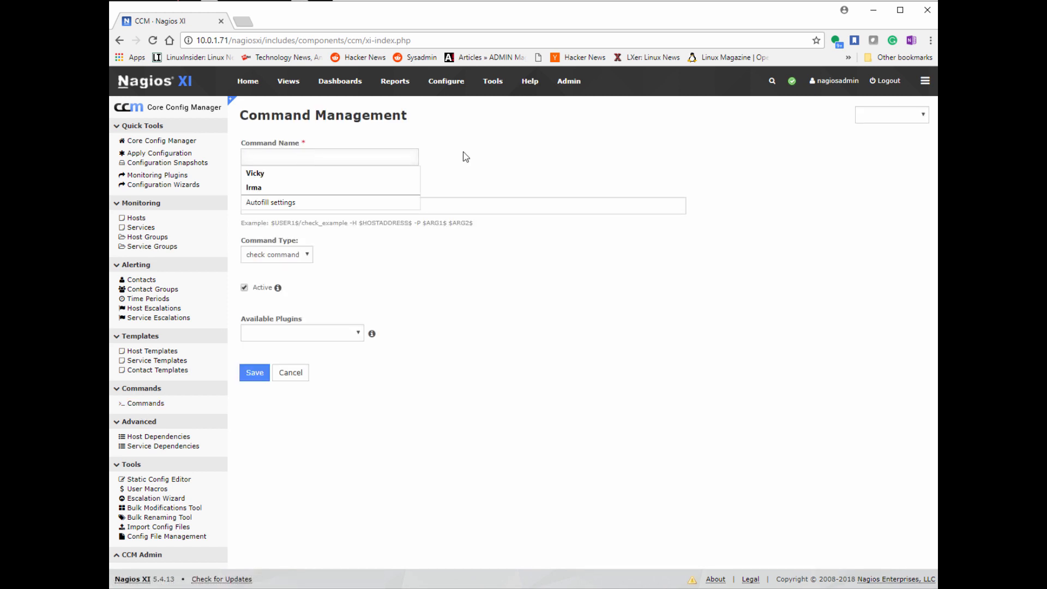
left_click(301, 332)
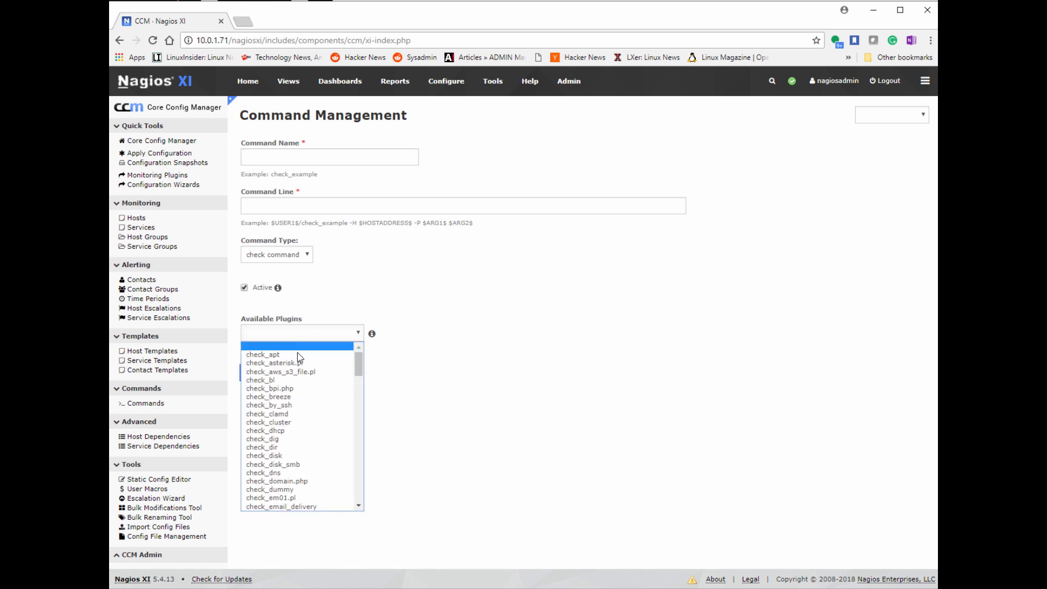
scroll("down", 3)
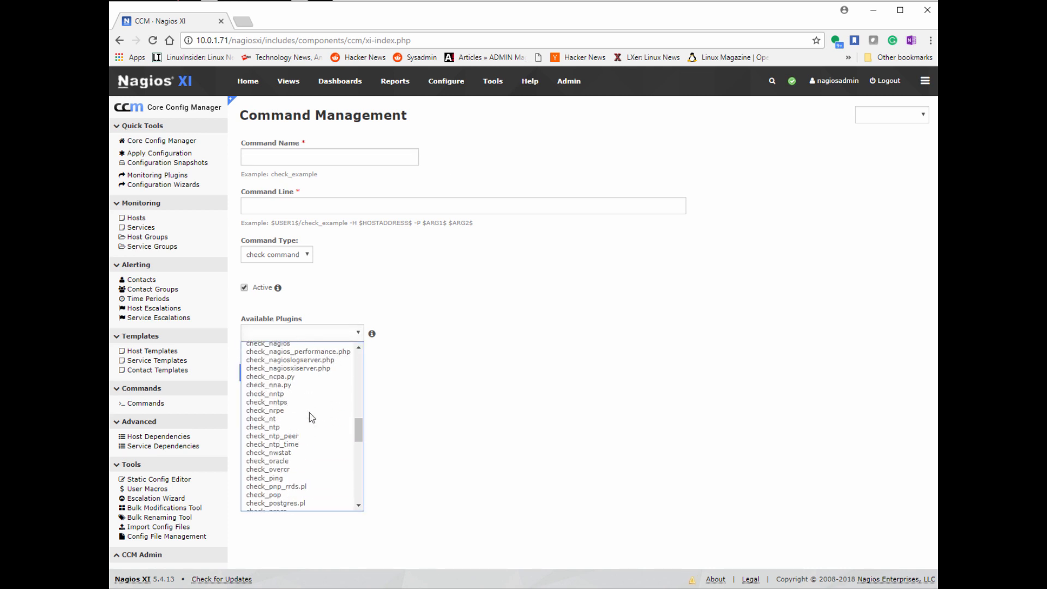
scroll("down", 3)
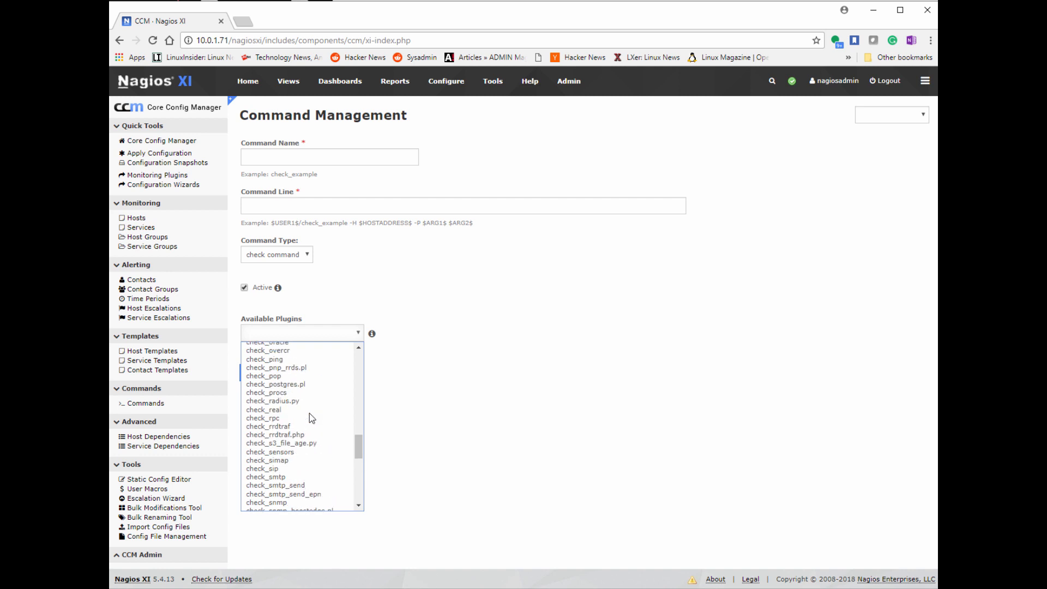
left_click(282, 442)
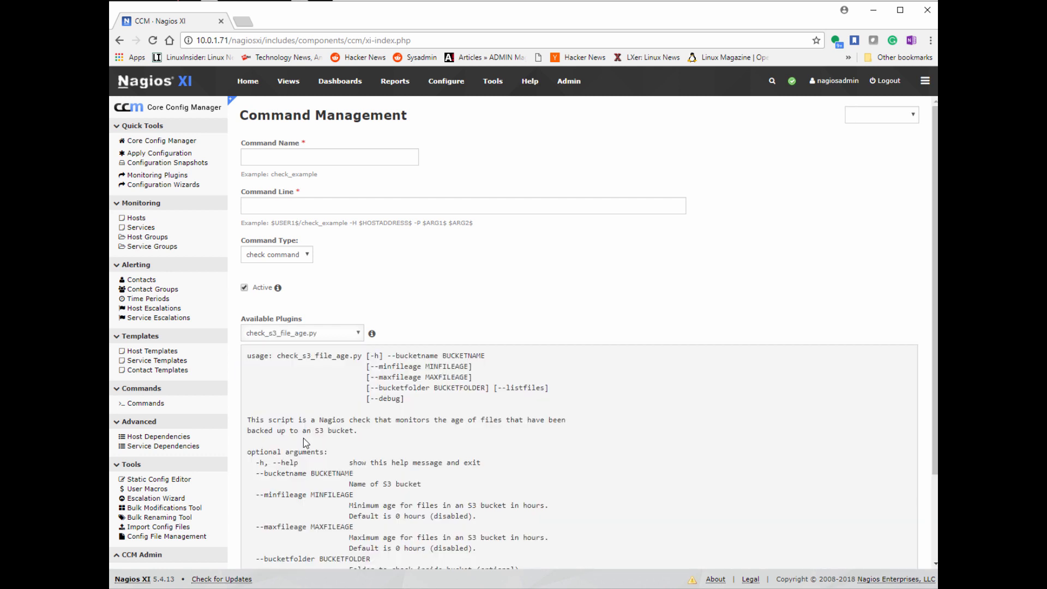
scroll("down", 3)
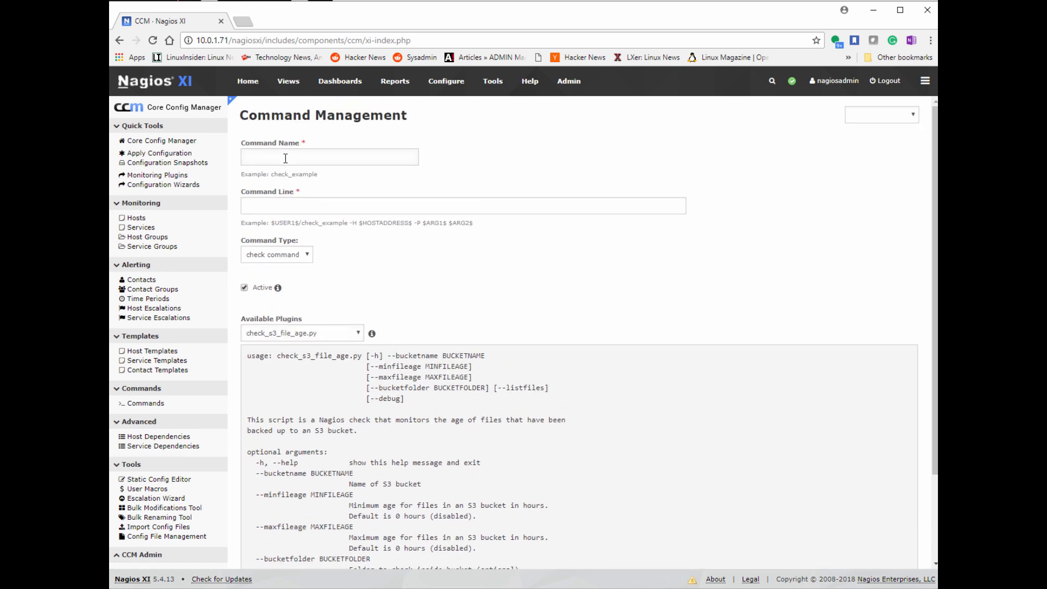
double_click(312, 355)
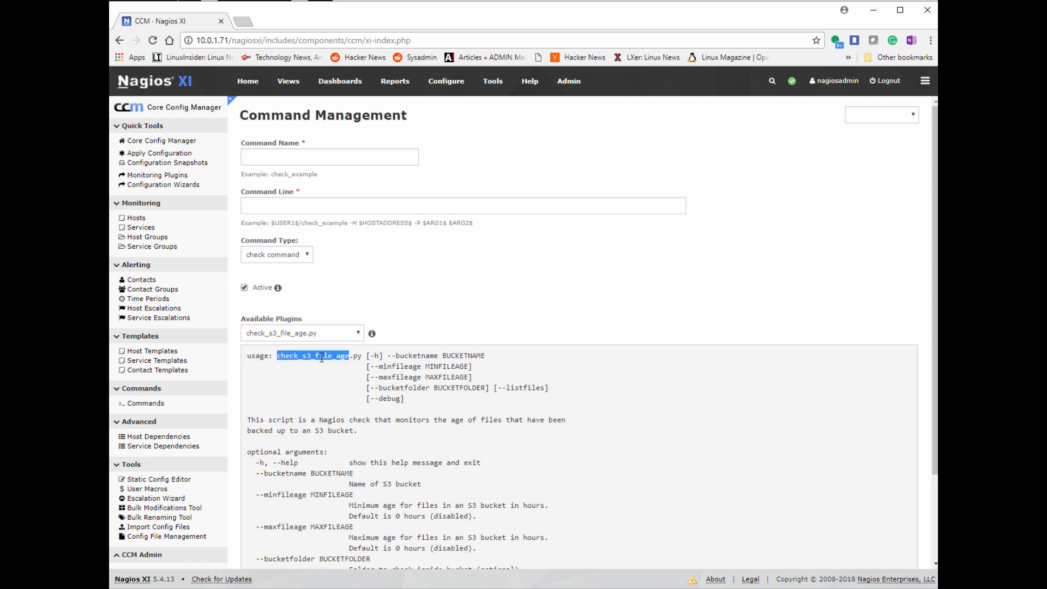
left_click(330, 156)
type("$USER1$/check_s3_file_age.py --bucketname $ARG1$ --maxfileage $ARG2$")
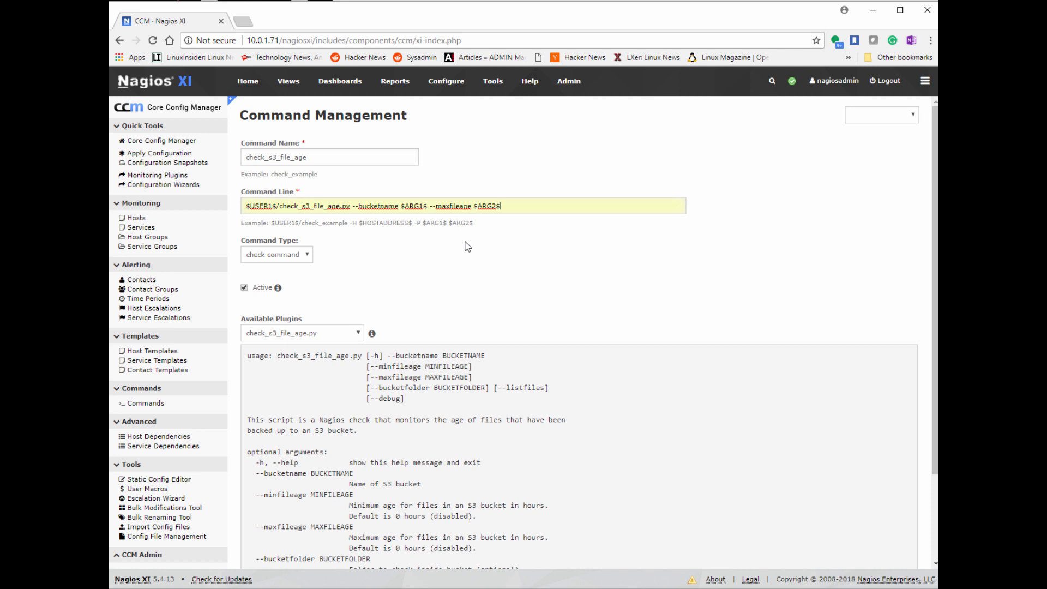
mouse_move(571, 279)
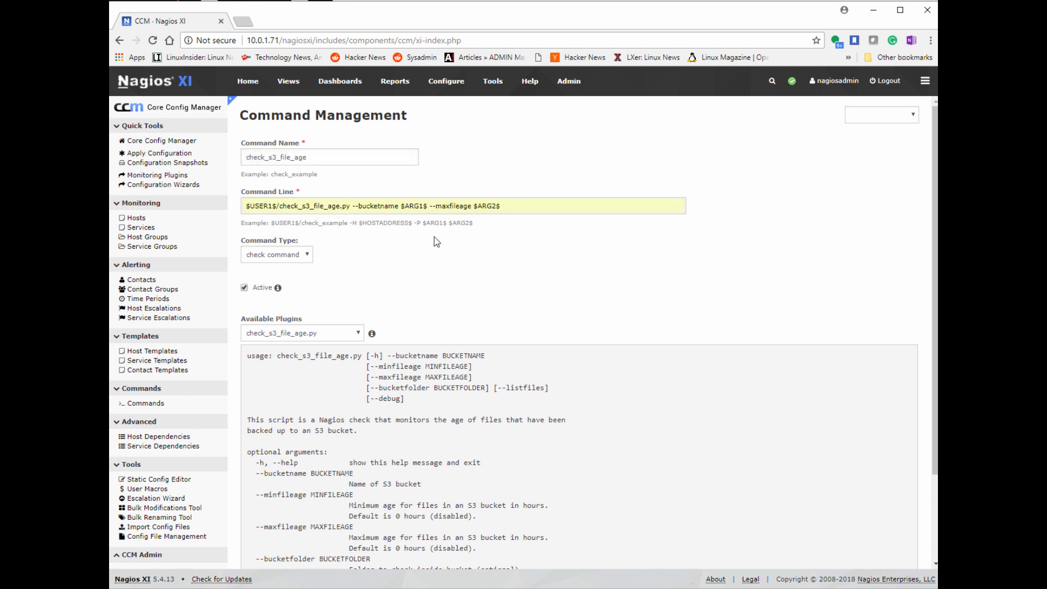
scroll("down", 3)
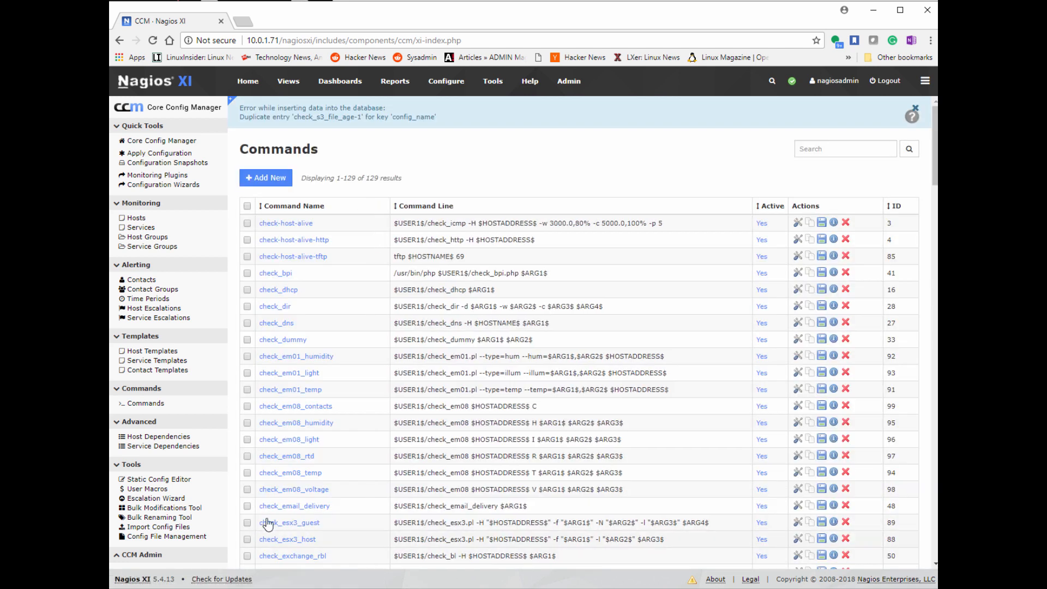
Apply Configuration from the Quick Tools sidebar to restart Nagios Core
scroll("down", 3)
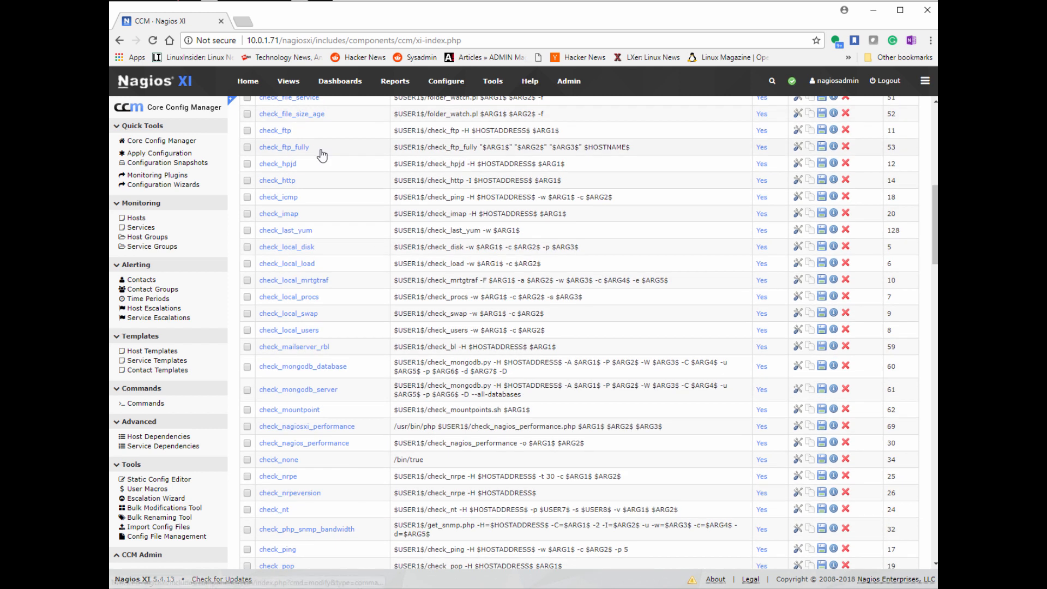
scroll("down", 3)
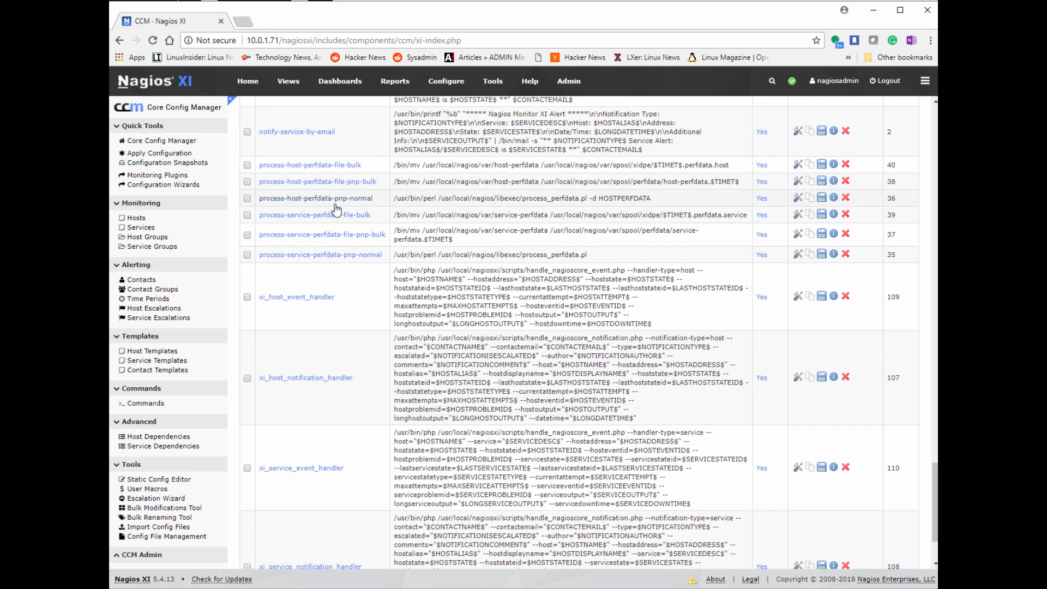
left_click(160, 152)
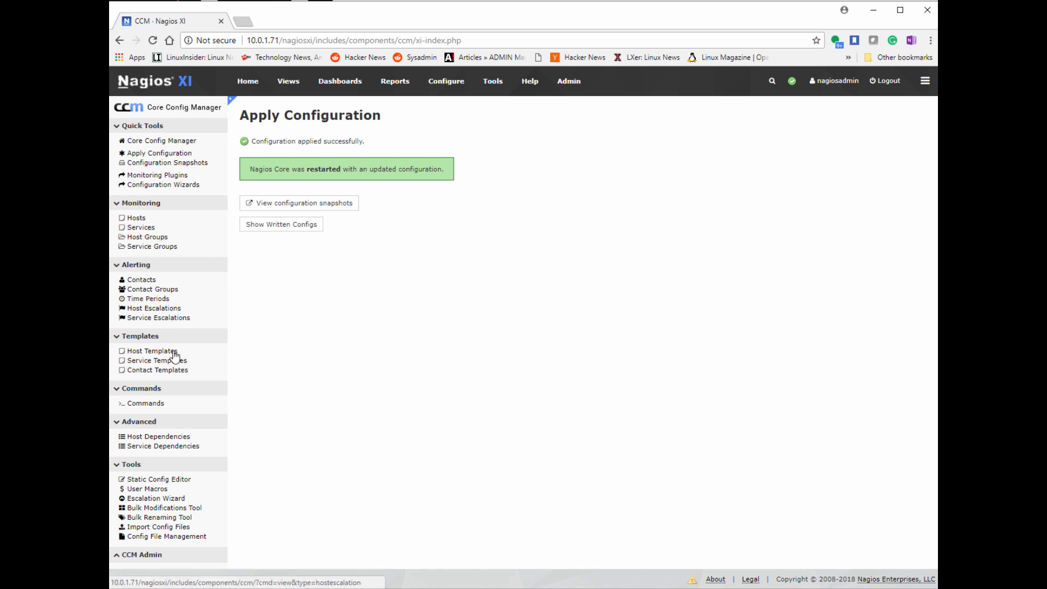
Go to Services under Monitoring and start a new service with Add New
left_click(155, 360)
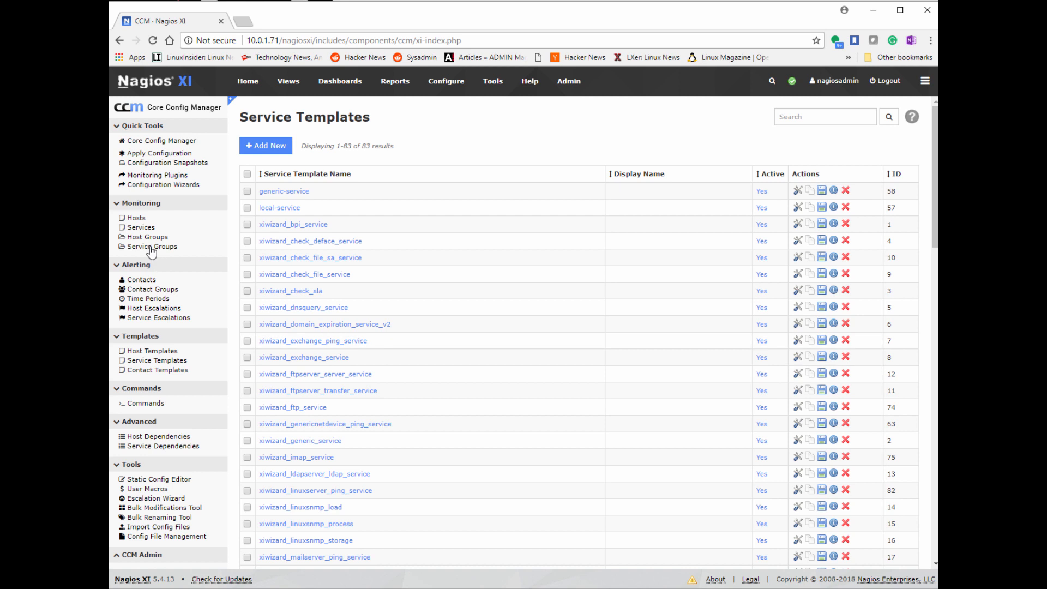
mouse_move(139, 227)
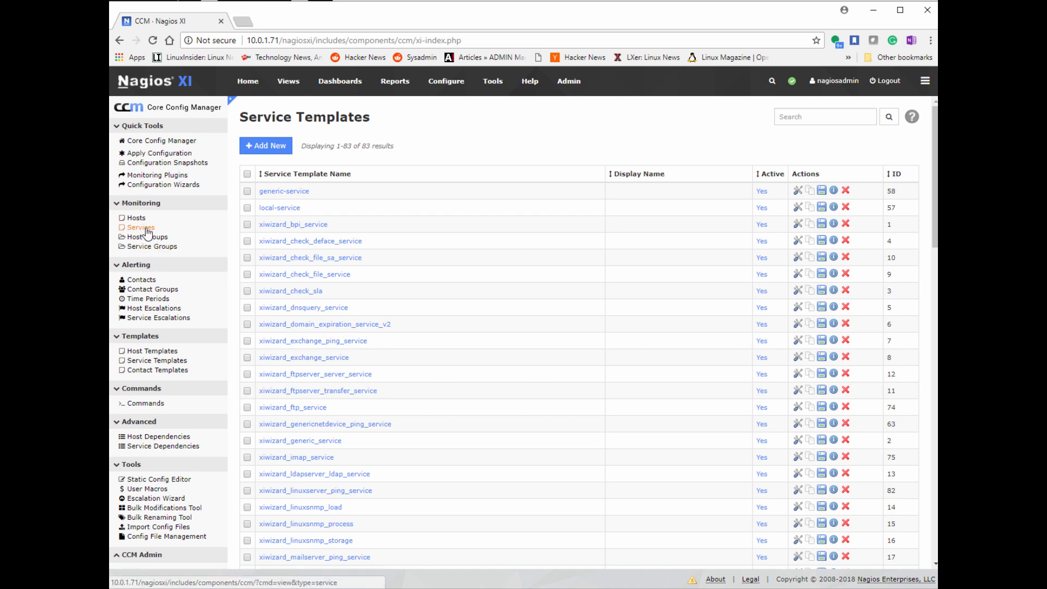
left_click(139, 227)
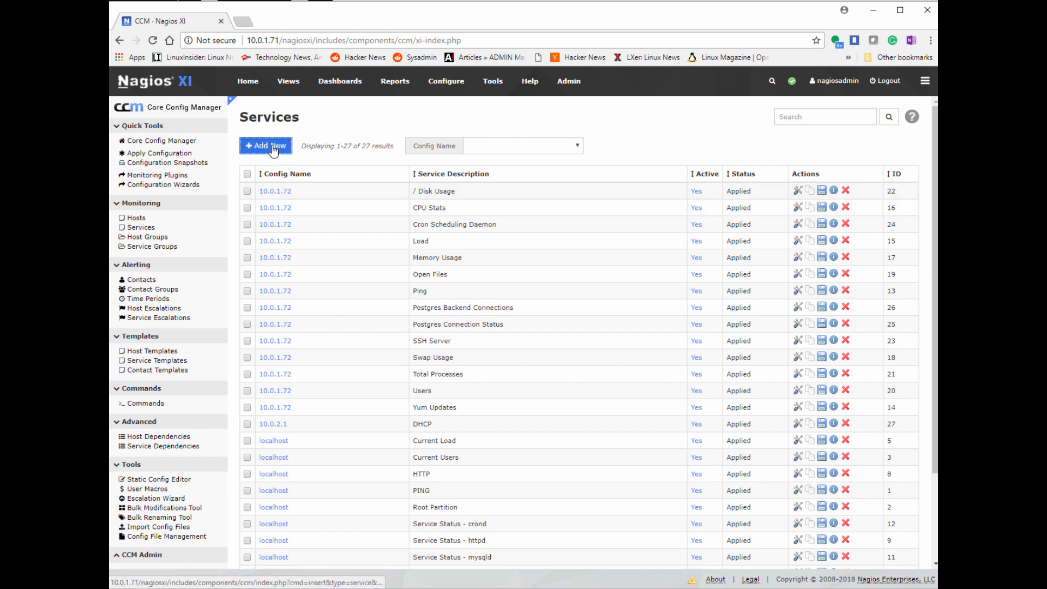
left_click(265, 145)
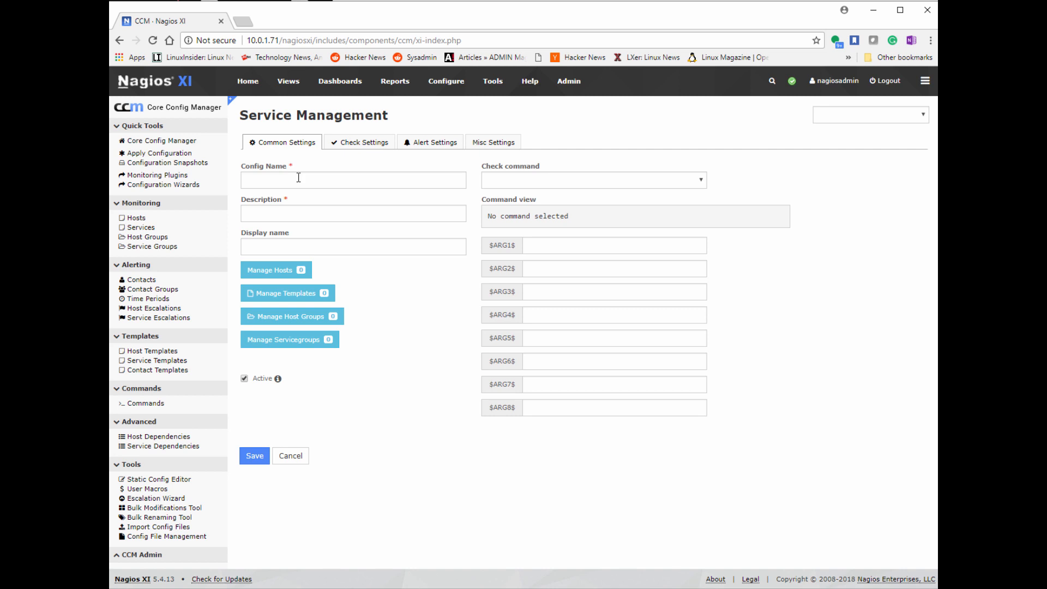
Name the service S3AgeCheckData with $ARG1$ mysysadmgirldata and $ARG2$ 24, then open Run Check Command
left_click(352, 179)
type("S3AgeCheckData")
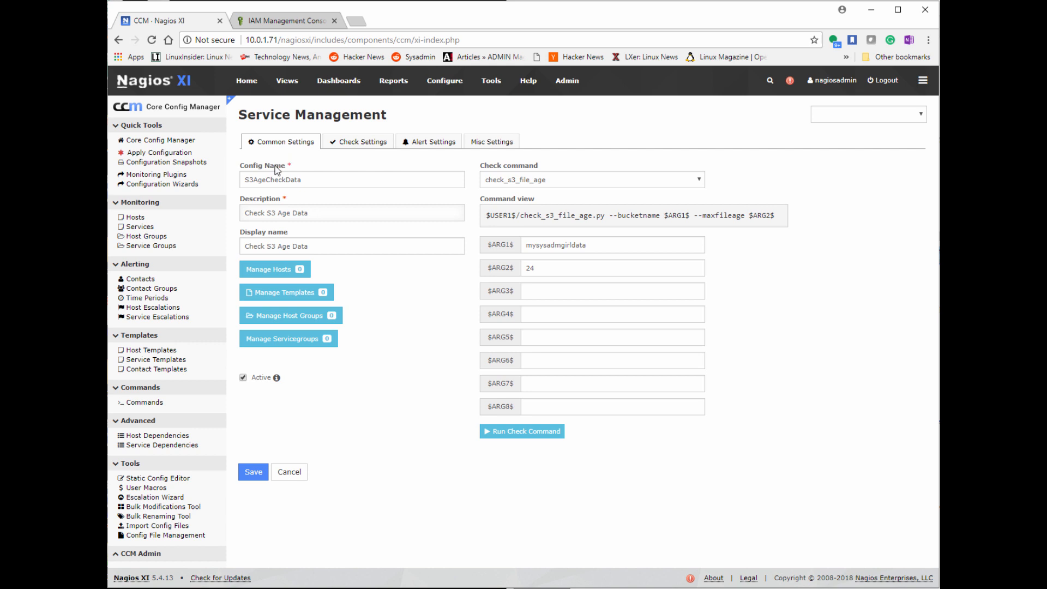
mouse_move(265, 296)
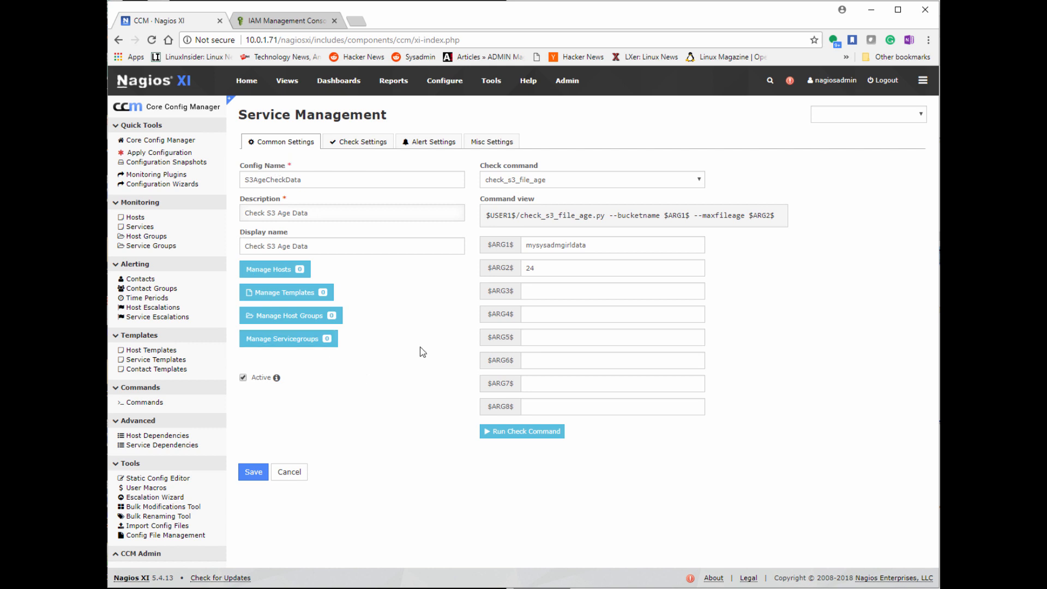
left_click(351, 212)
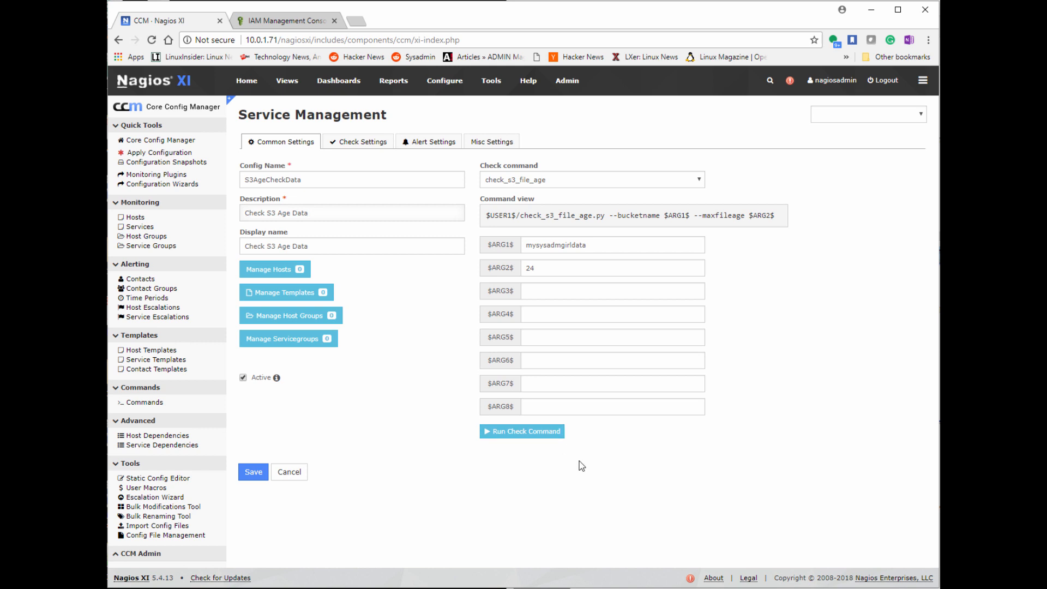
mouse_move(562, 453)
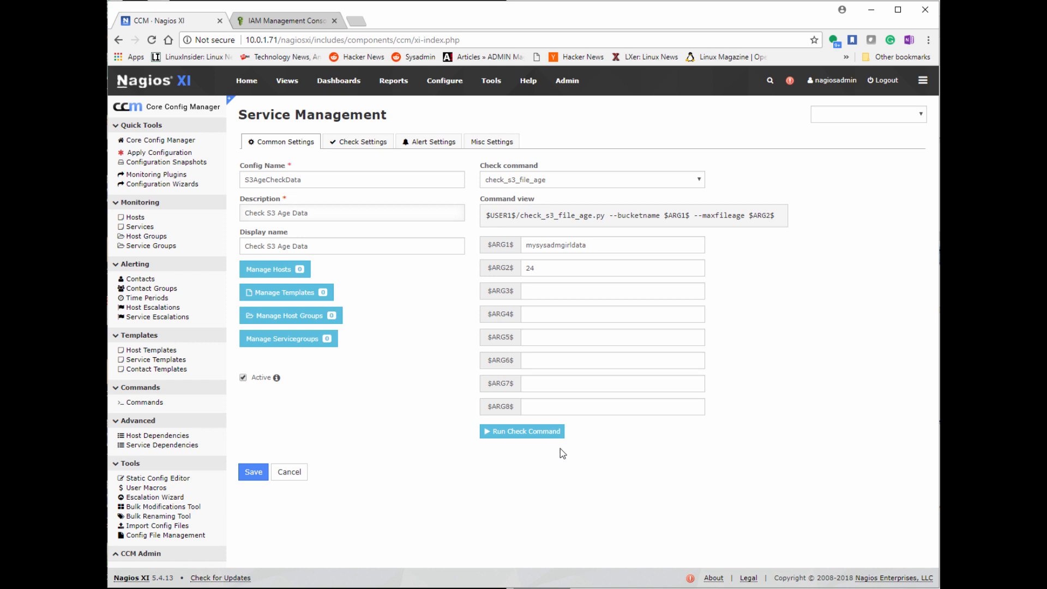
mouse_move(547, 447)
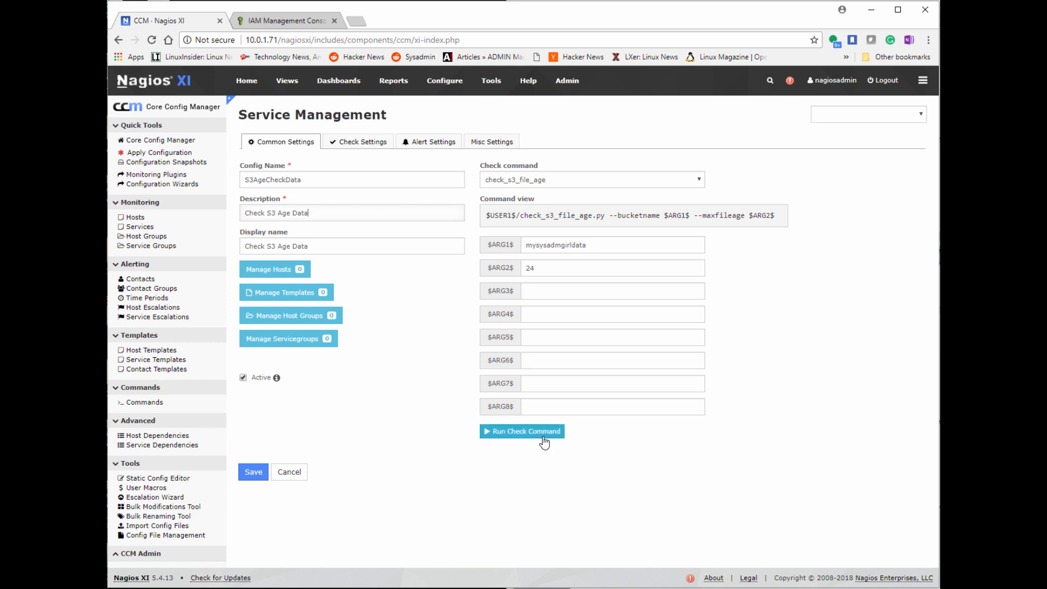
left_click(522, 430)
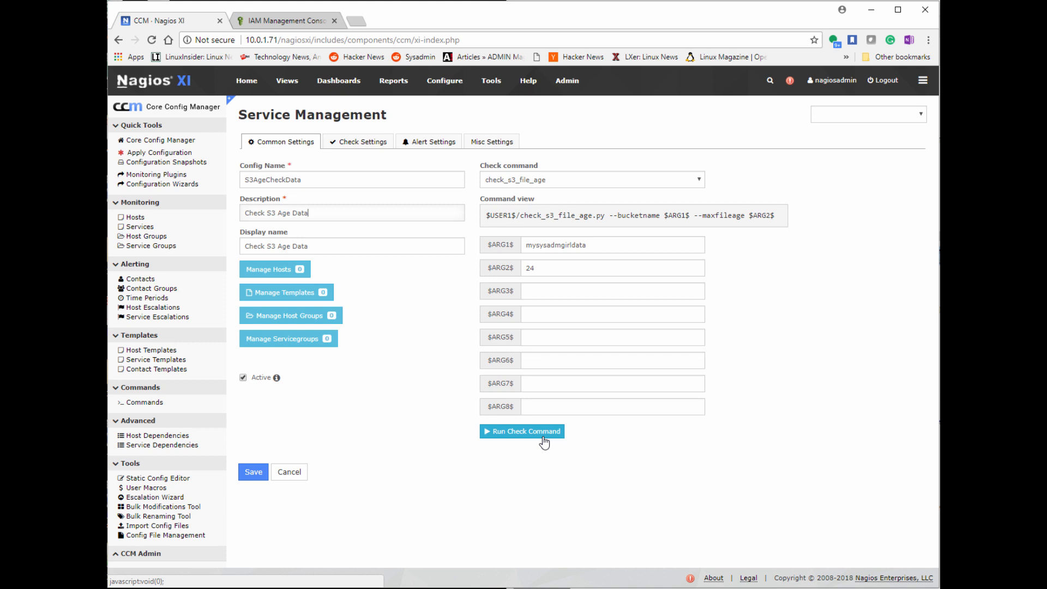
left_click(522, 430)
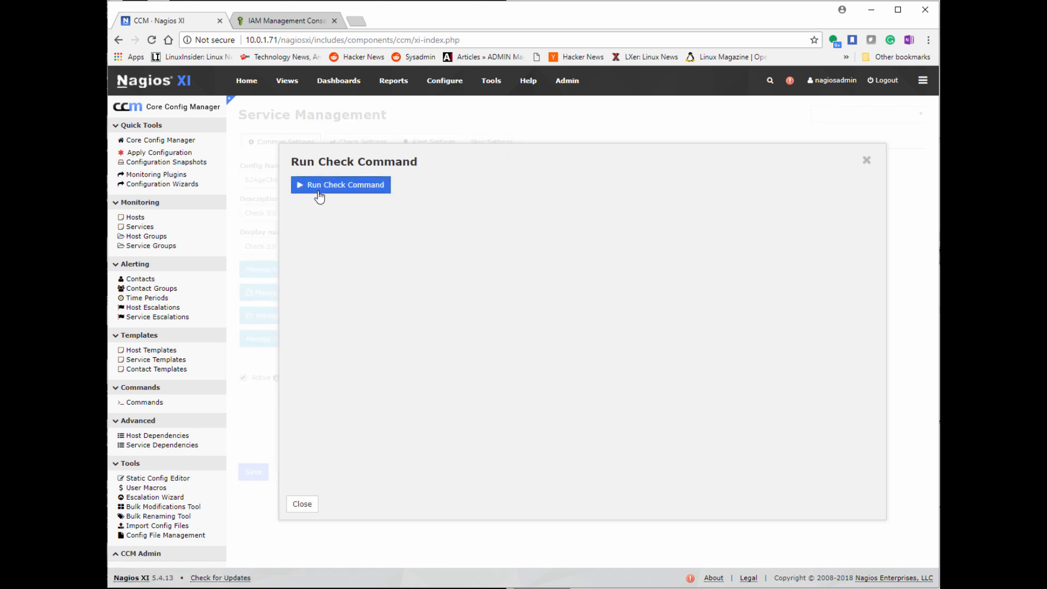
Run the check and get CRITICAL: 2 of 2 files exceed 24 hours
left_click(340, 184)
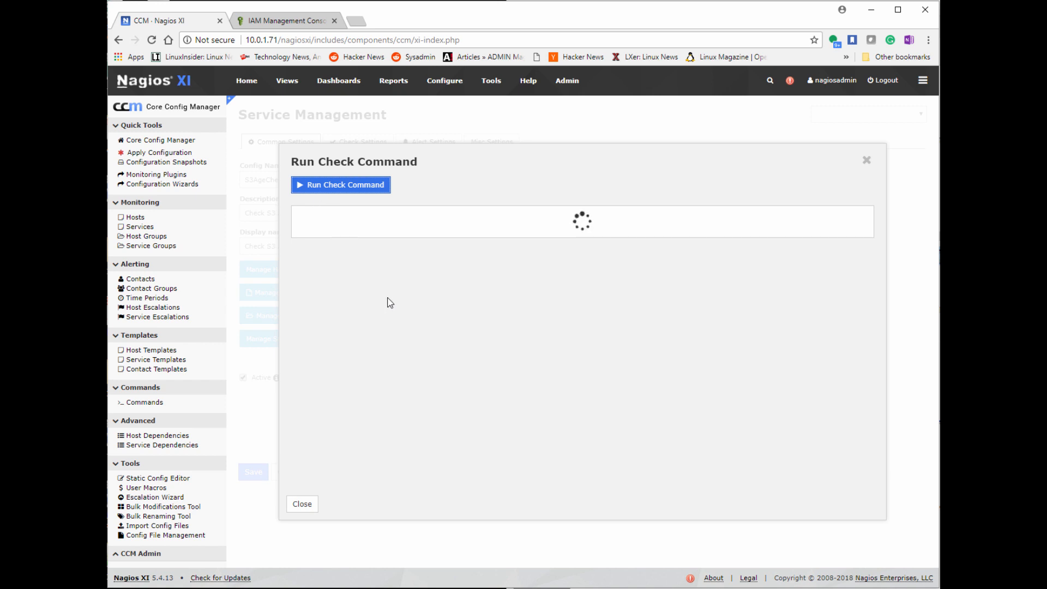
mouse_move(362, 372)
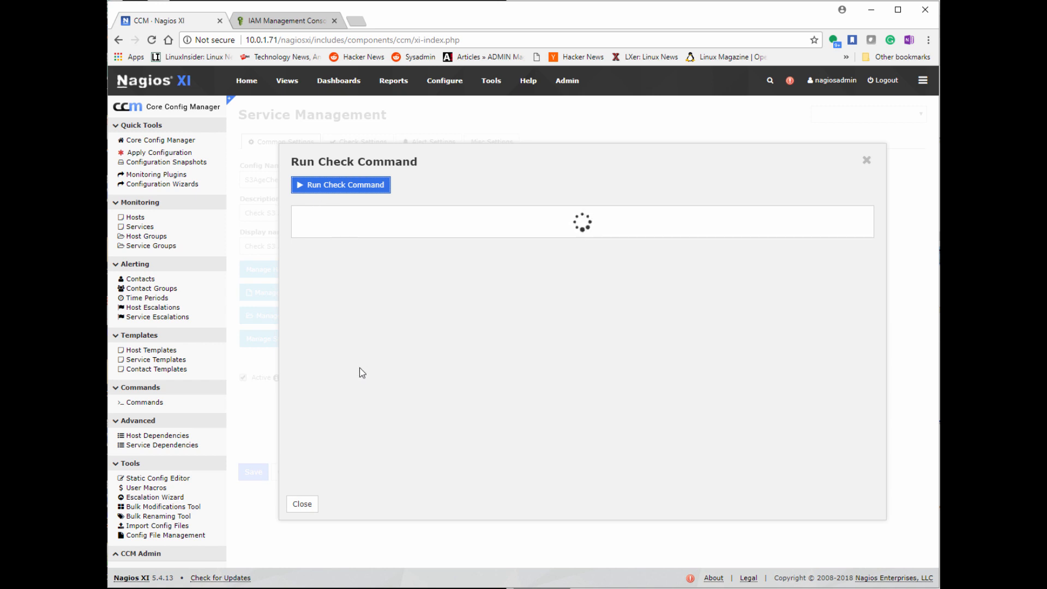
mouse_move(351, 408)
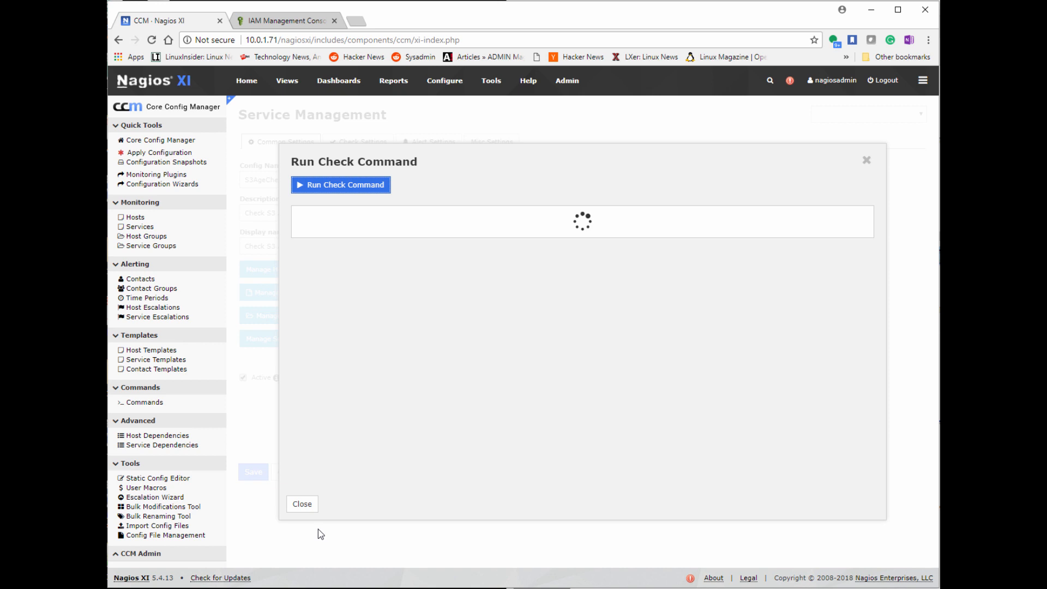
left_click(340, 184)
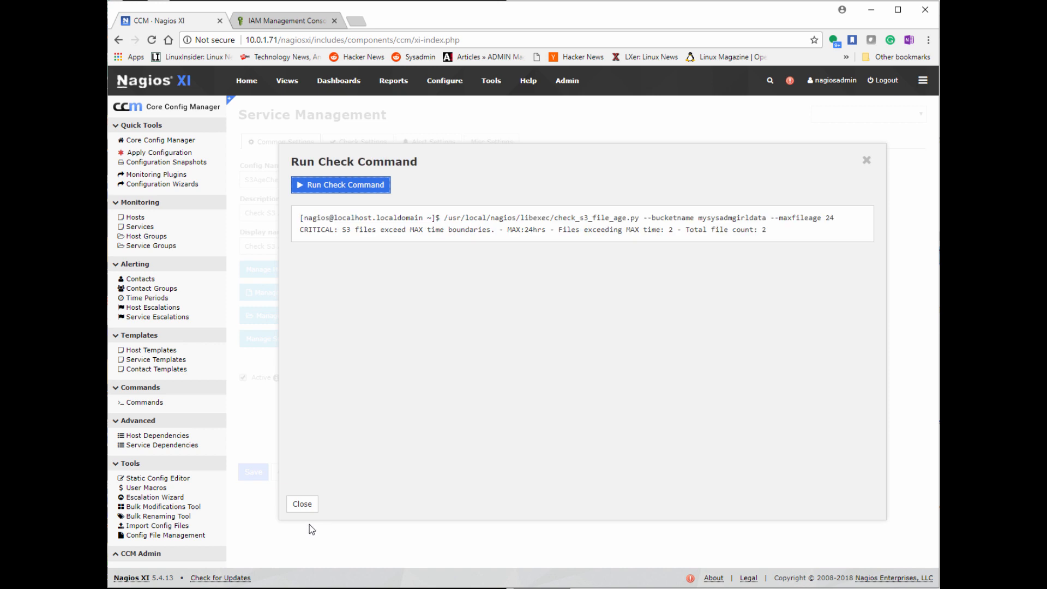
mouse_move(305, 520)
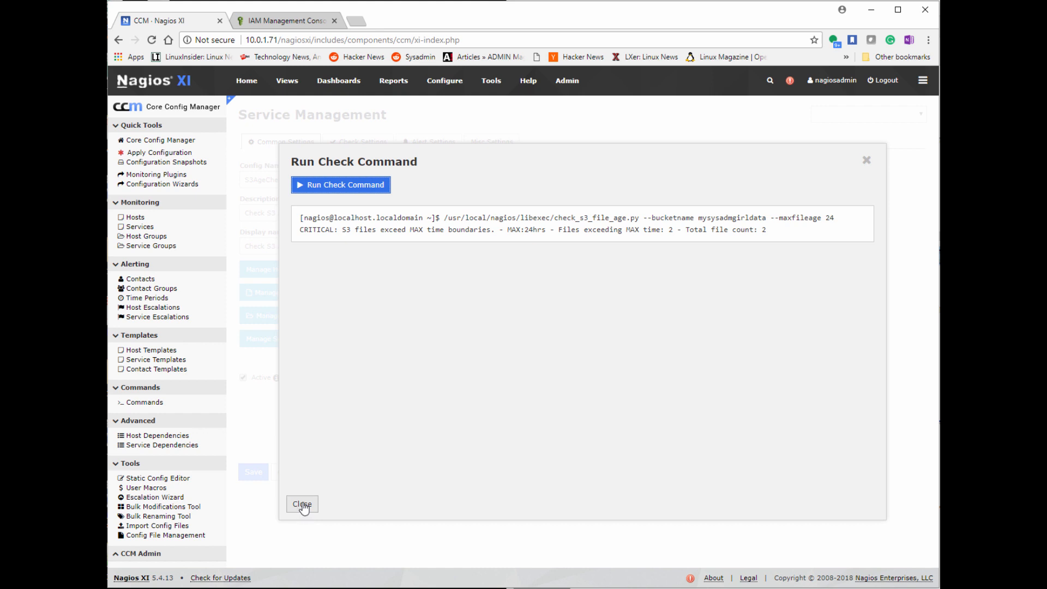
mouse_move(301, 504)
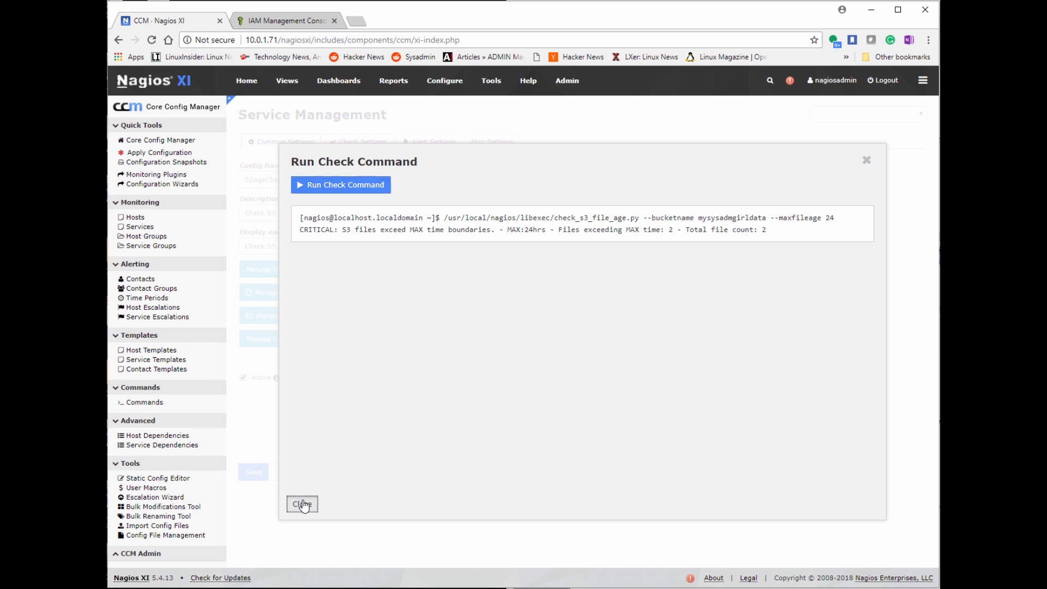
Close the test results, assign the service to localhost, and go to Check Settings
left_click(302, 503)
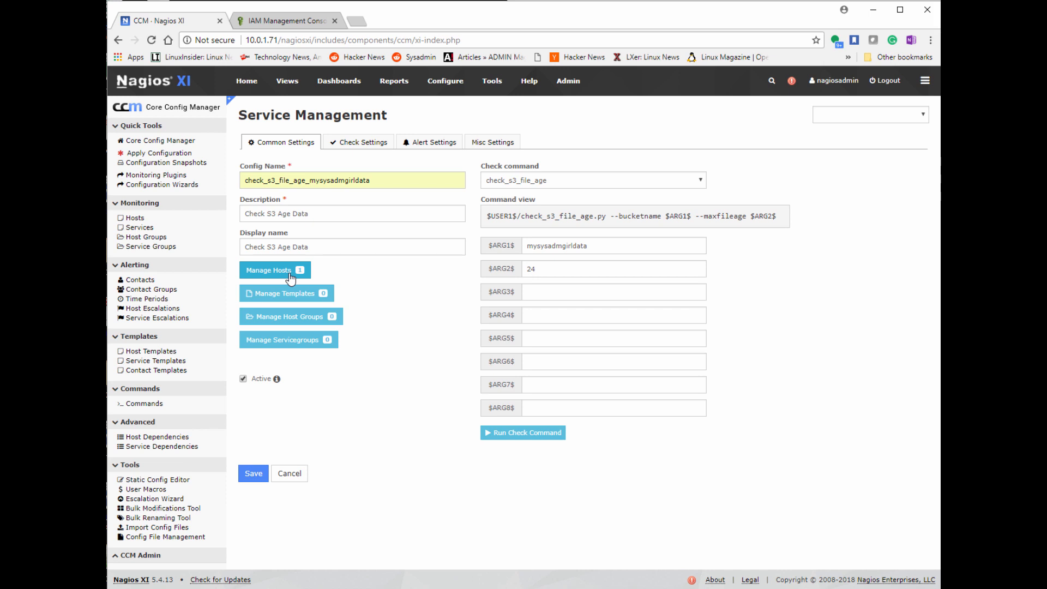
mouse_move(261, 410)
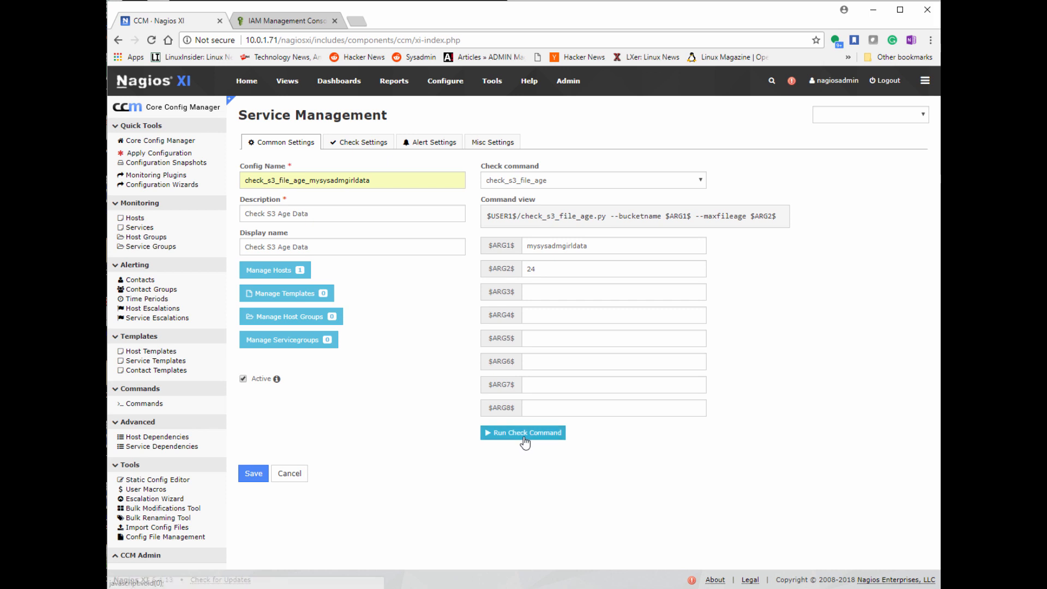
left_click(268, 270)
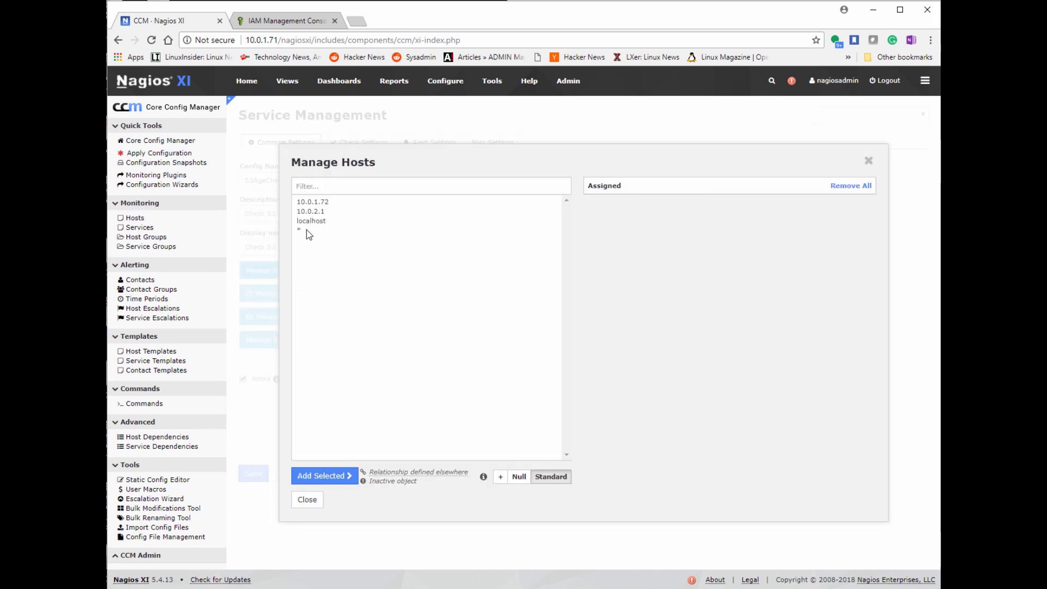
left_click(312, 202)
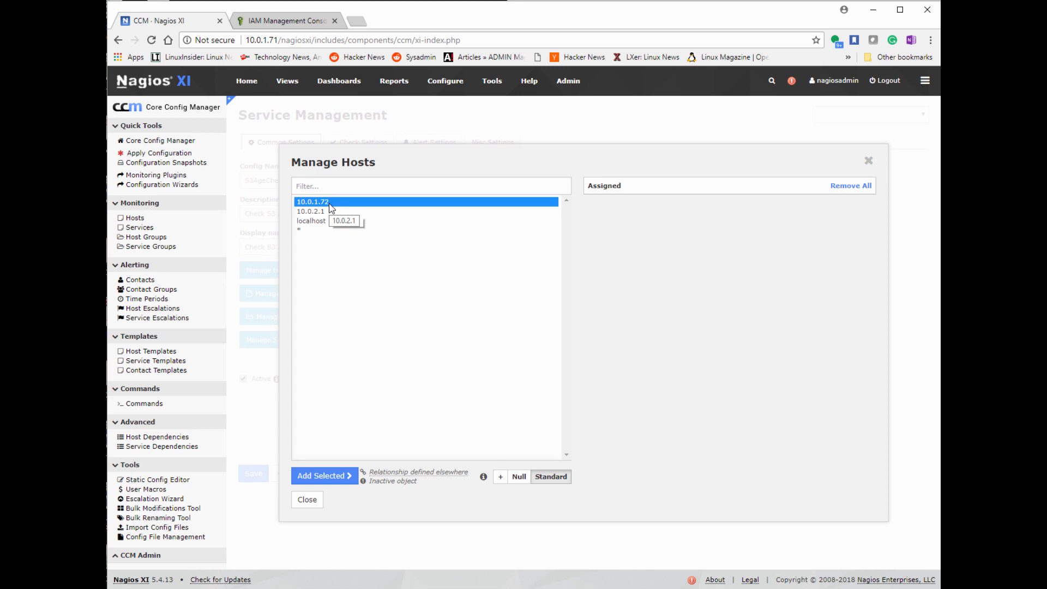
left_click(311, 221)
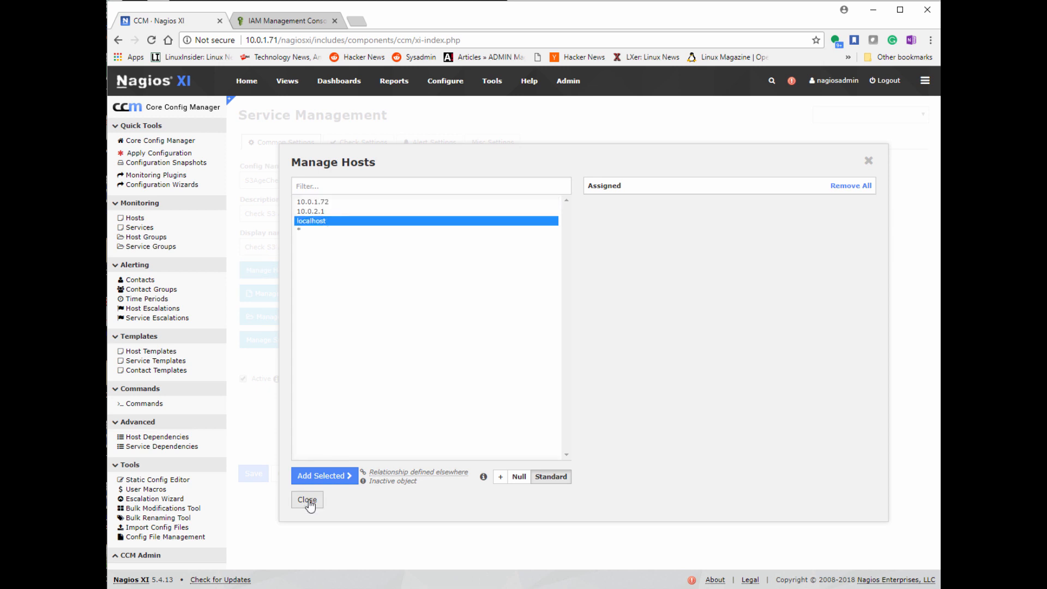
left_click(306, 500)
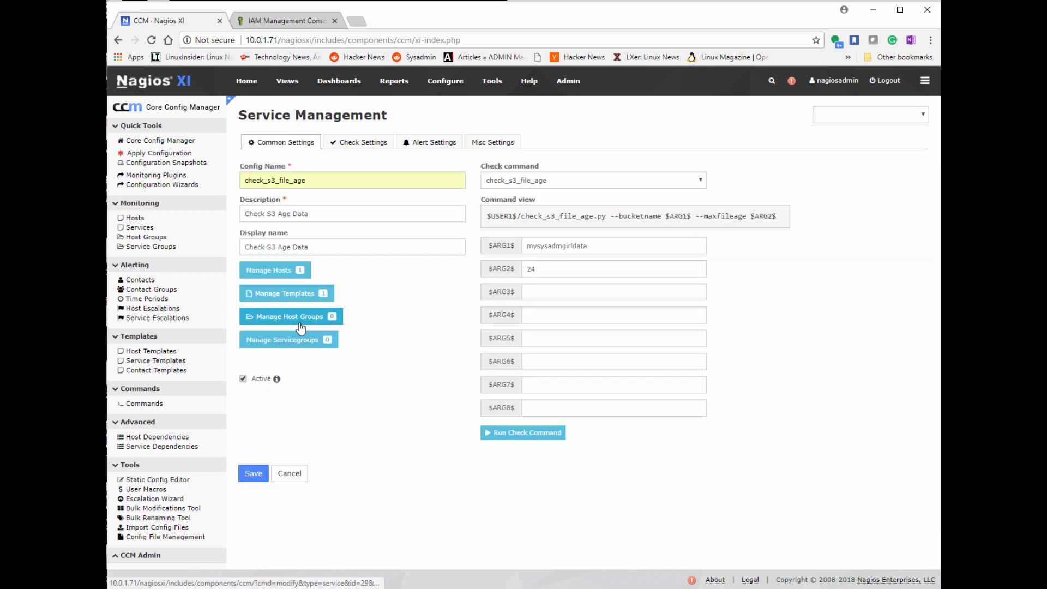
left_click(363, 142)
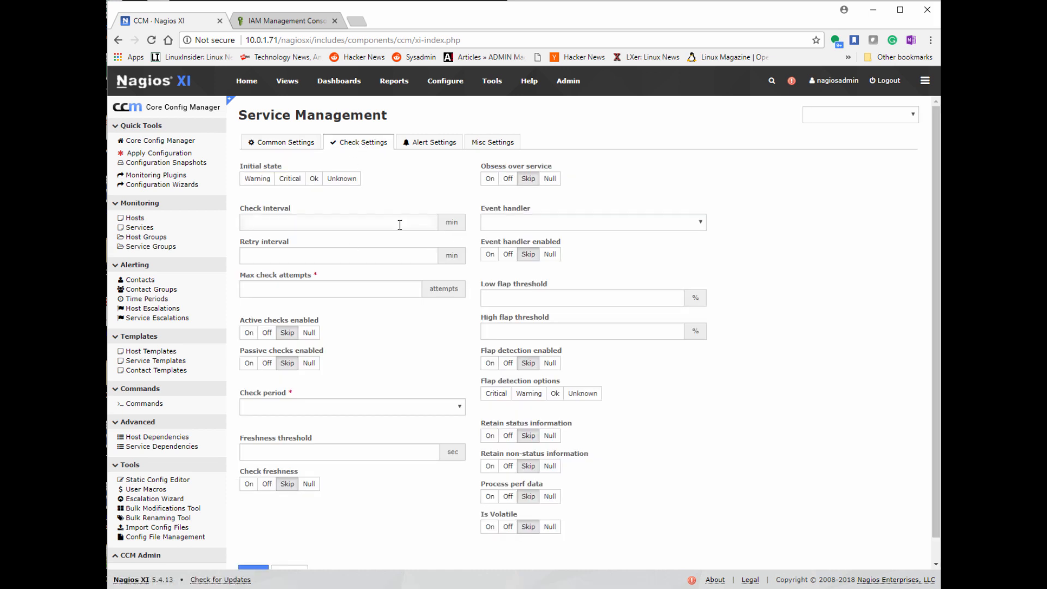
Set check interval 5, retry 1, max attempts 10, and 24x7 check and notification periods
type("5")
type("1")
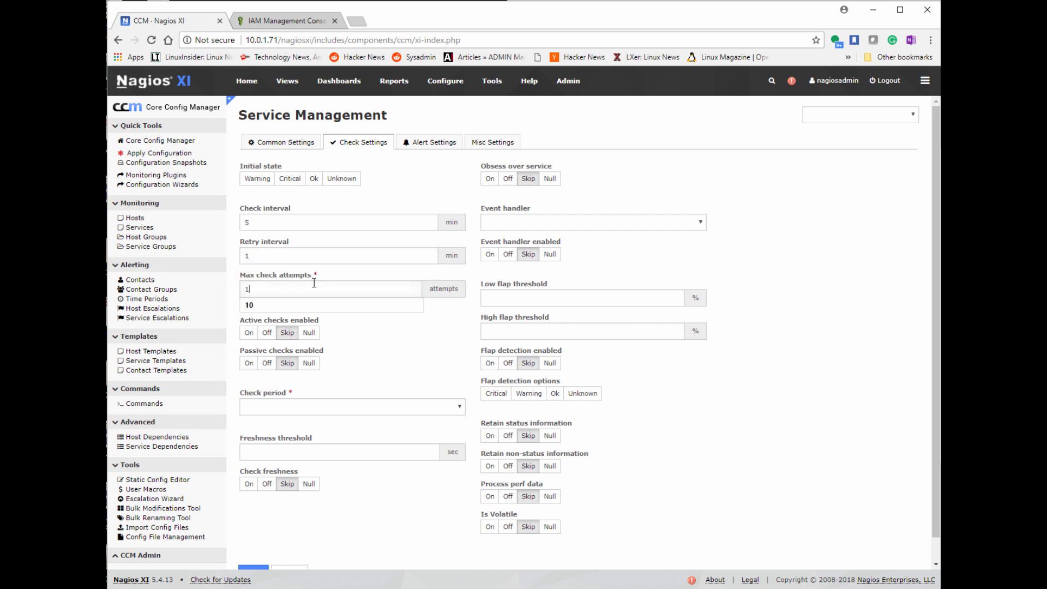
left_click(351, 405)
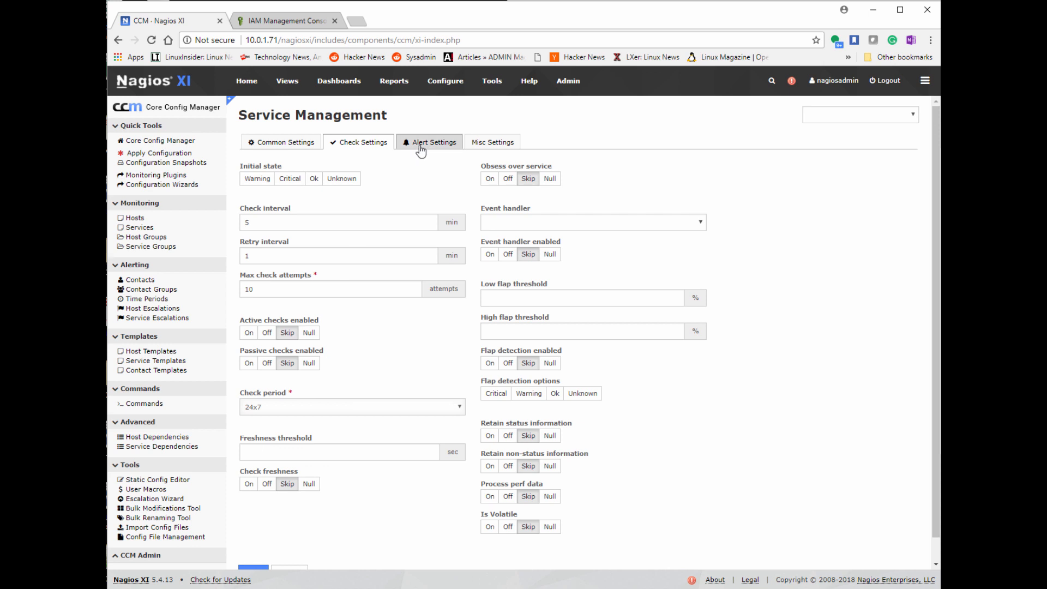
left_click(429, 141)
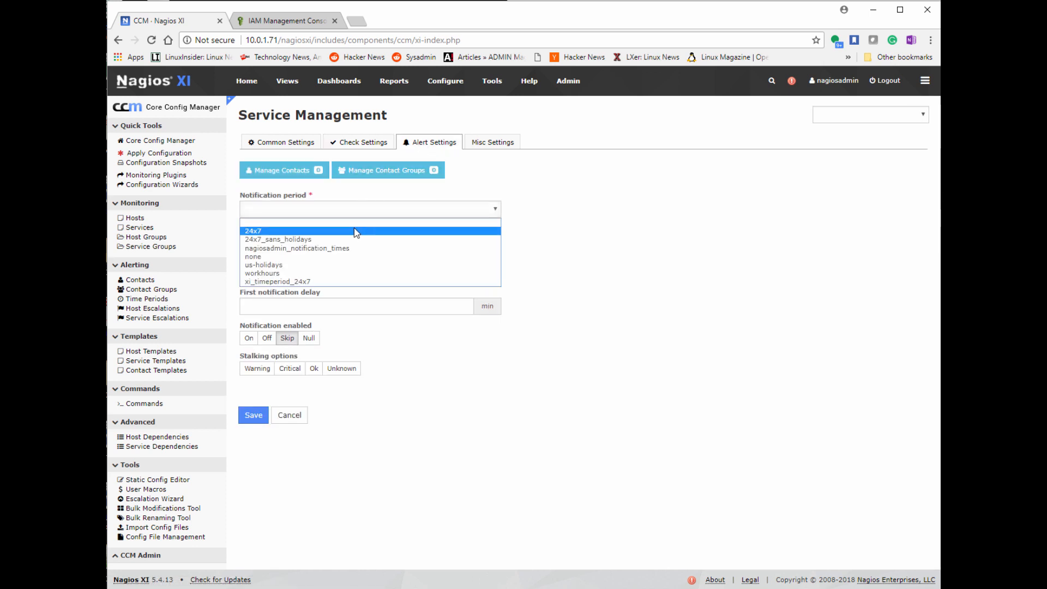
left_click(493, 141)
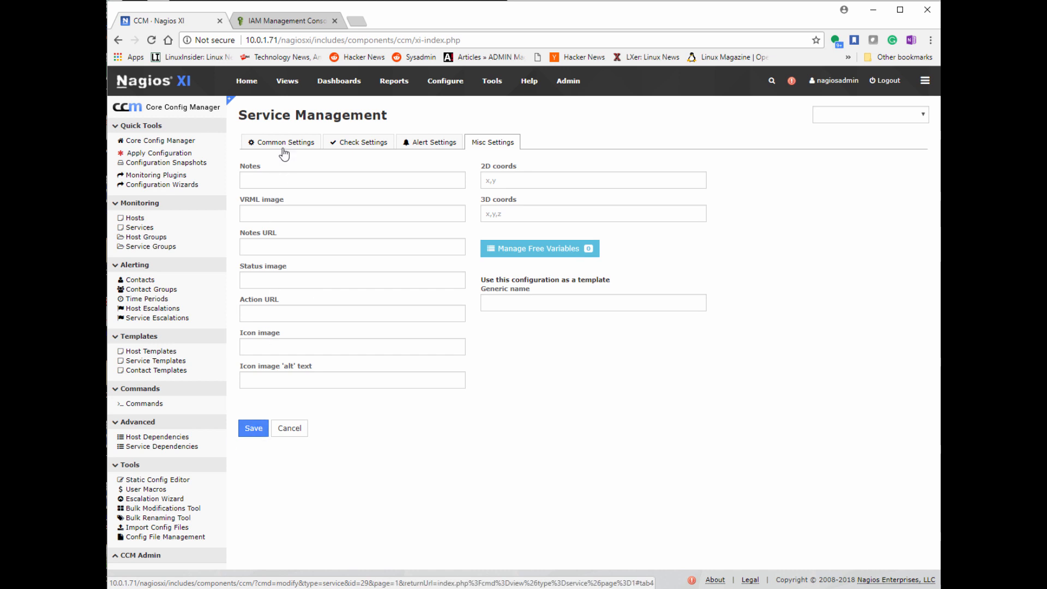
left_click(285, 142)
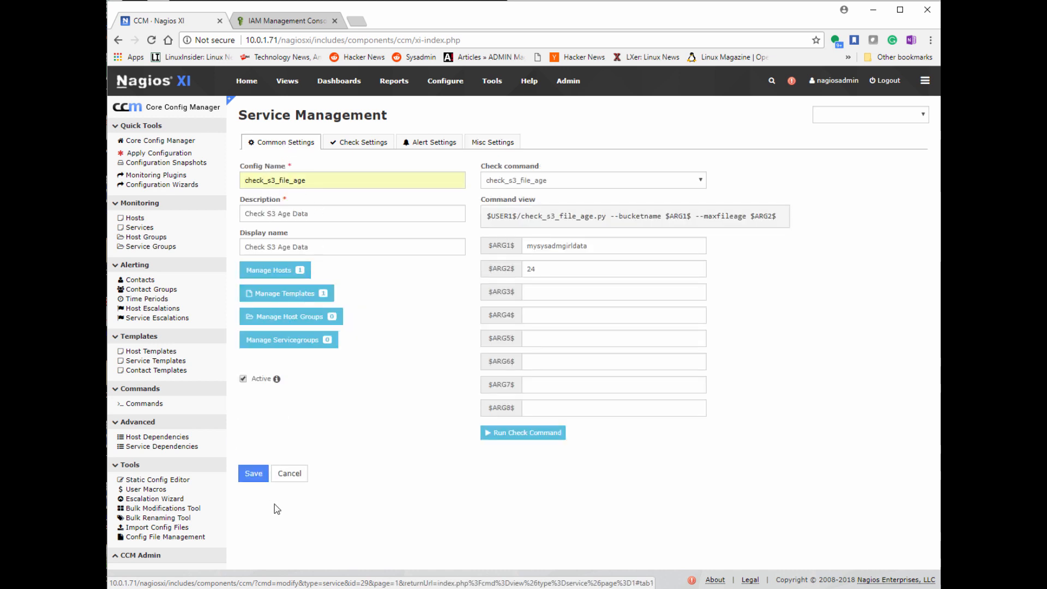
left_click(352, 179)
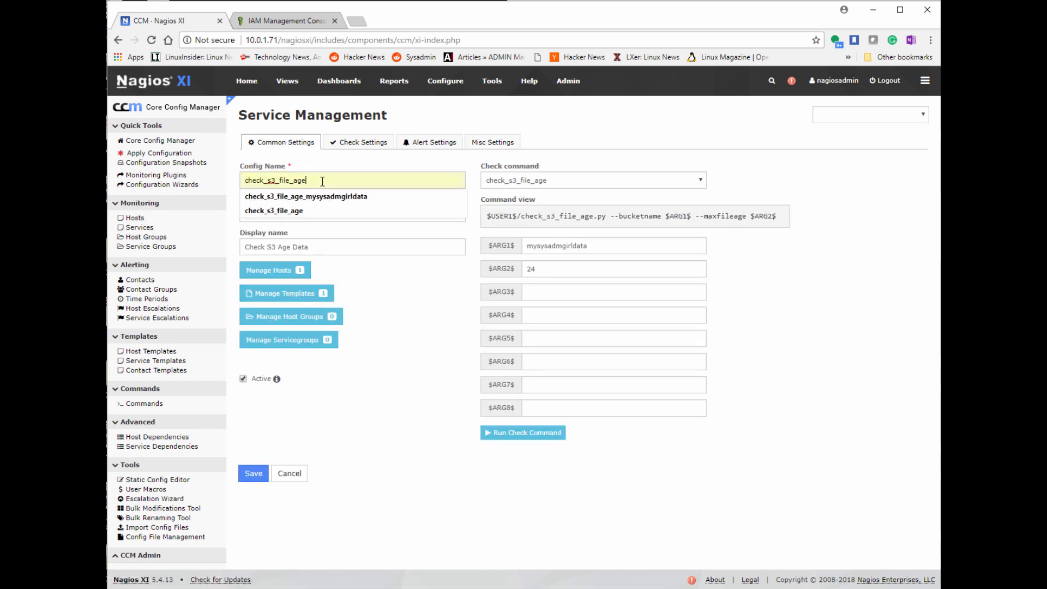
Set Config Name check_s3_file_age_mysysadmgirldata, save the service, and apply the configuration
left_click(305, 196)
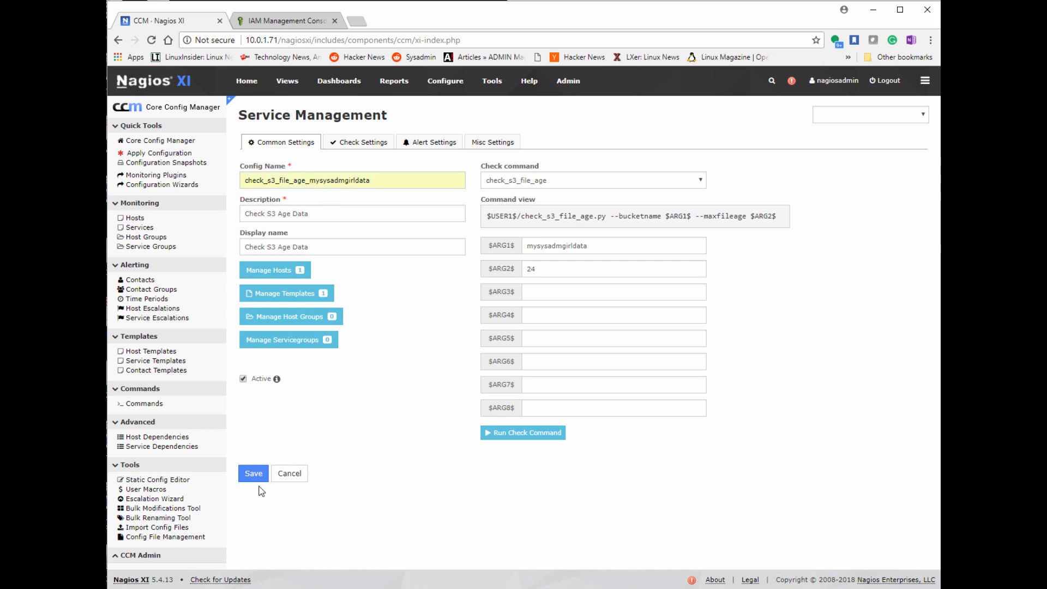
left_click(253, 473)
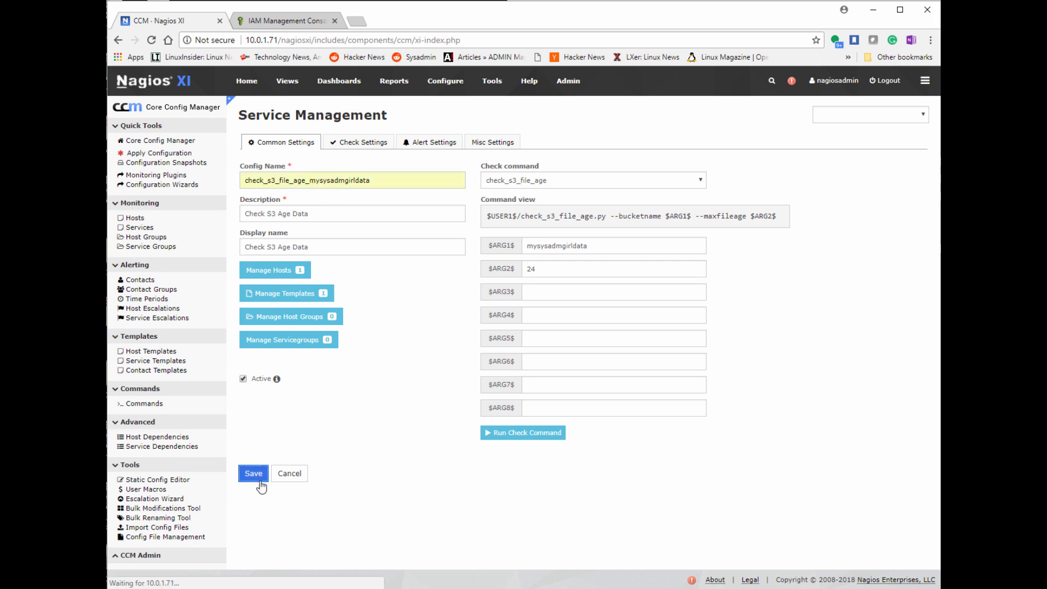
left_click(253, 473)
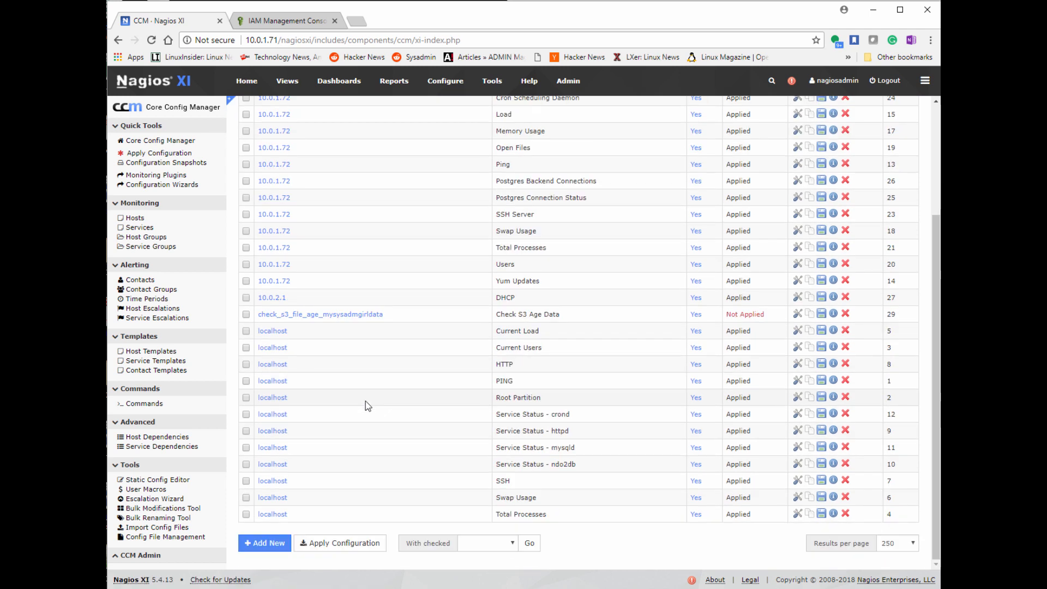
left_click(339, 542)
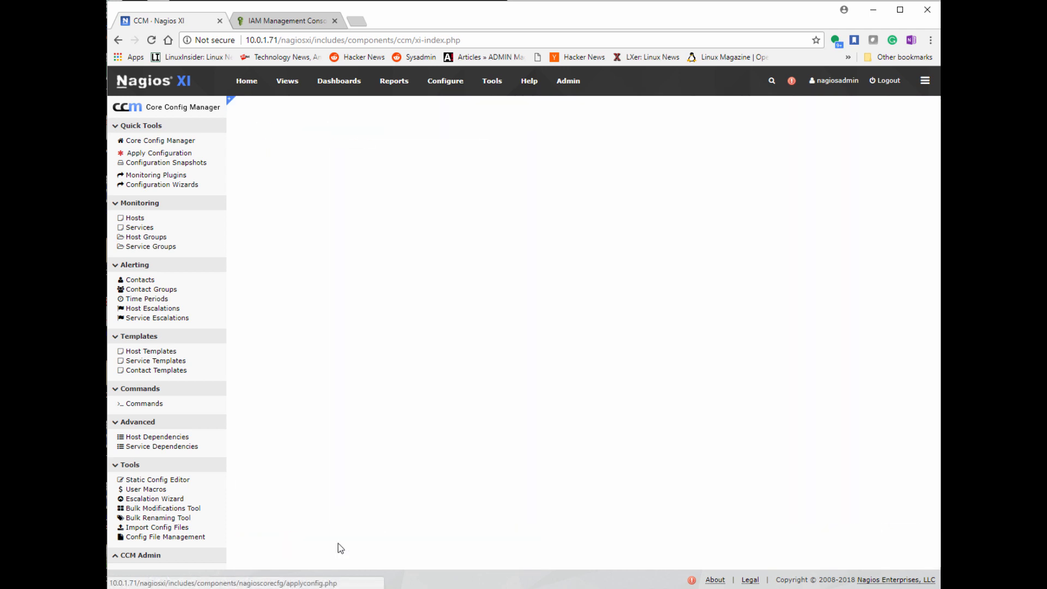
left_click(159, 152)
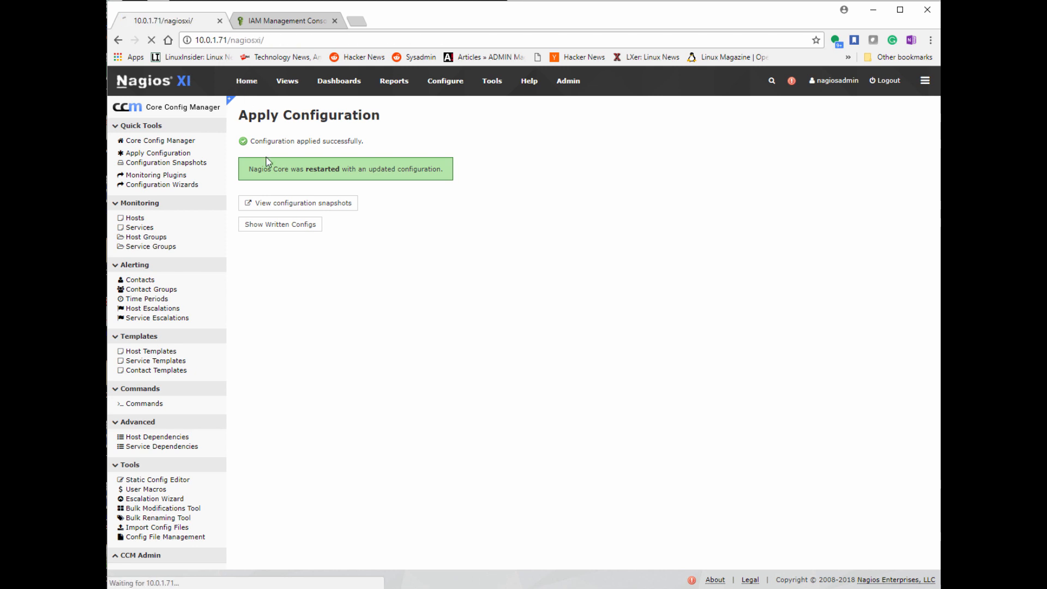
From the home dashboard, open Check S3 Age Data's status detail showing CRITICAL
left_click(246, 81)
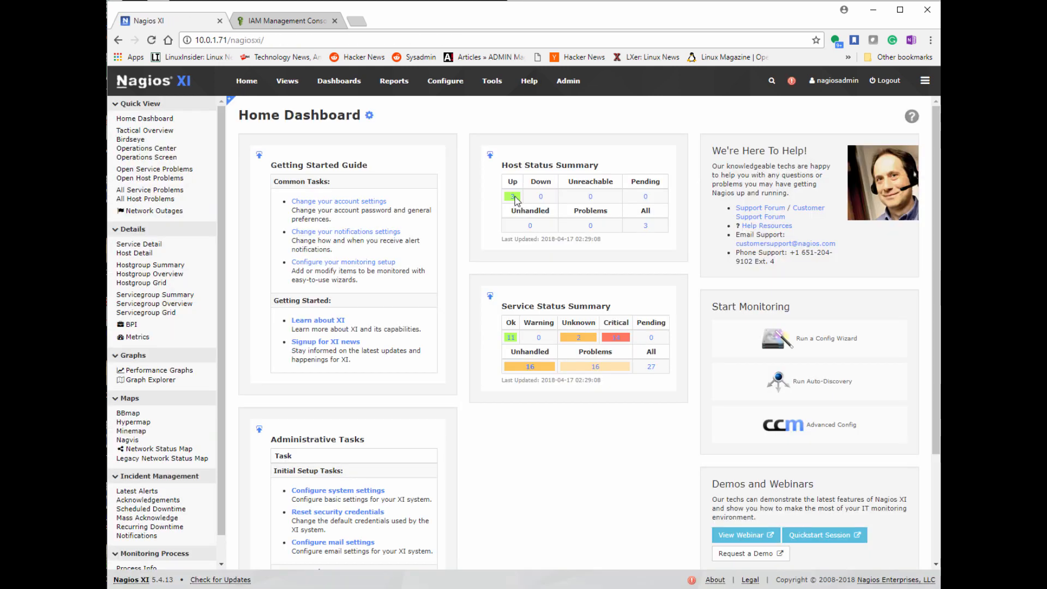
left_click(512, 196)
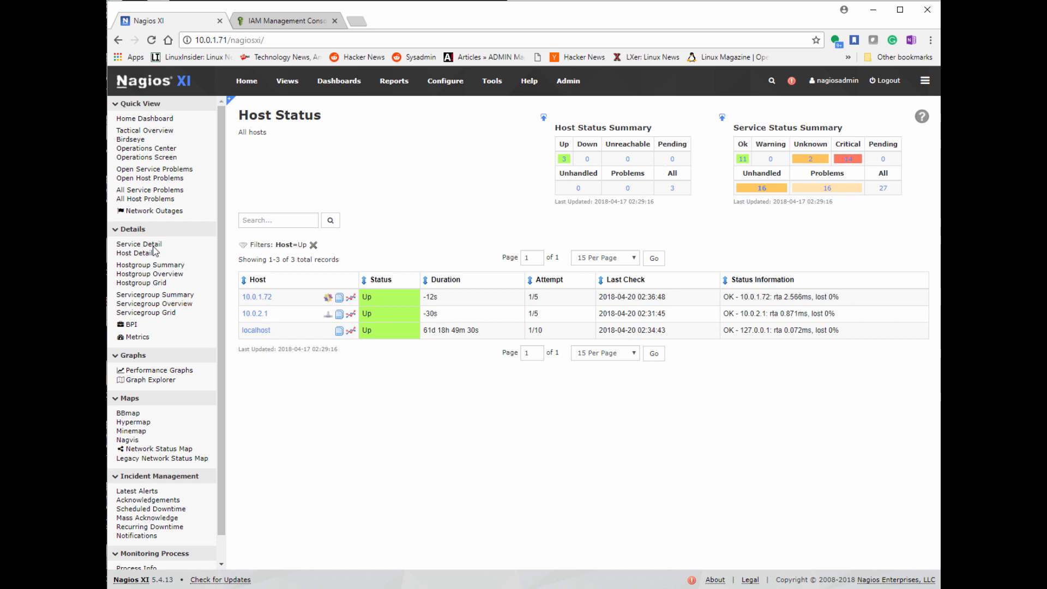
left_click(134, 253)
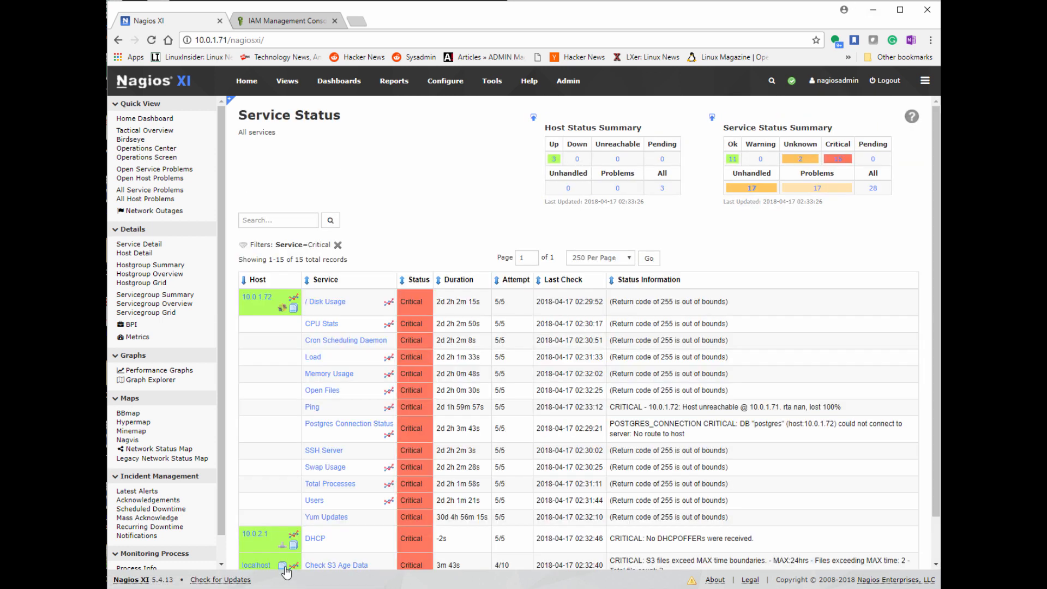
scroll("down", 3)
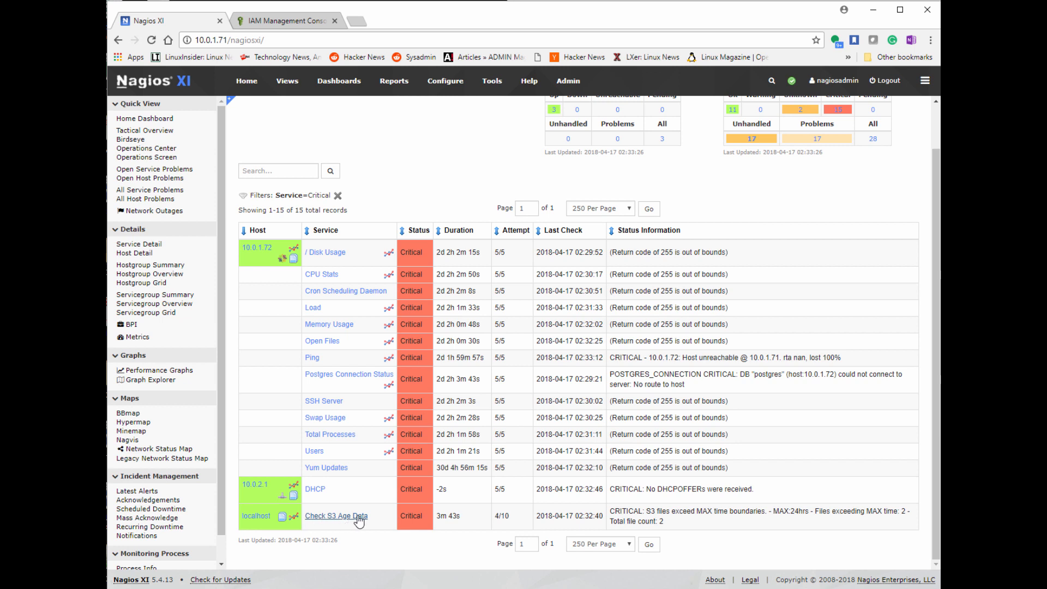
left_click(336, 515)
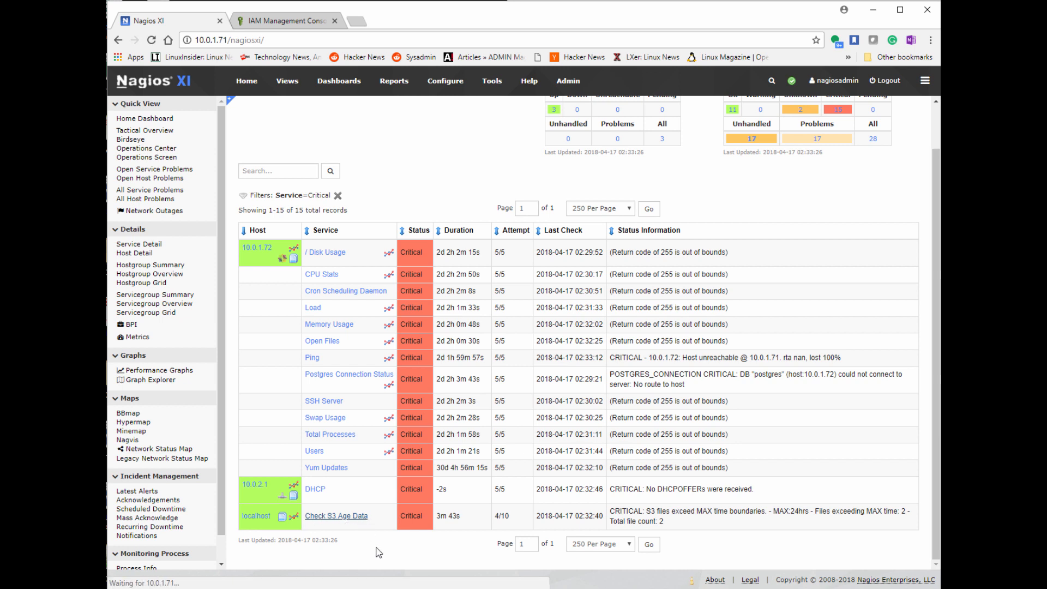
left_click(336, 515)
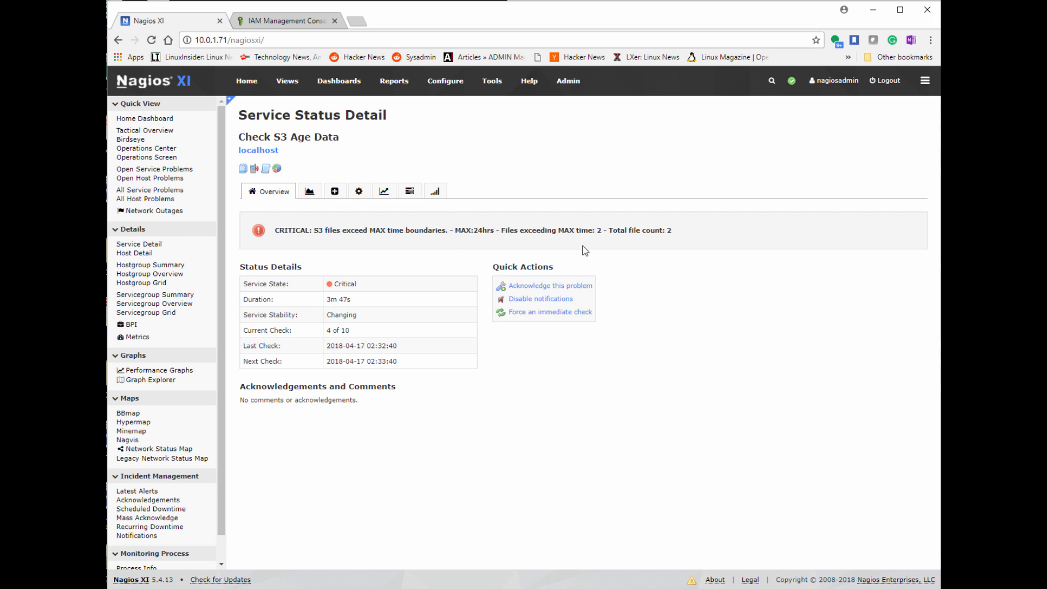
mouse_move(350, 143)
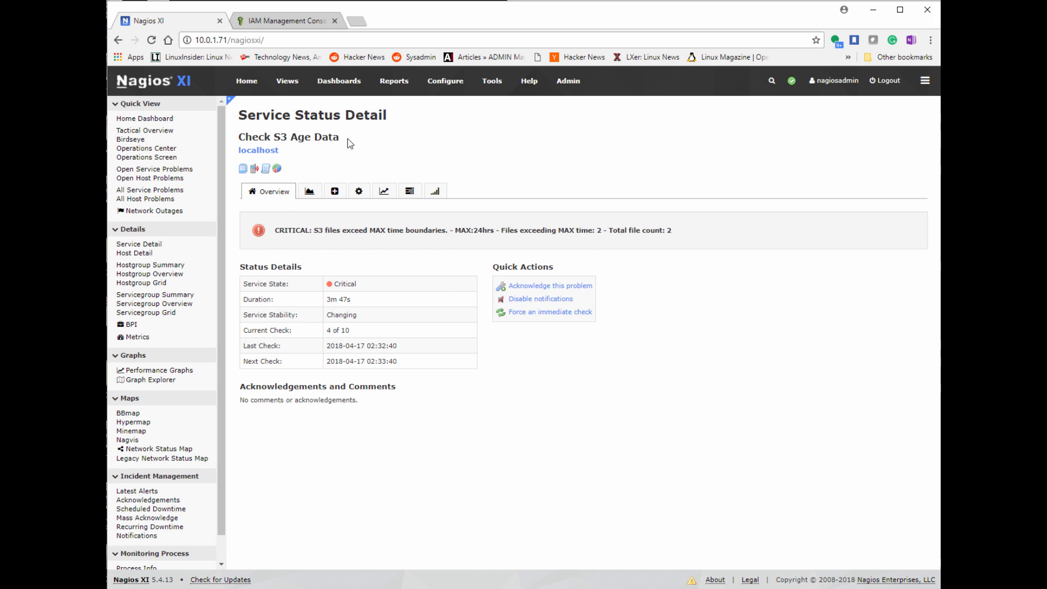
double_click(325, 137)
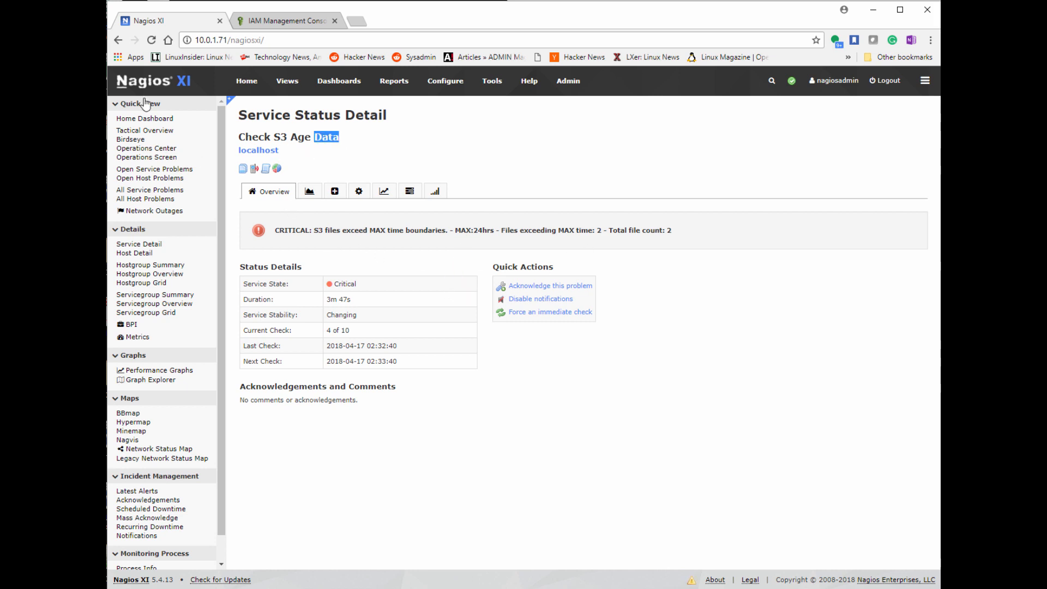
Upload 04141801258.txt to the mysysadmgirldata bucket and refresh its object list
left_click(287, 21)
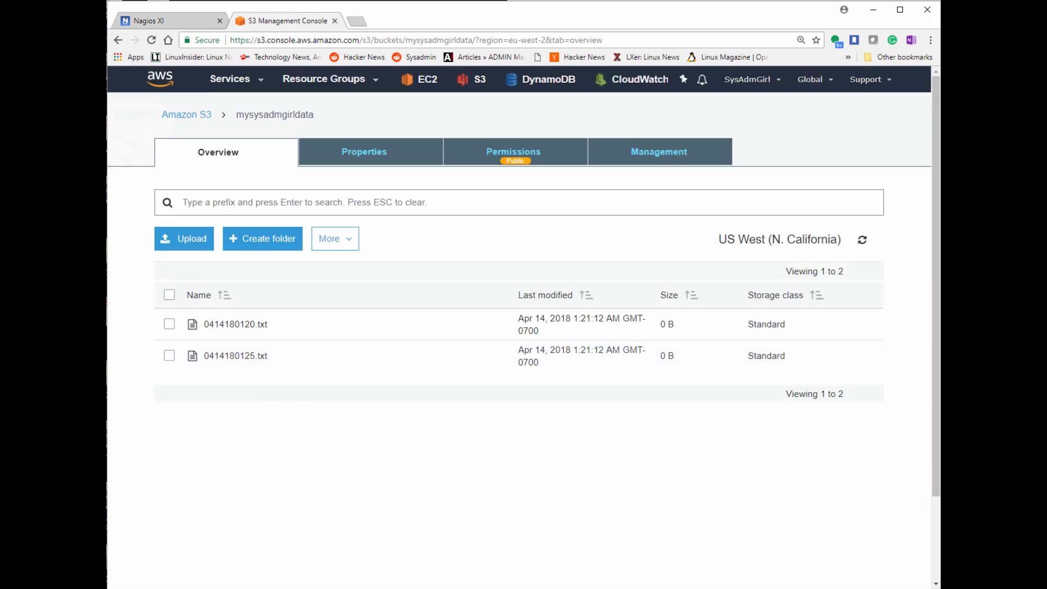
left_click(184, 239)
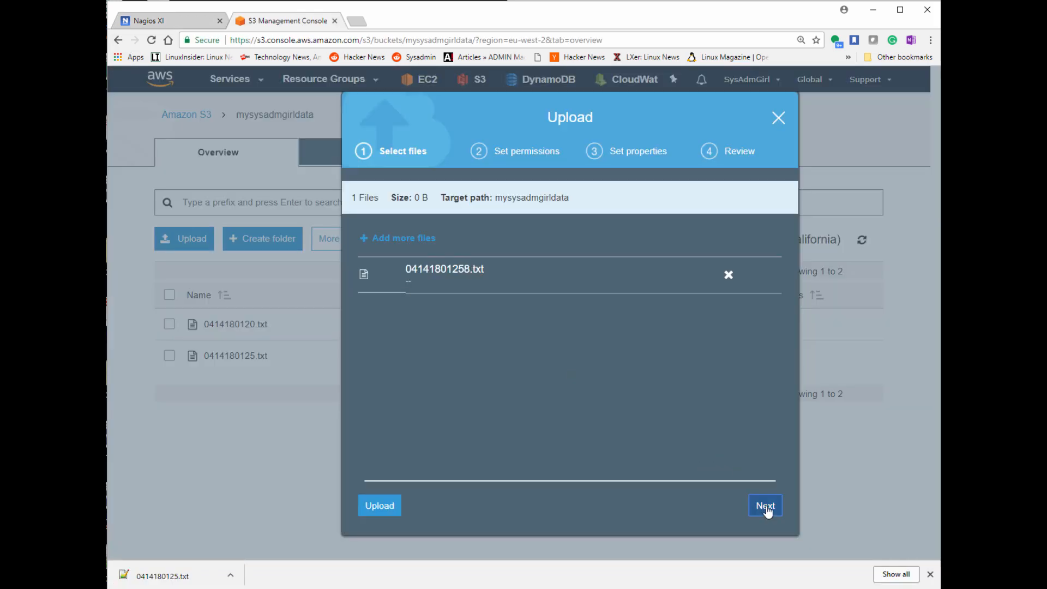
left_click(764, 506)
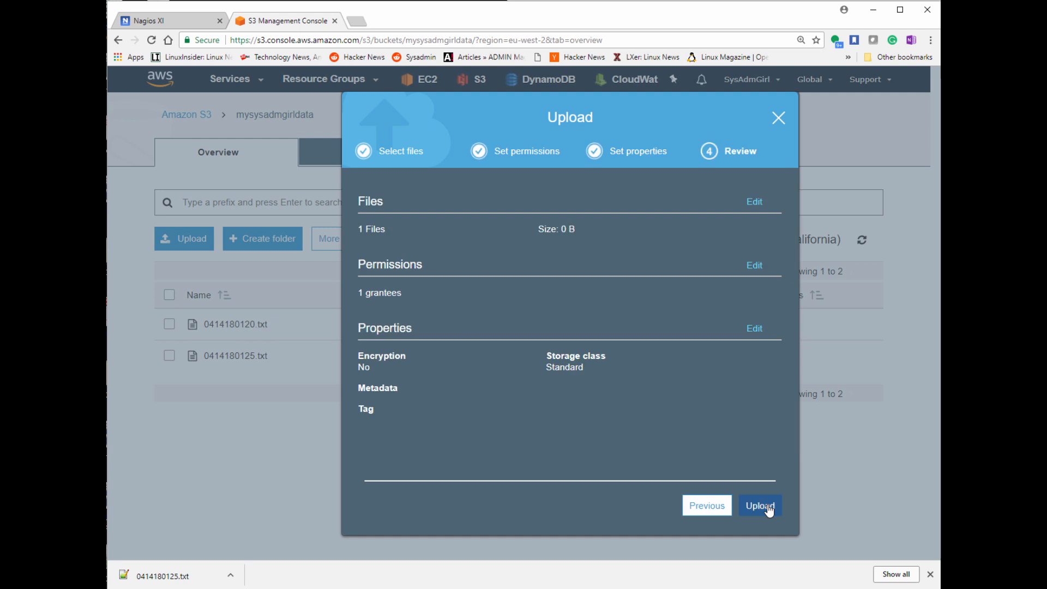
left_click(759, 505)
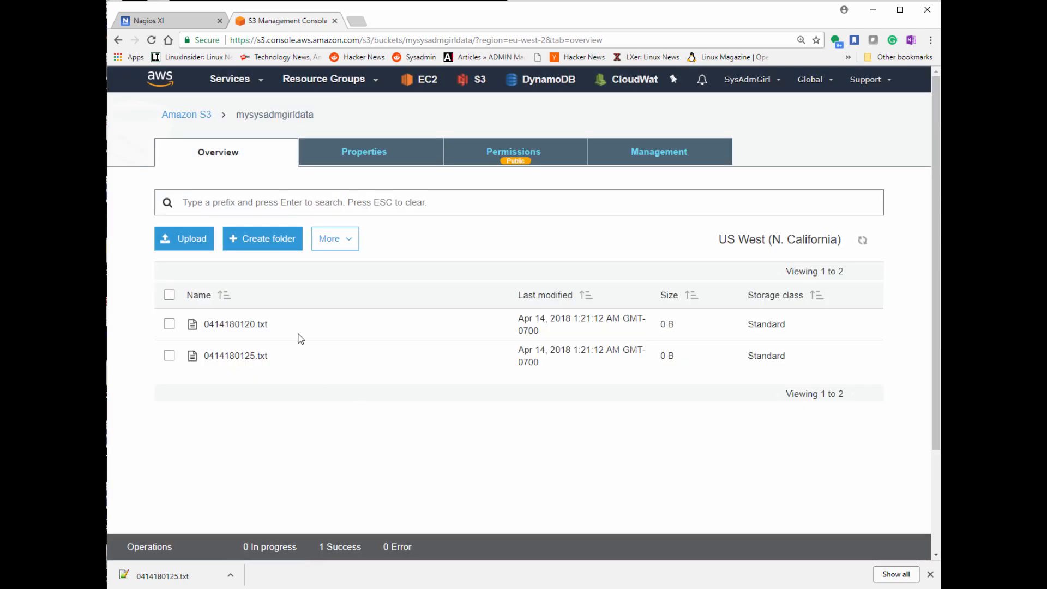
left_click(862, 240)
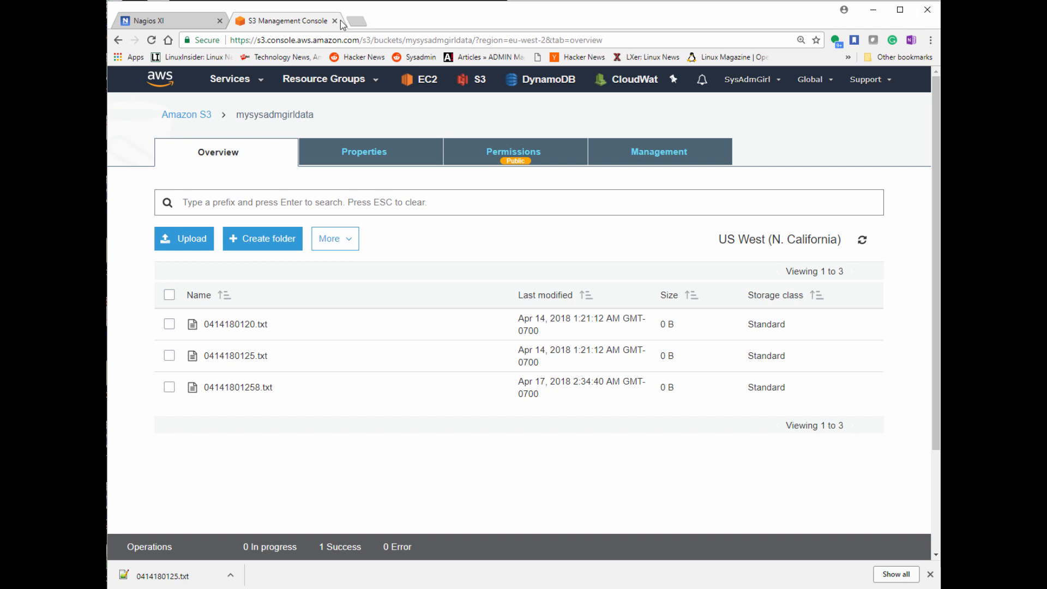
Force a localhost check and list its services, showing Check S3 Age Data counting 3 files
left_click(146, 20)
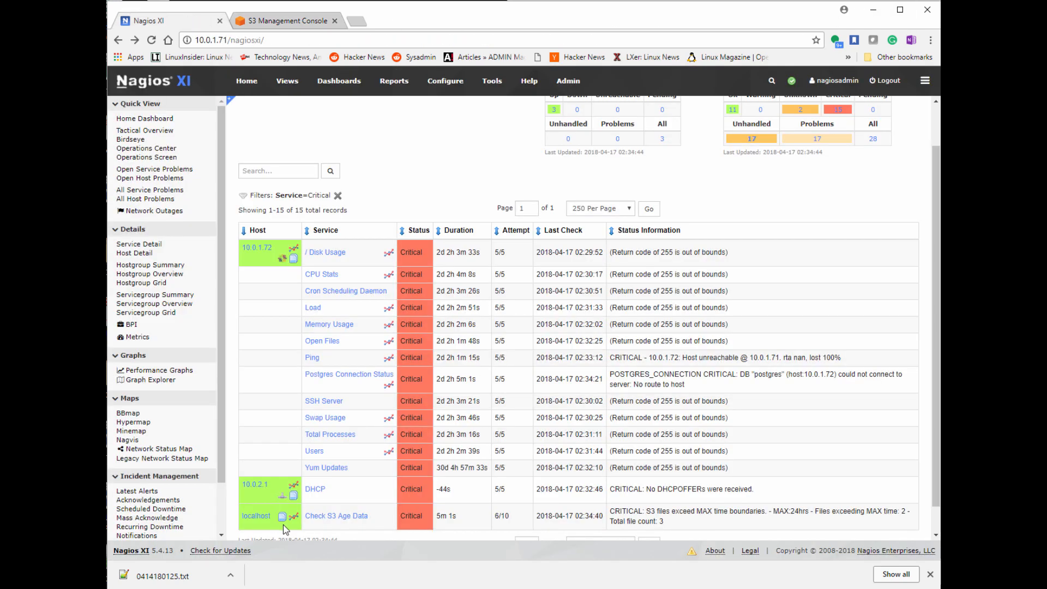
left_click(256, 515)
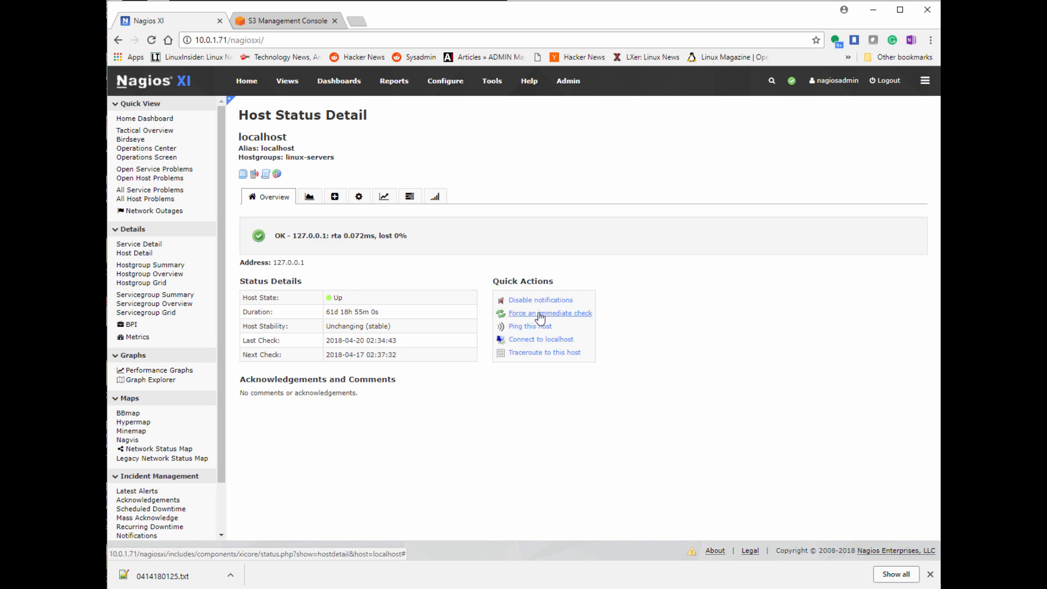
left_click(549, 313)
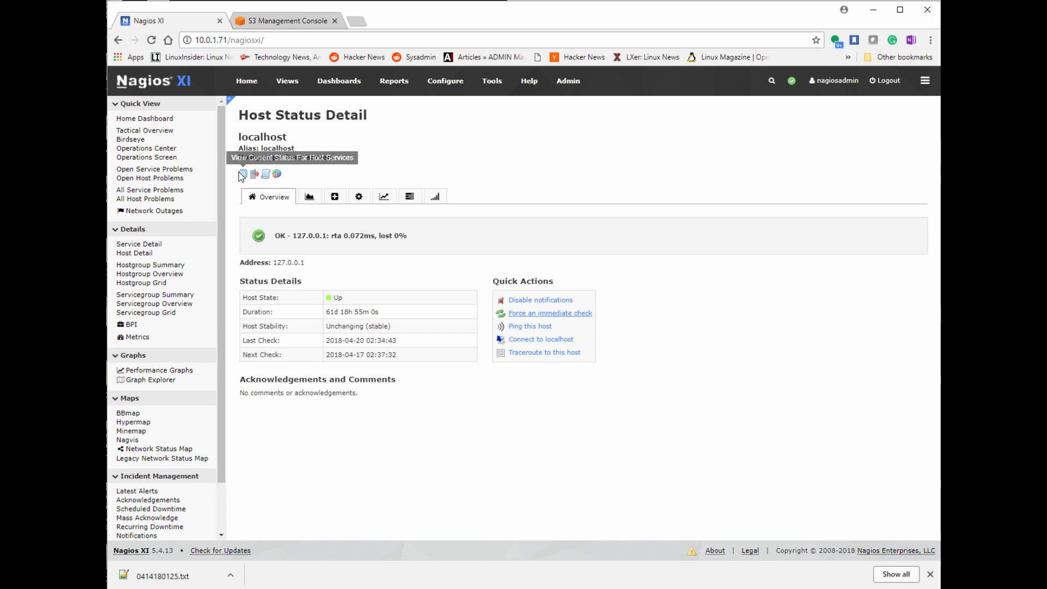
left_click(241, 174)
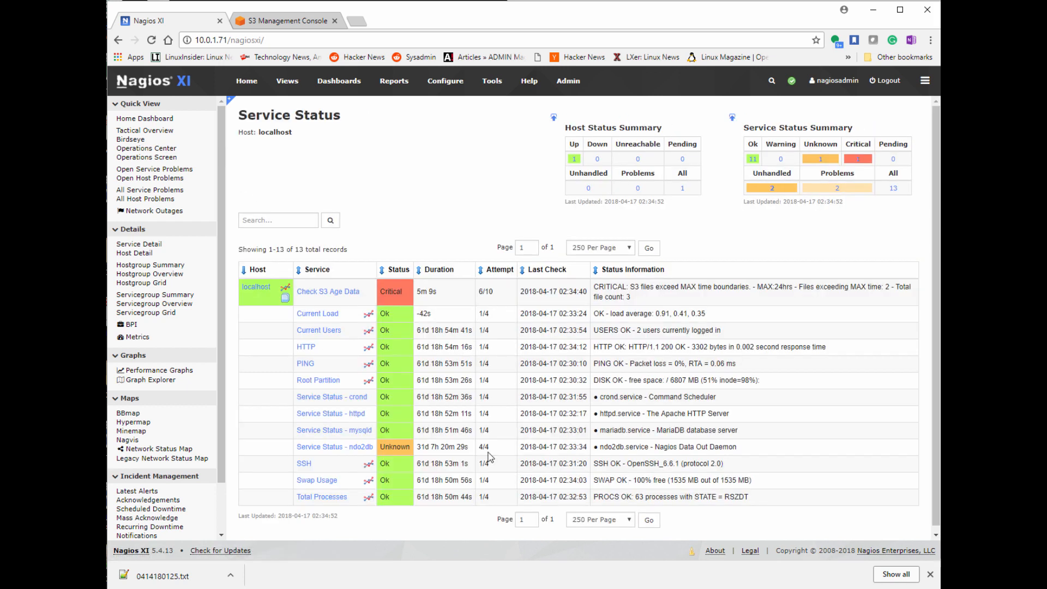
mouse_move(414, 444)
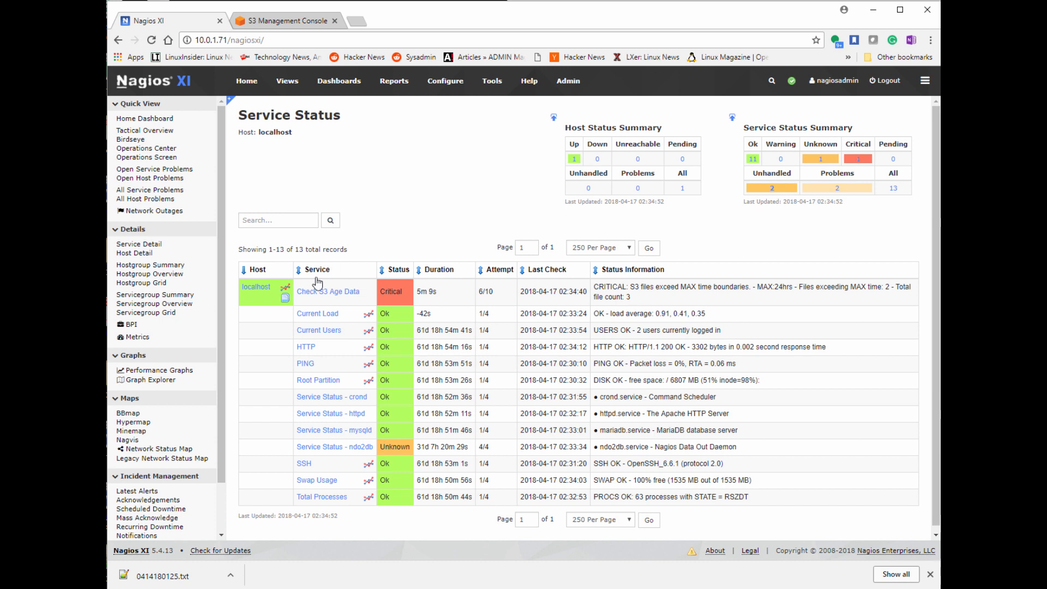
mouse_move(342, 305)
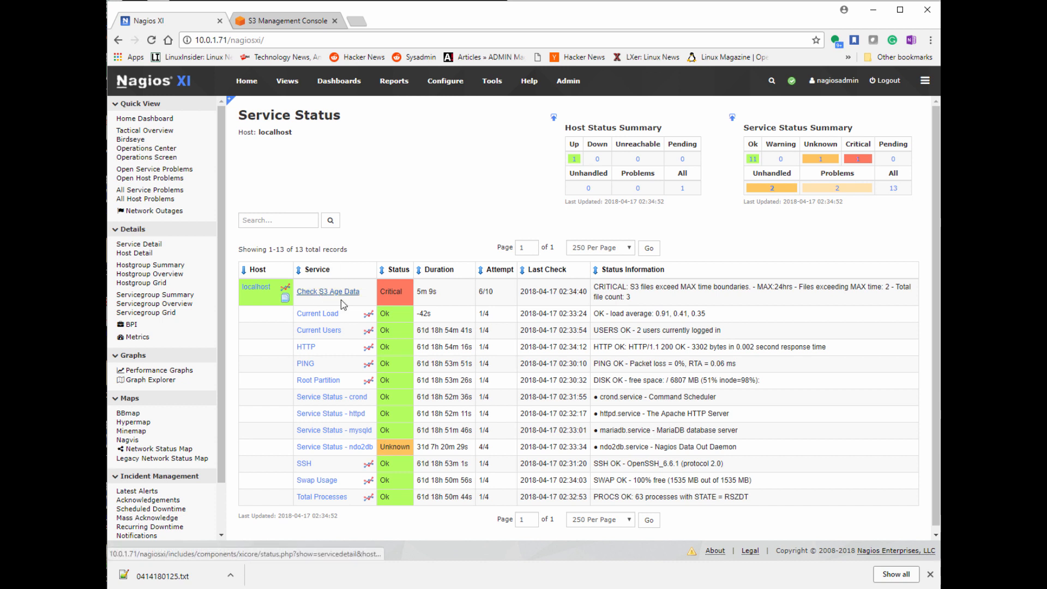
mouse_move(895, 306)
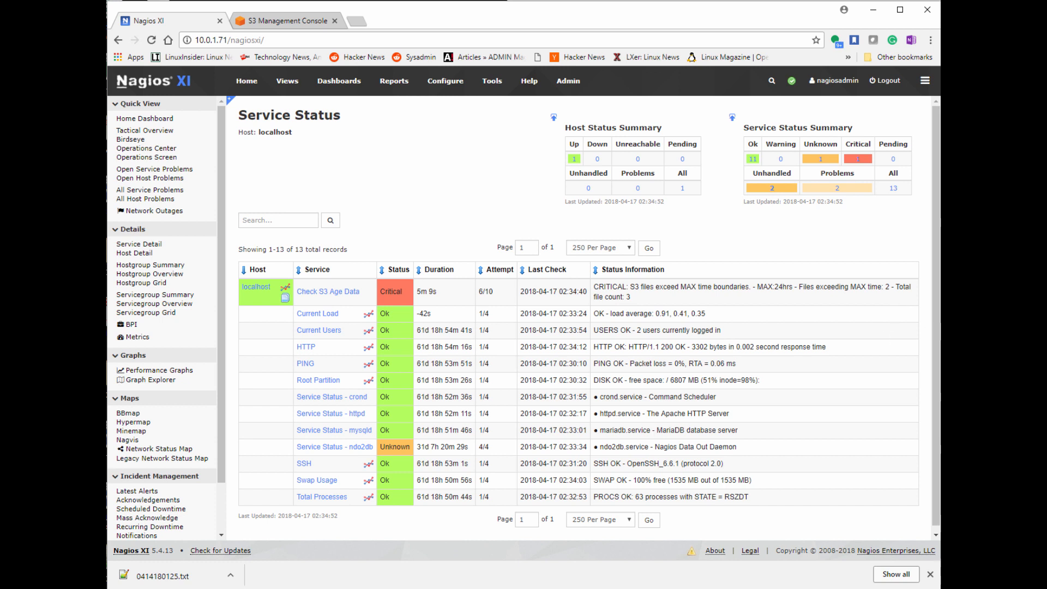
left_click(287, 21)
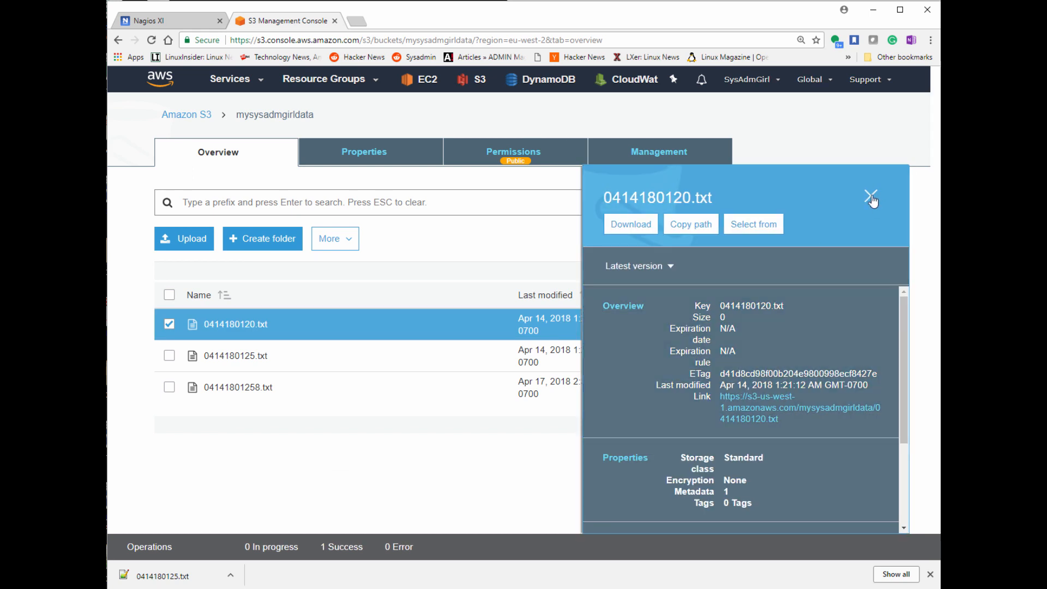
Close the 0414180120.txt details and delete the two older files, leaving 04141801258.txt
left_click(333, 238)
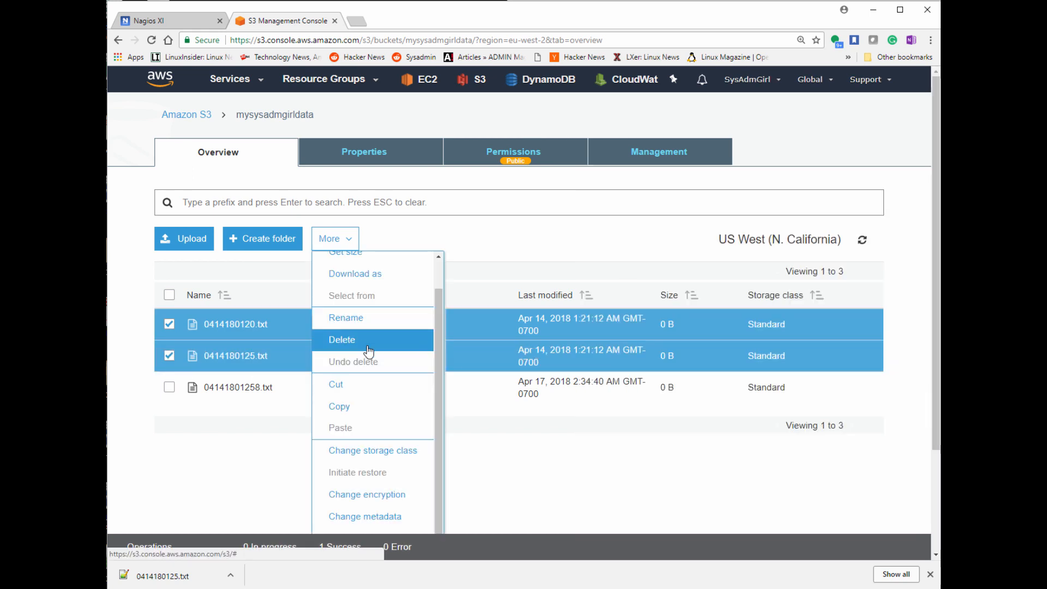
left_click(341, 339)
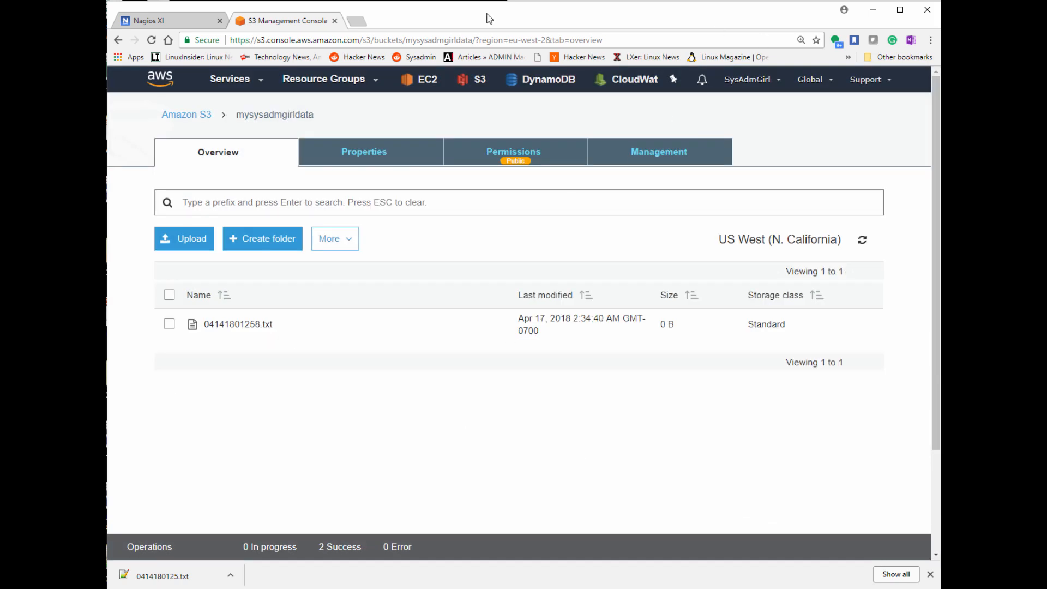
Force a recheck of Check S3 Age Data and reload, showing OK with 0 files over 24 hours
left_click(148, 21)
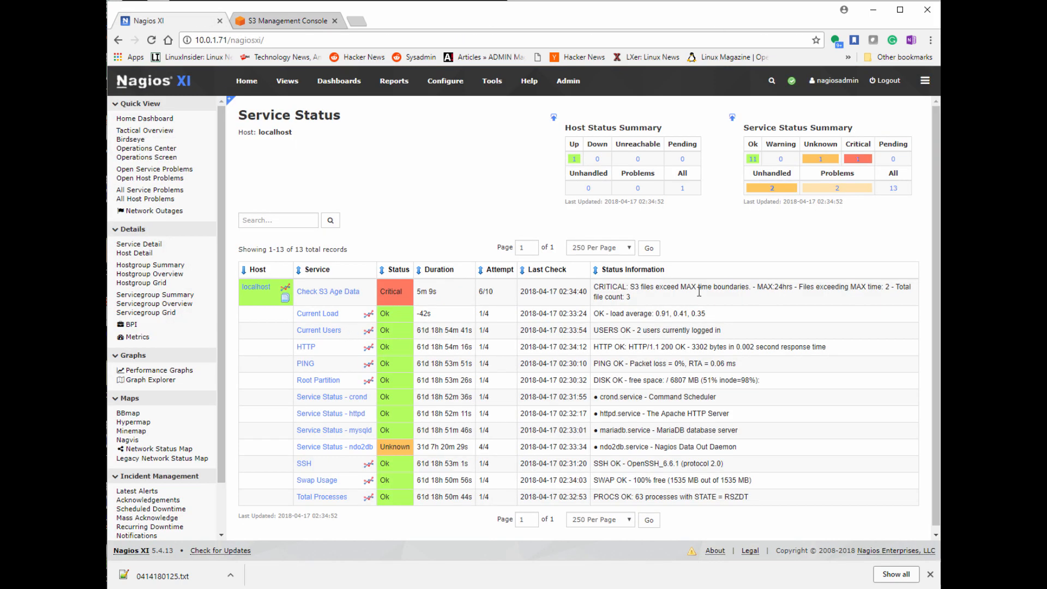
left_click(327, 291)
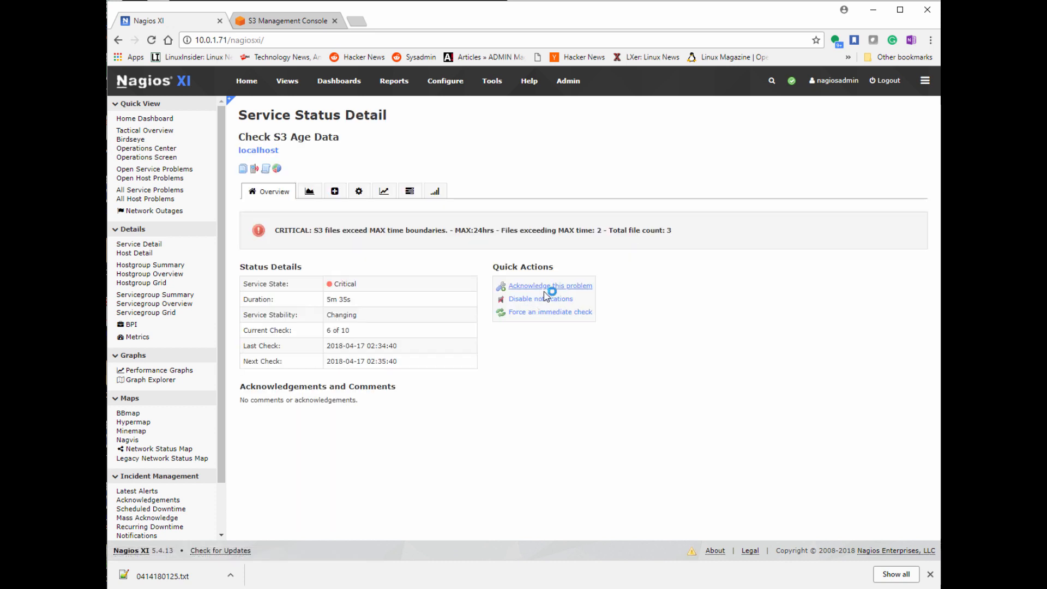
left_click(549, 285)
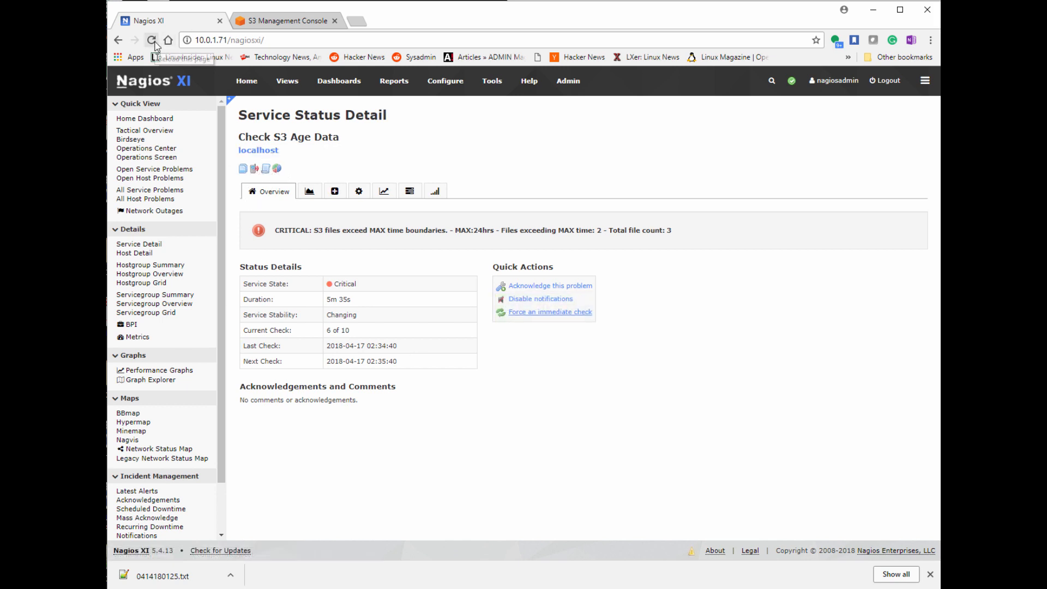
left_click(151, 40)
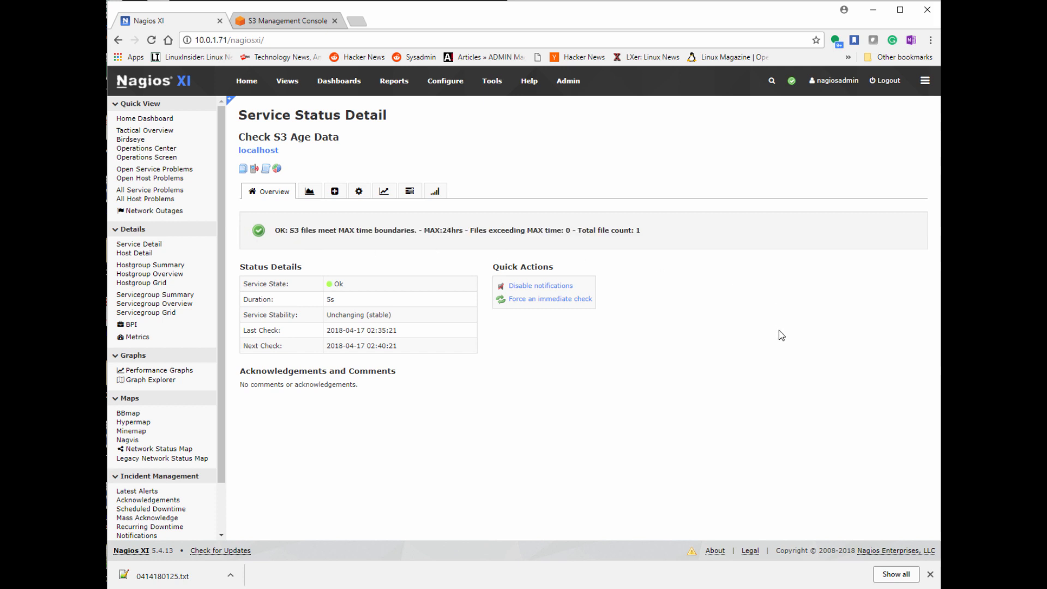
mouse_move(365, 30)
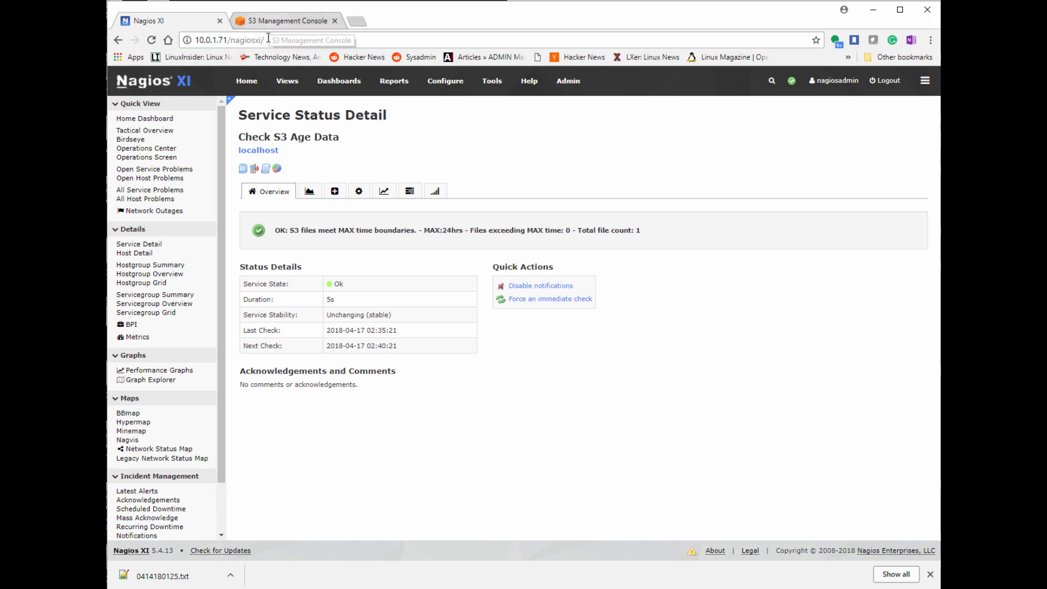
mouse_move(410, 549)
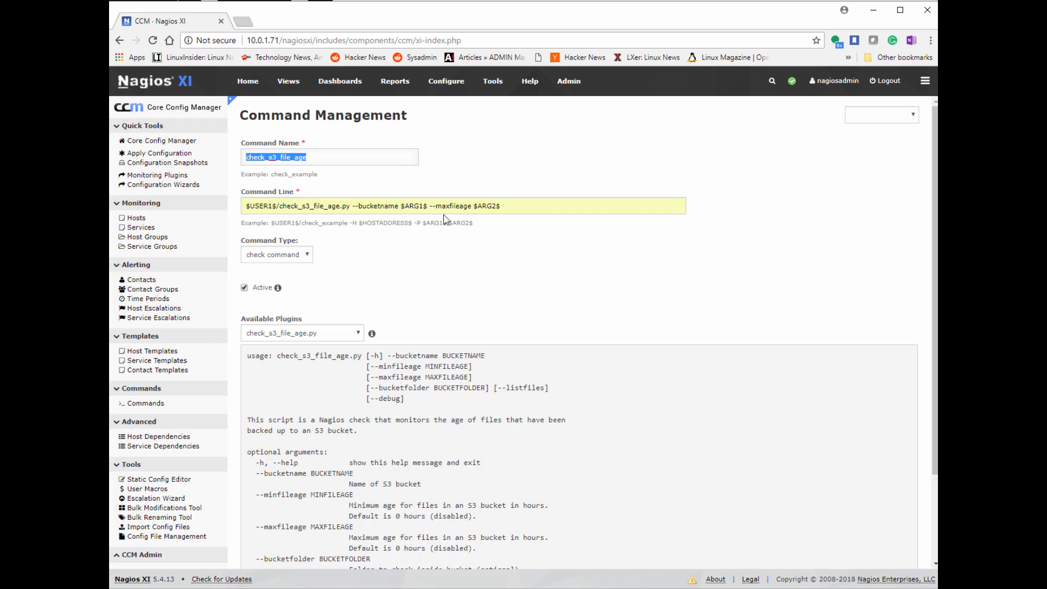
double_click(483, 205)
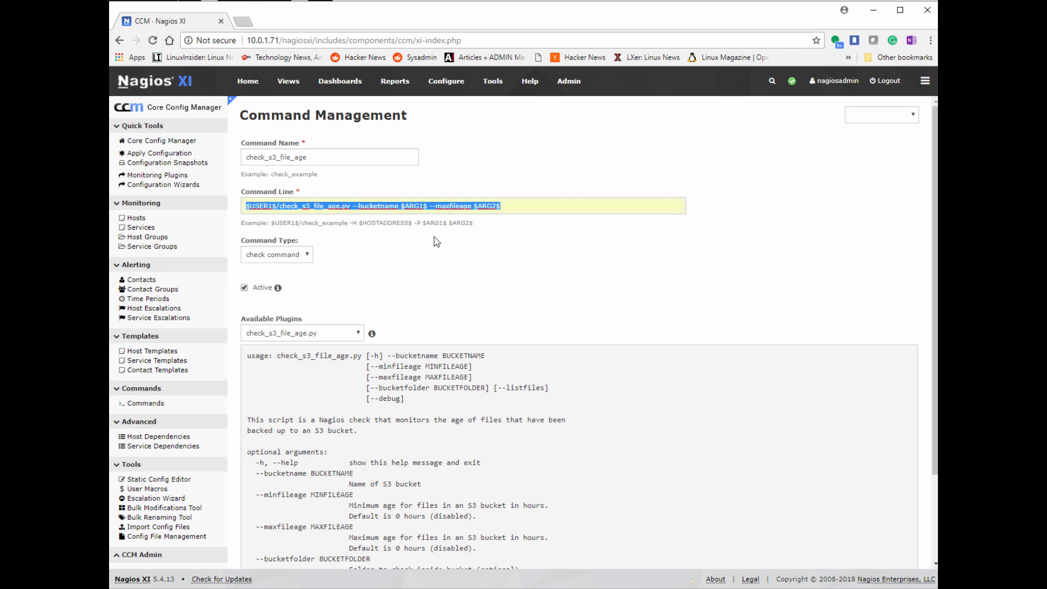
left_click(440, 251)
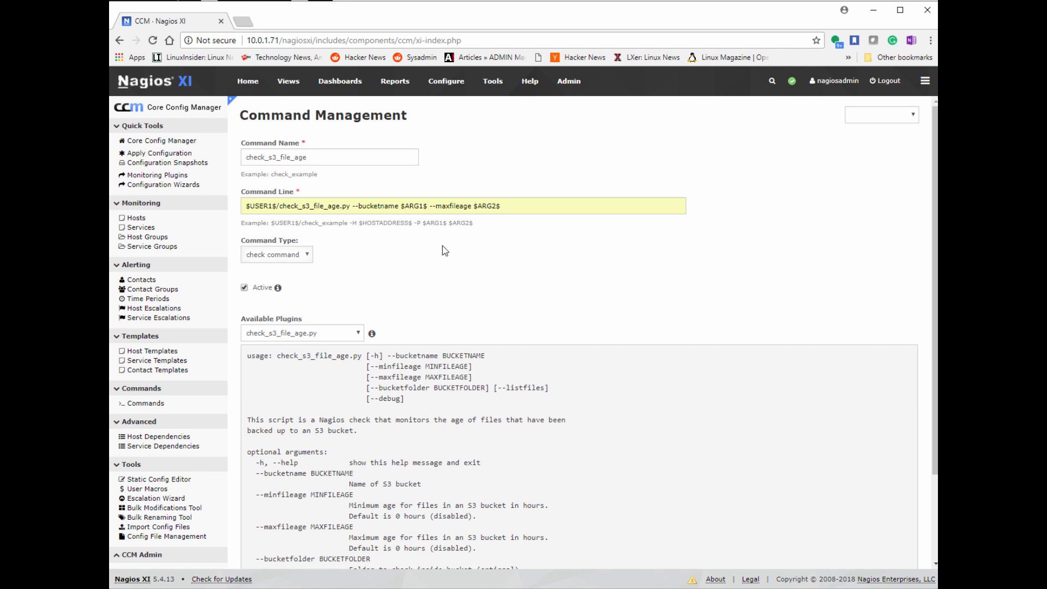
scroll("down", 3)
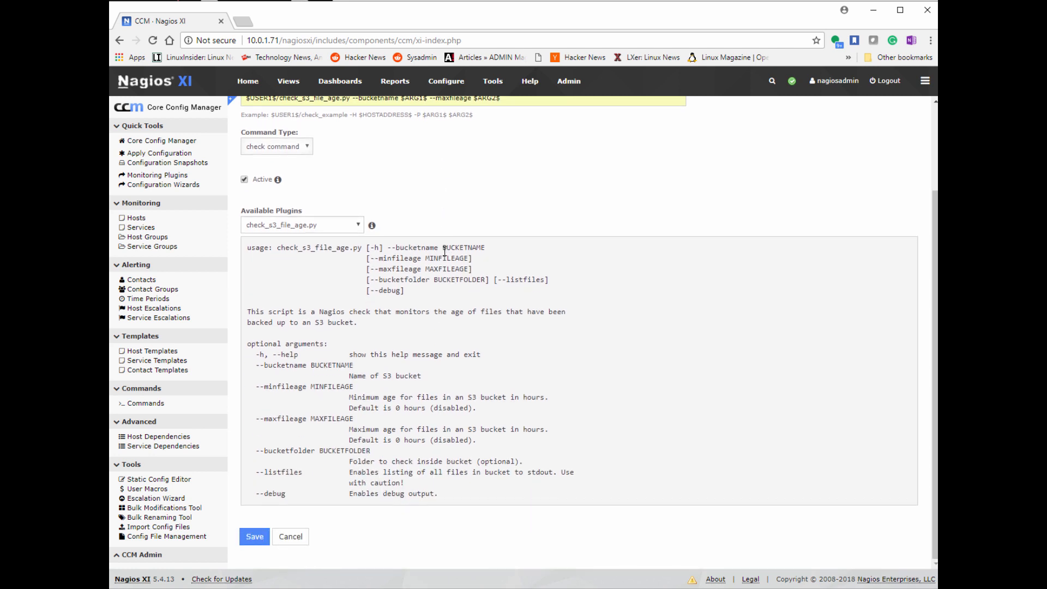